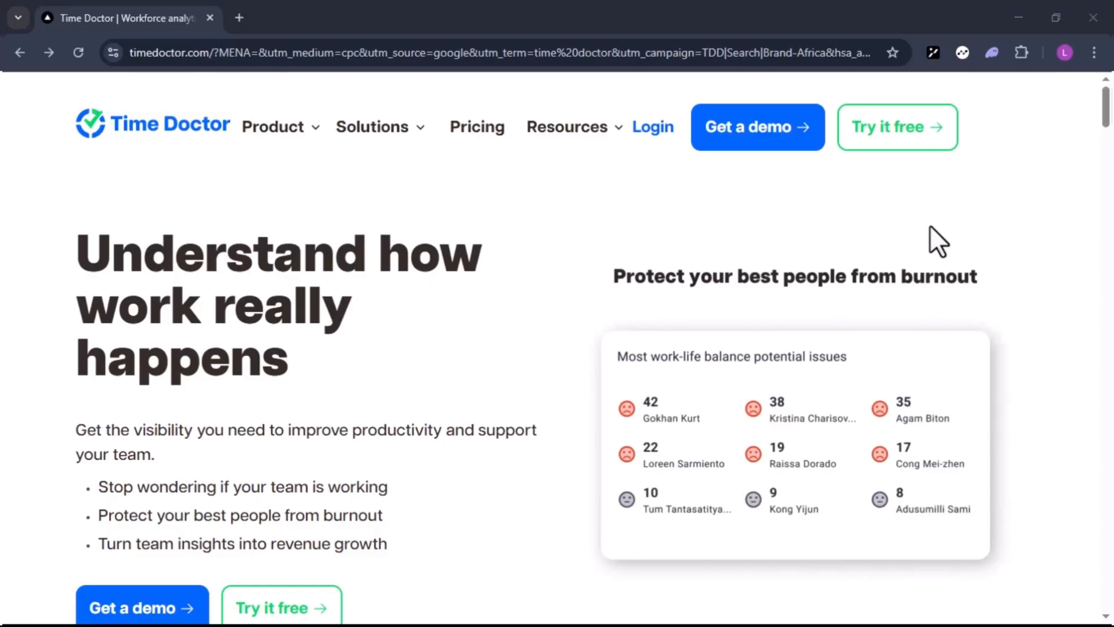
mouse_move(508, 336)
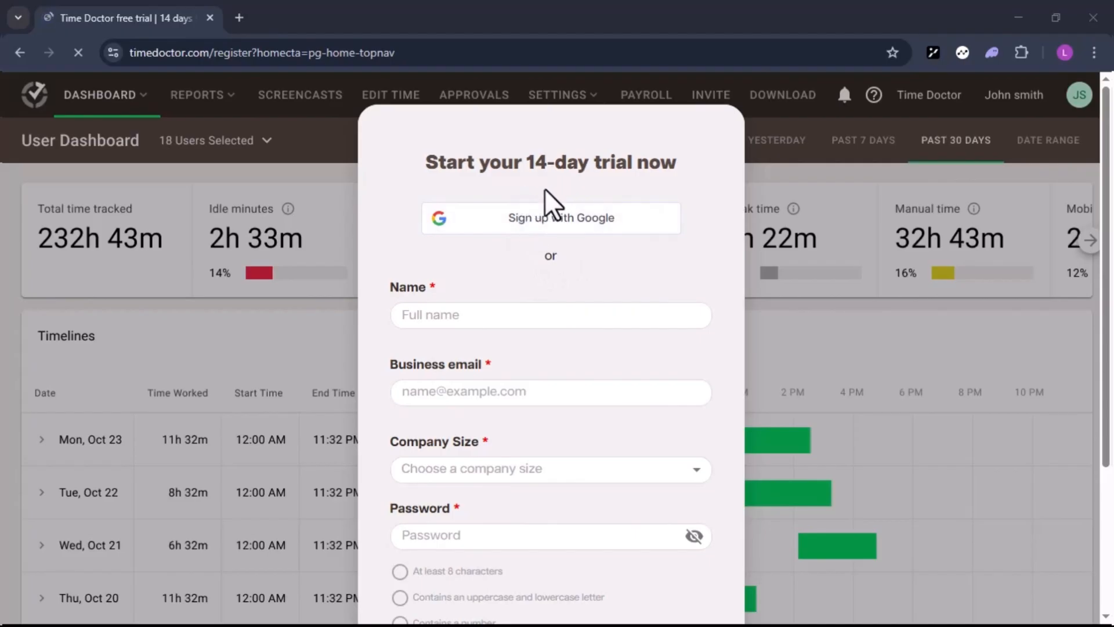
mouse_move(600, 284)
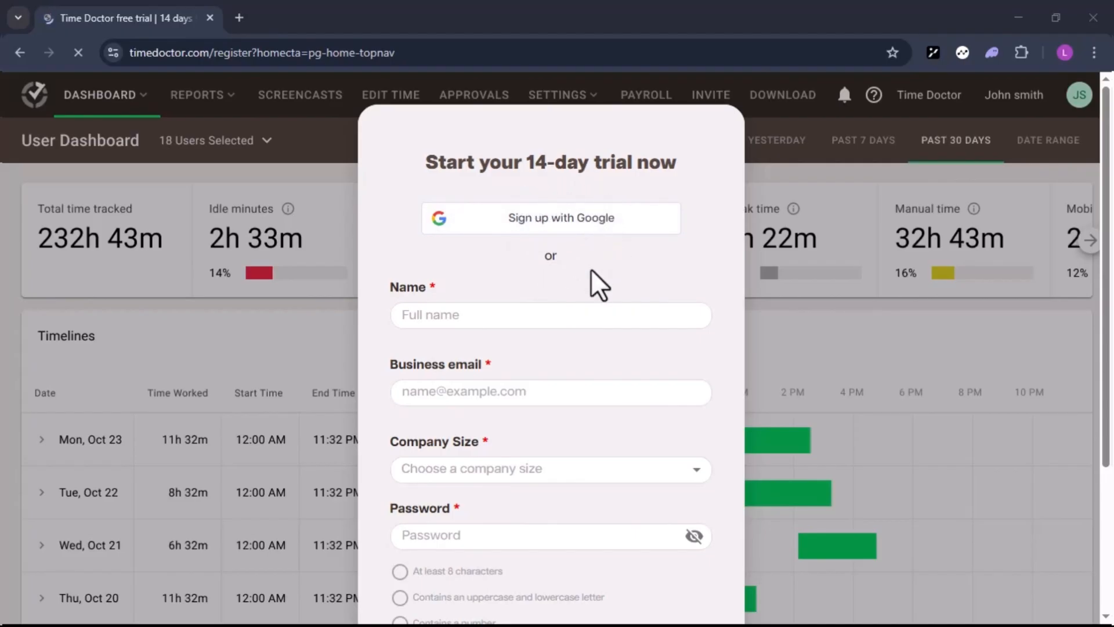
Scroll through the 'Start your 14-day trial now' registration form.
scroll("down", 3)
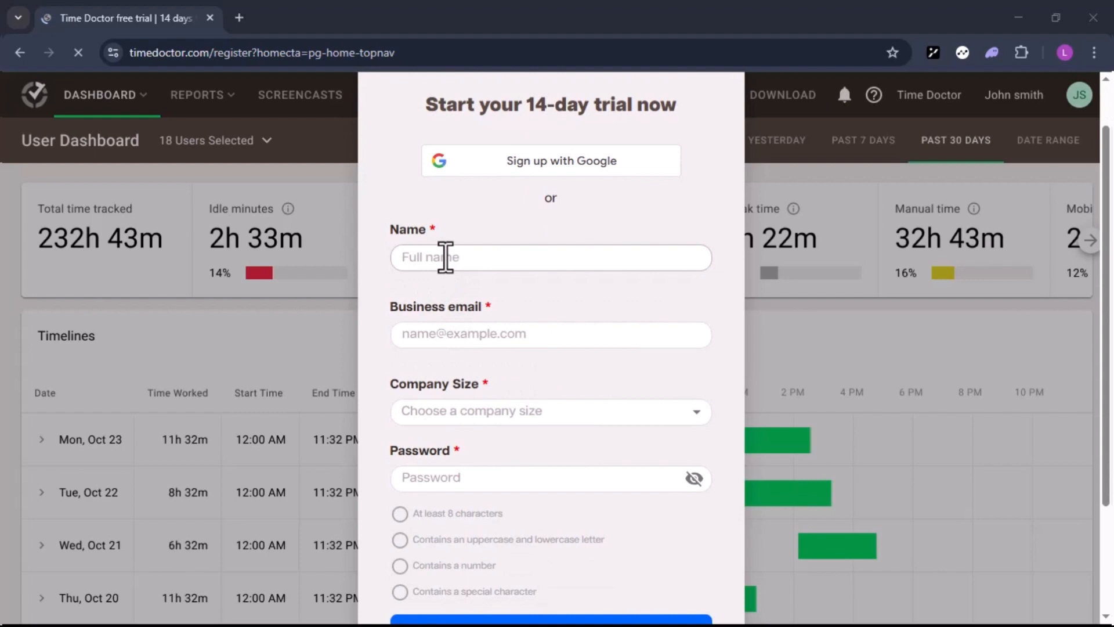
scroll("down", 3)
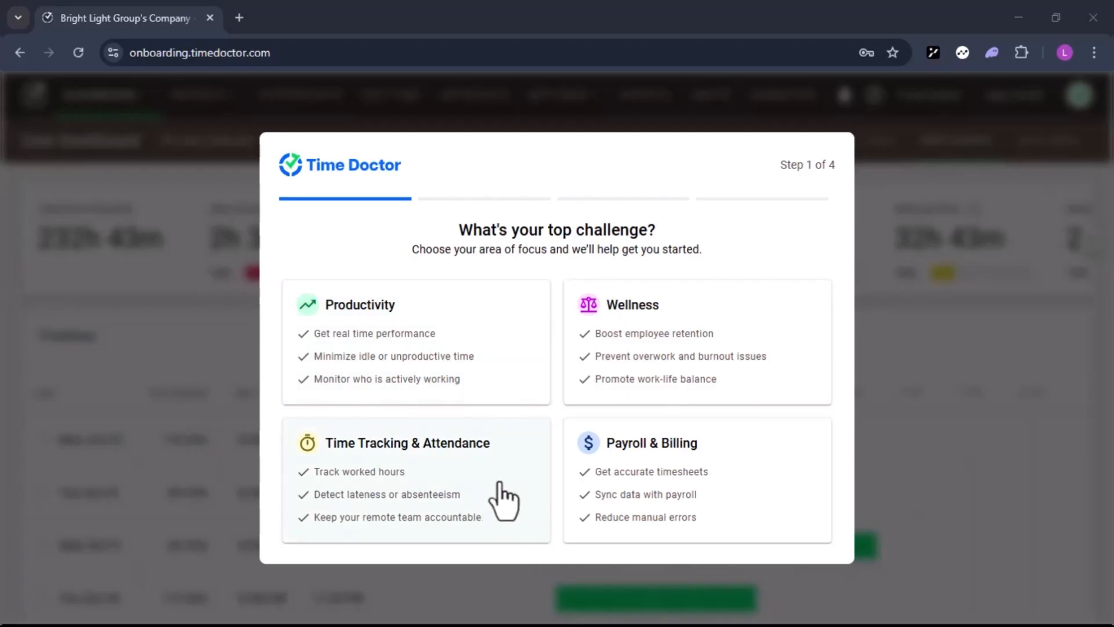
mouse_move(492, 505)
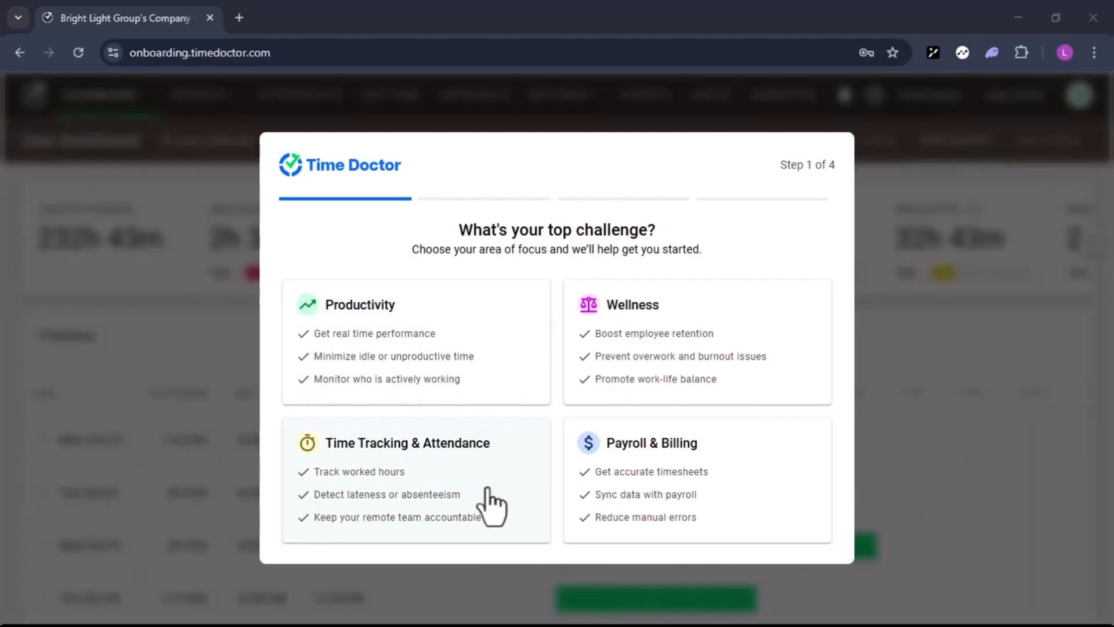
mouse_move(455, 241)
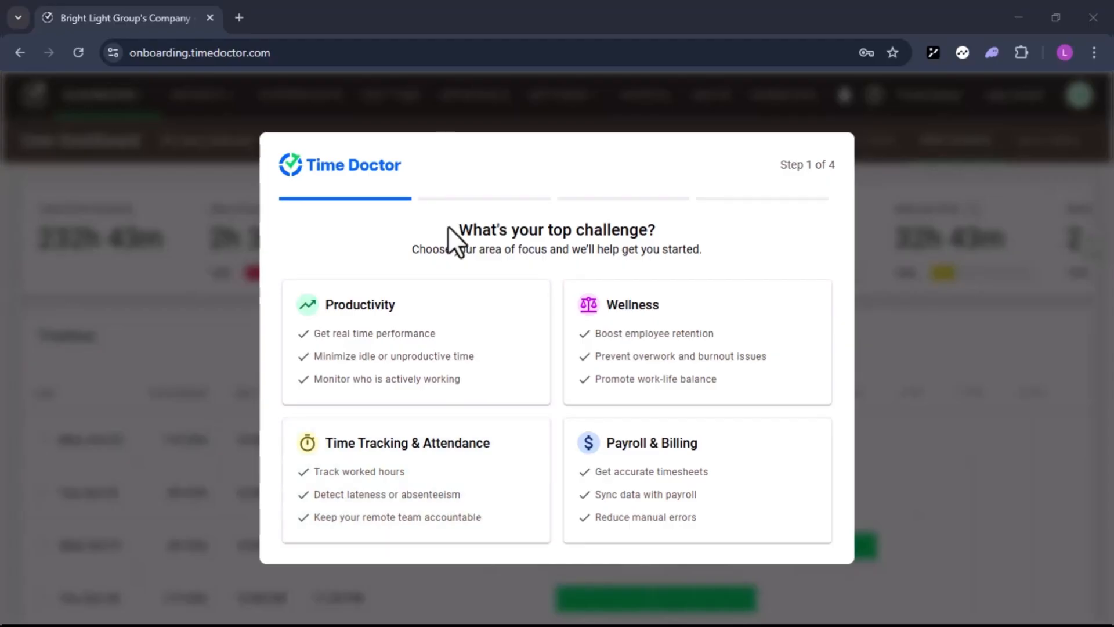
mouse_move(438, 479)
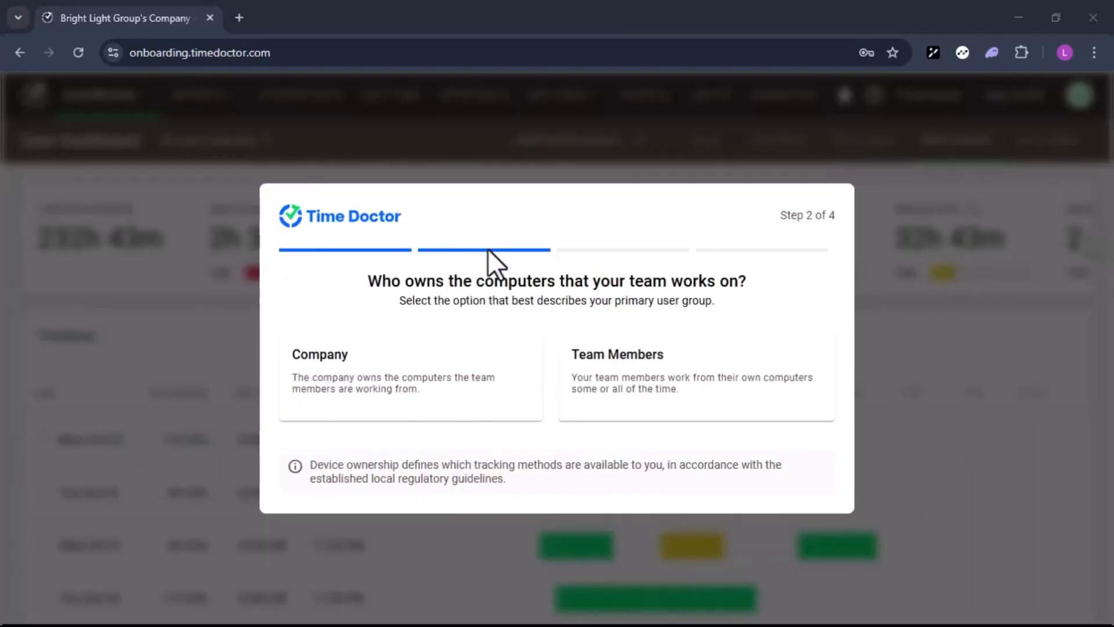
mouse_move(564, 349)
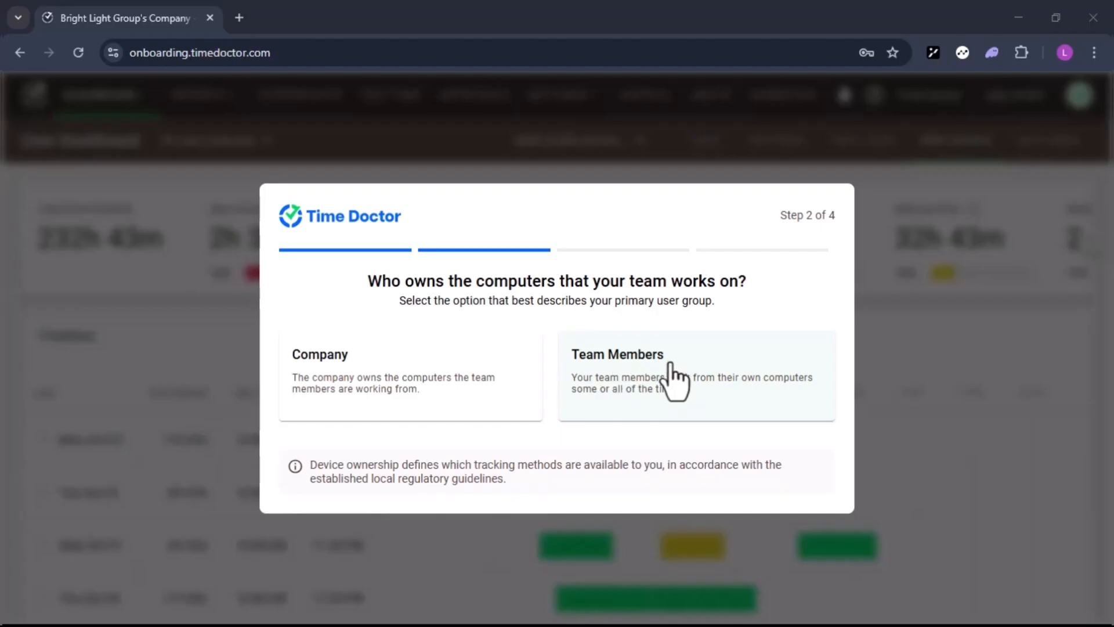
mouse_move(672, 380)
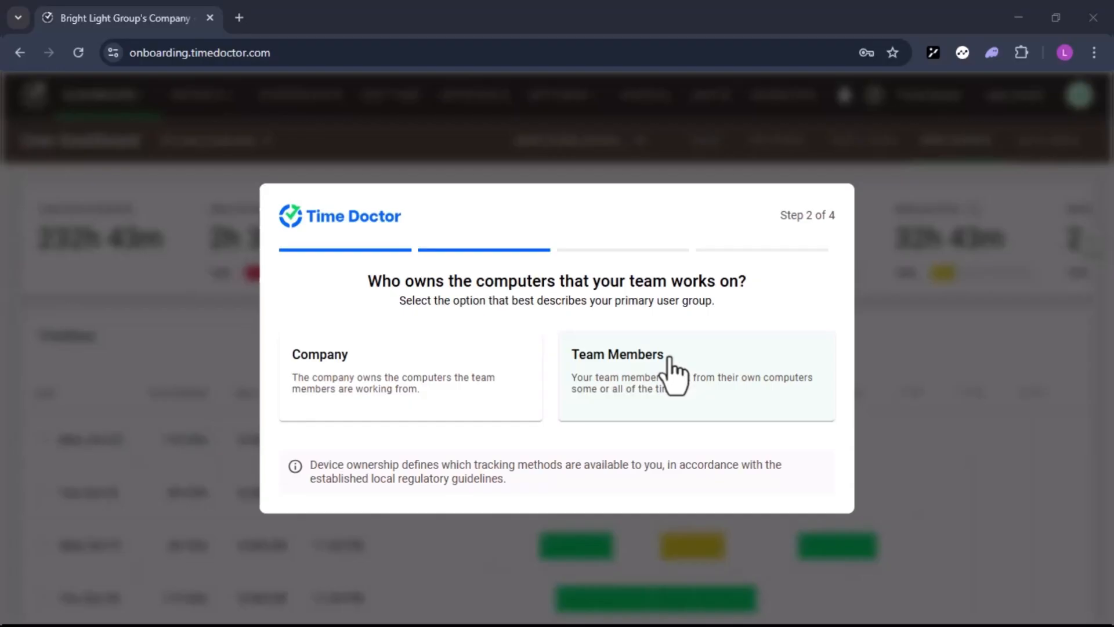
Record that team members track time on their own computers.
left_click(695, 374)
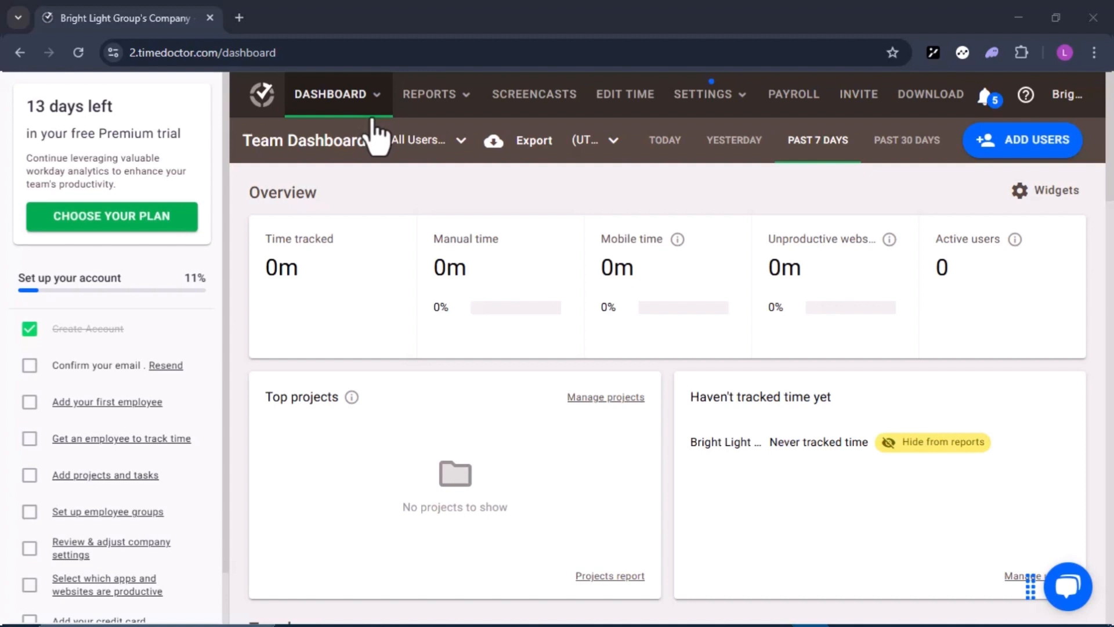
mouse_move(437, 93)
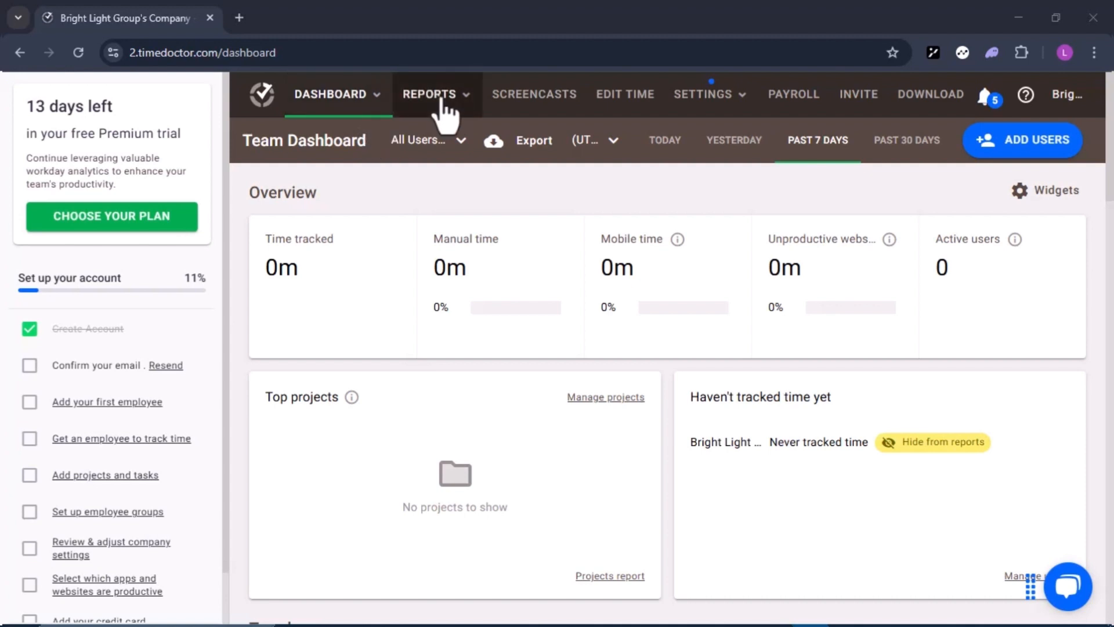
mouse_move(441, 110)
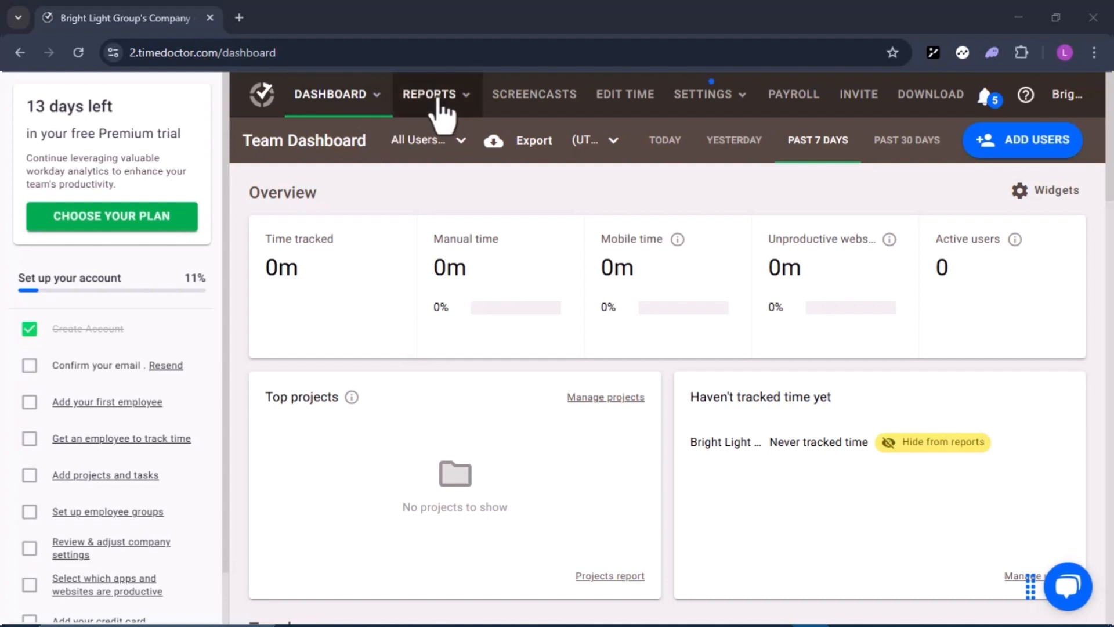
View the Reports list with Activity Summary, Attendance, Hours Tracked and Timeline.
left_click(429, 92)
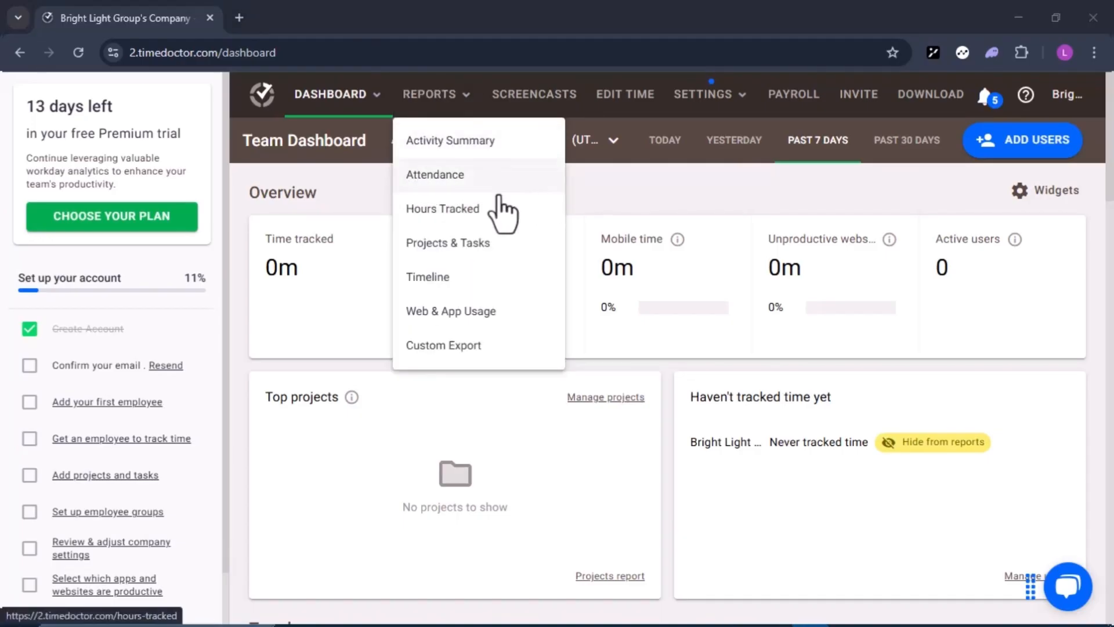
mouse_move(448, 243)
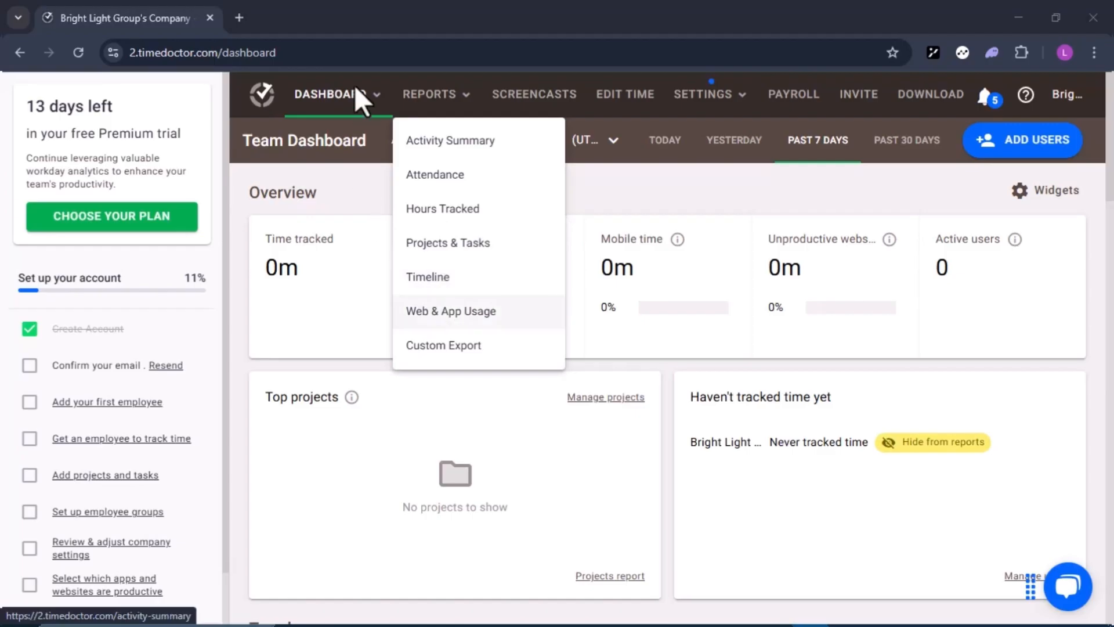
mouse_move(543, 107)
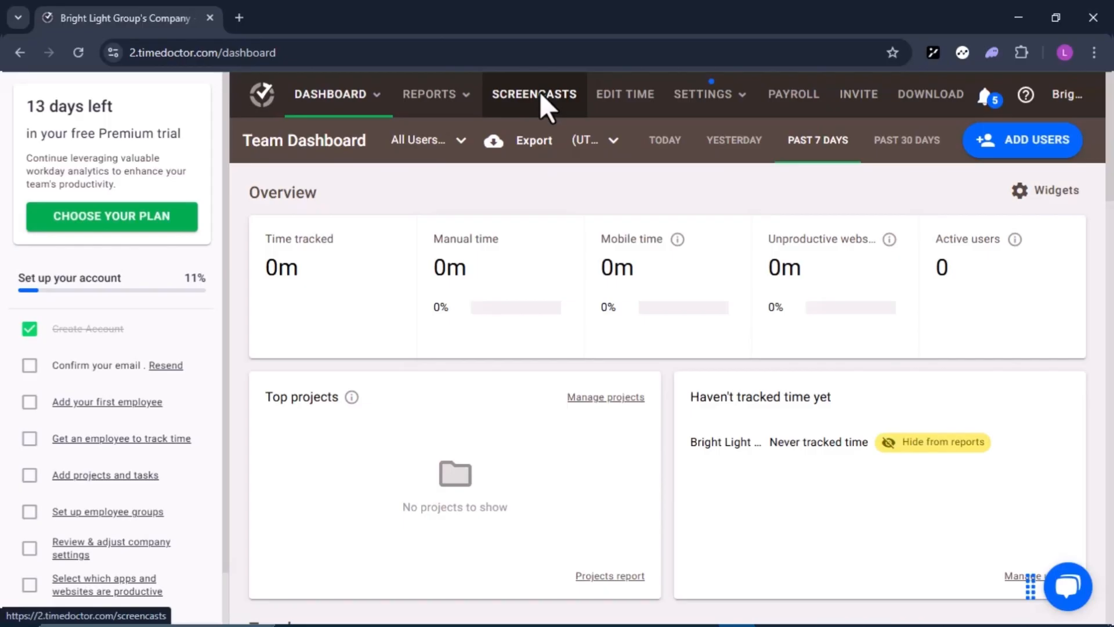
mouse_move(624, 94)
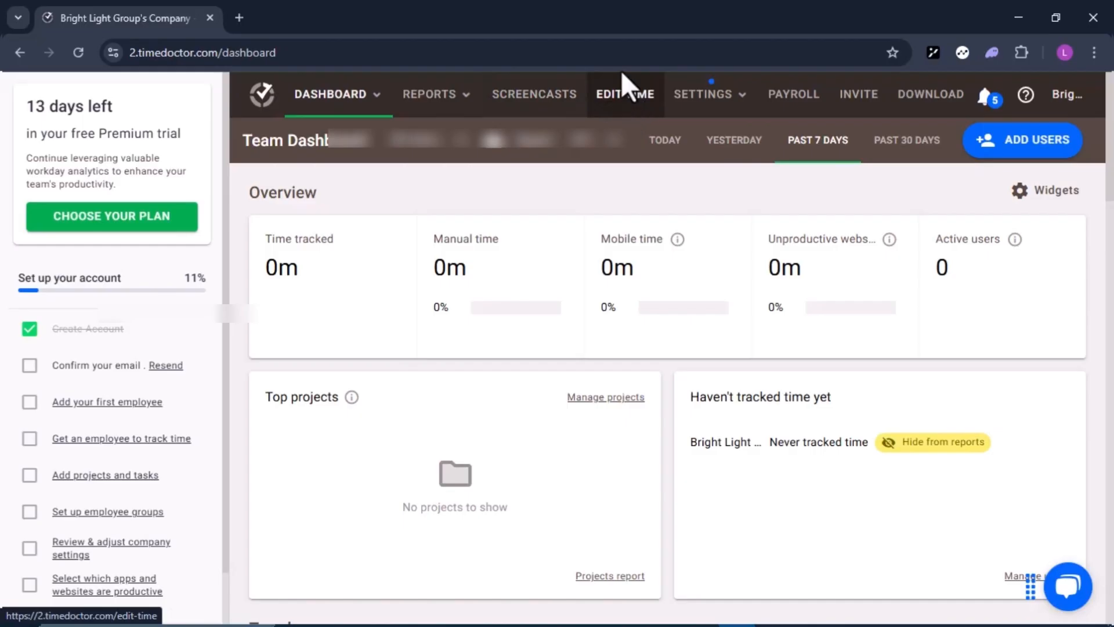
mouse_move(629, 103)
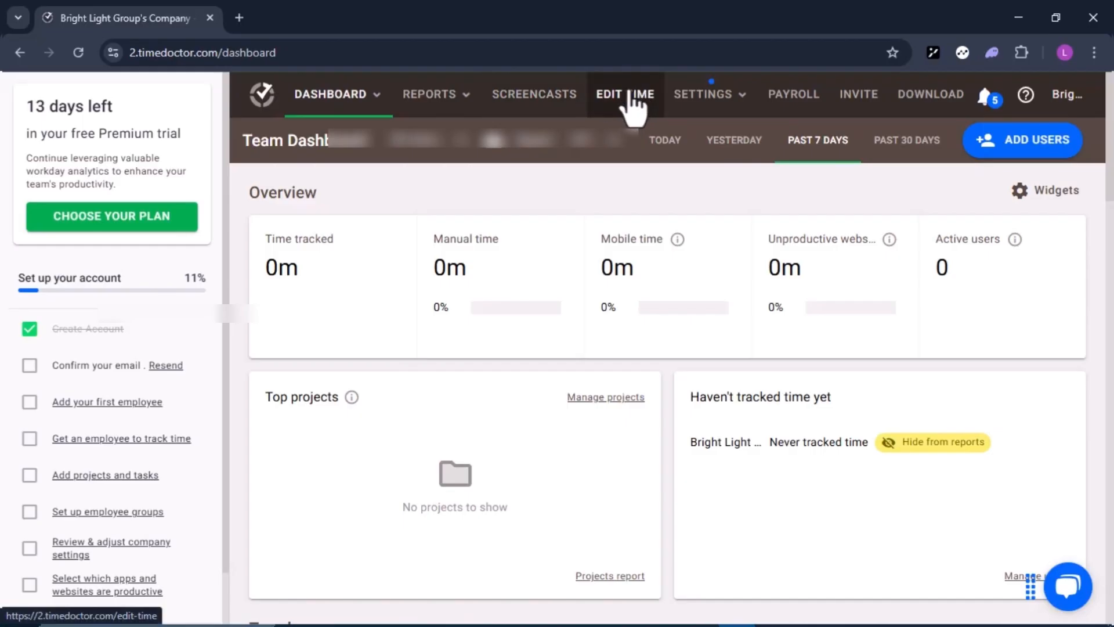
Visit the Edit Time and Payroll pages, then the Invite form for adding people by email.
left_click(624, 94)
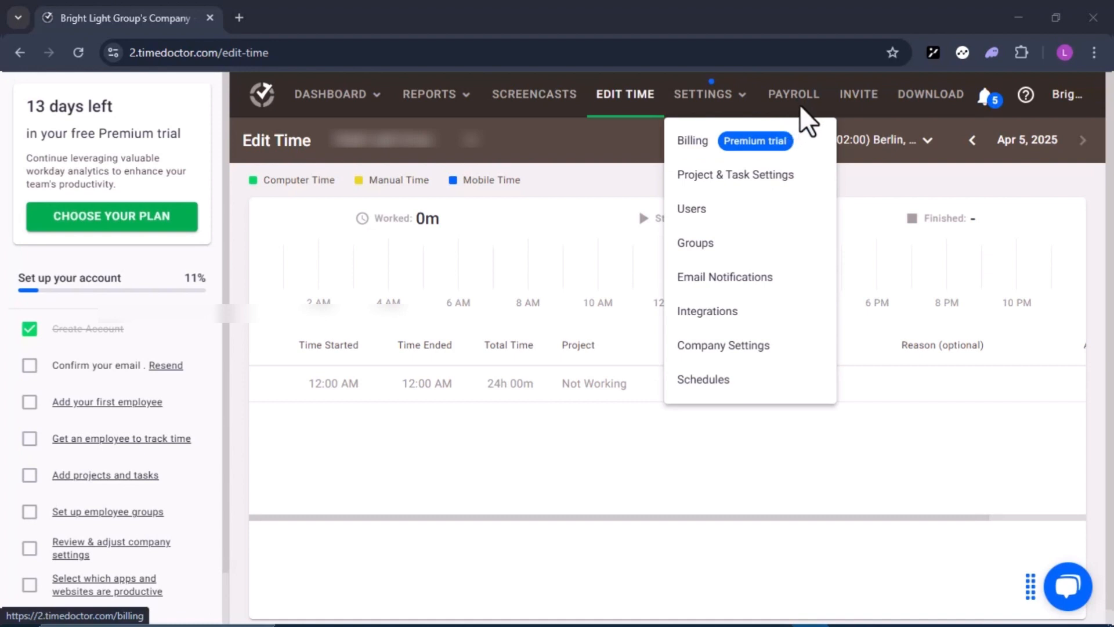
left_click(793, 94)
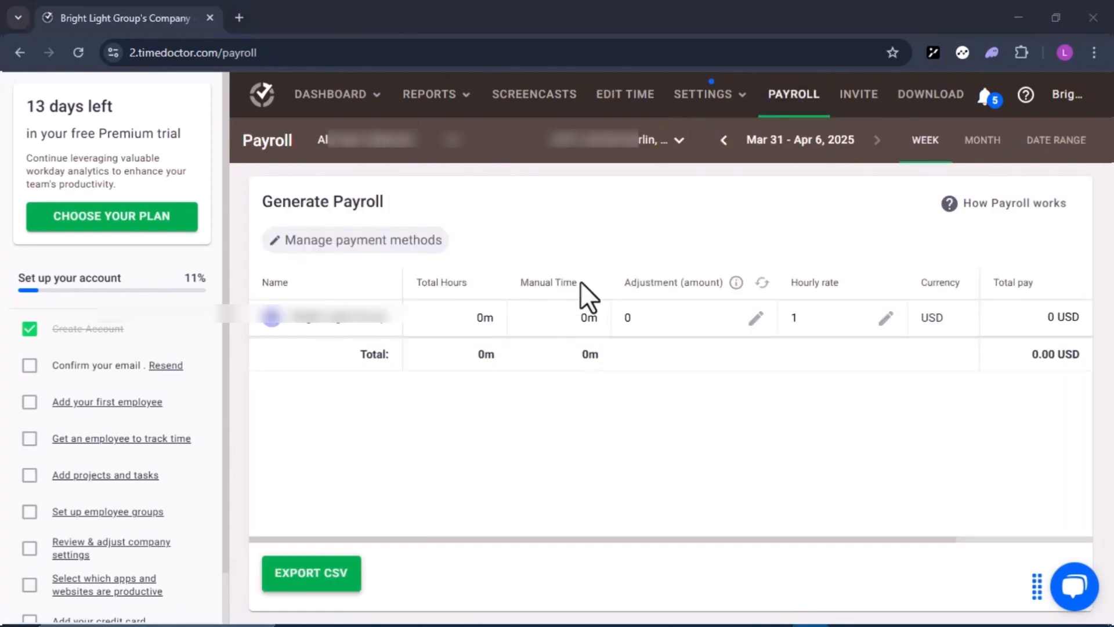
mouse_move(729, 103)
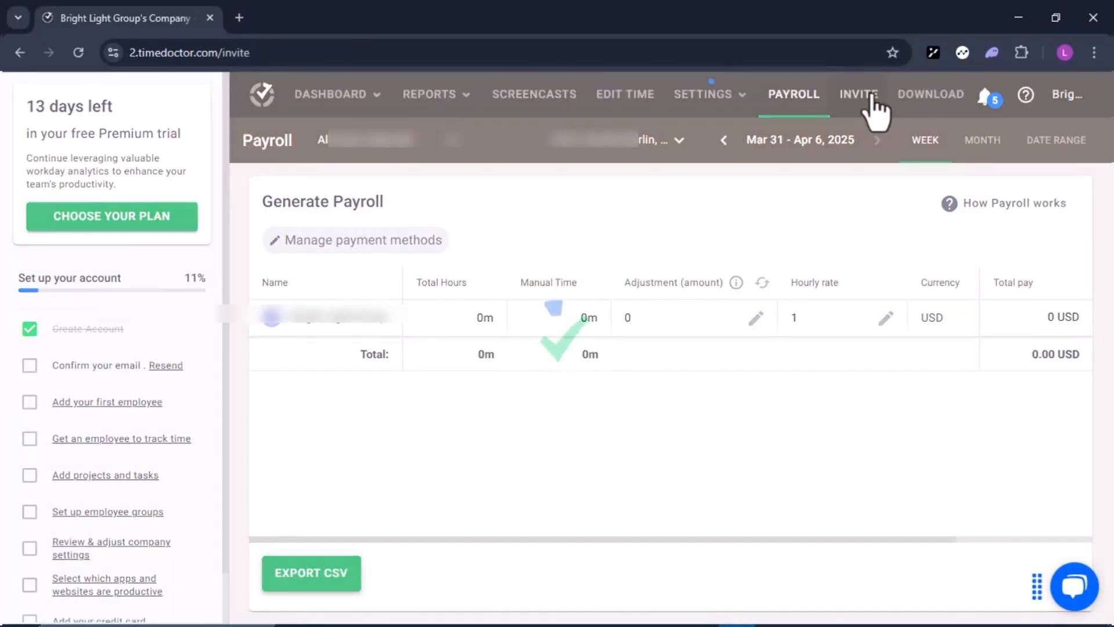
left_click(859, 94)
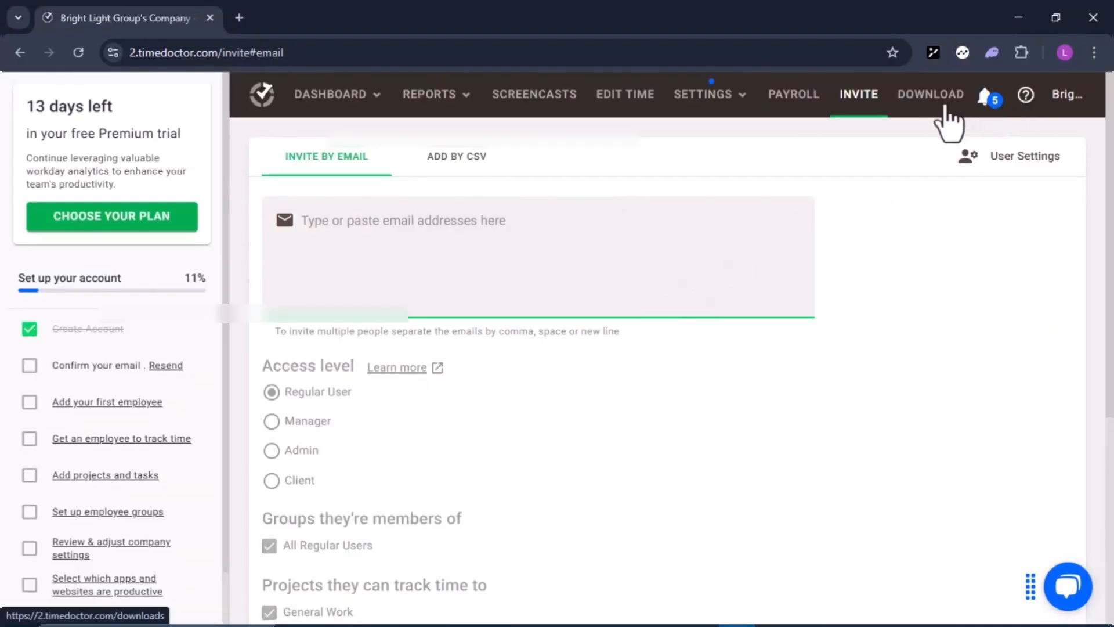
Start the Windows desktop app download and dismiss the installer rename warning.
left_click(929, 94)
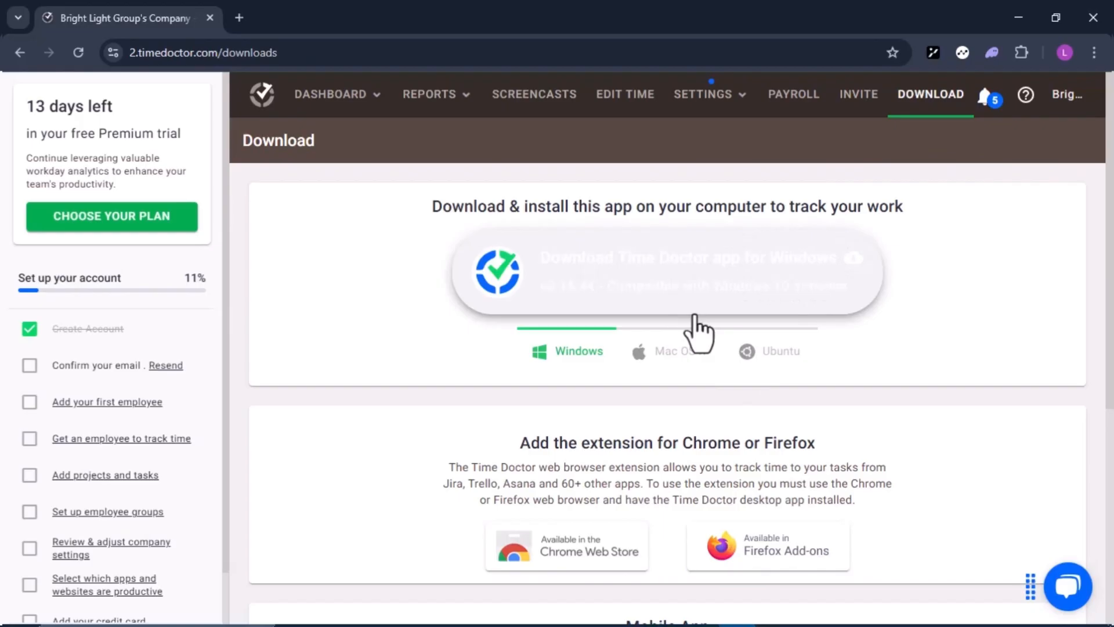
left_click(666, 271)
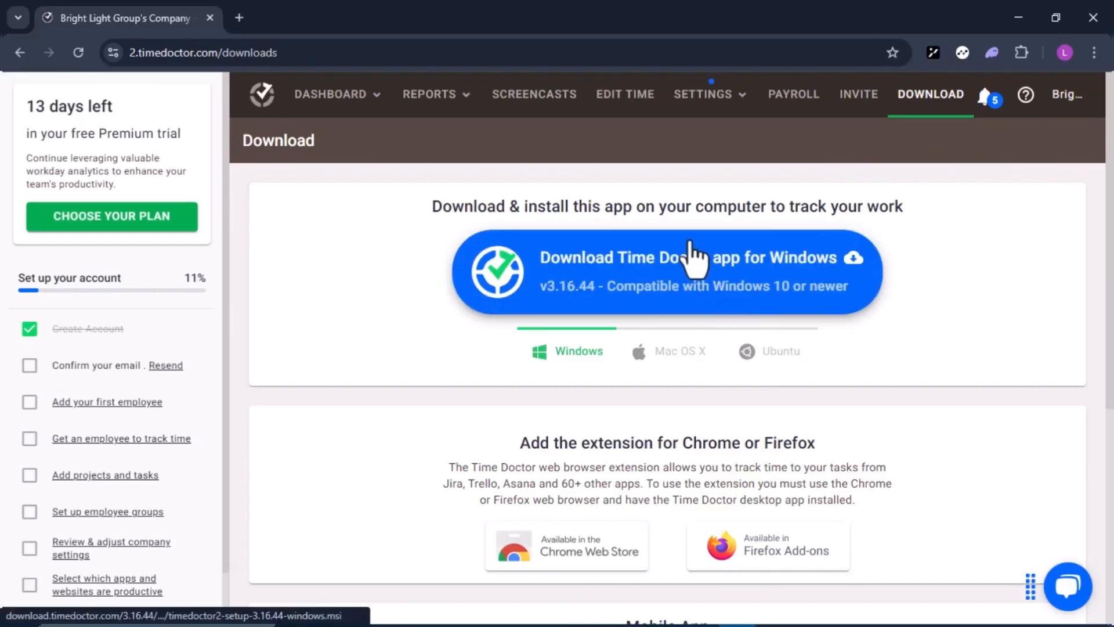
left_click(667, 272)
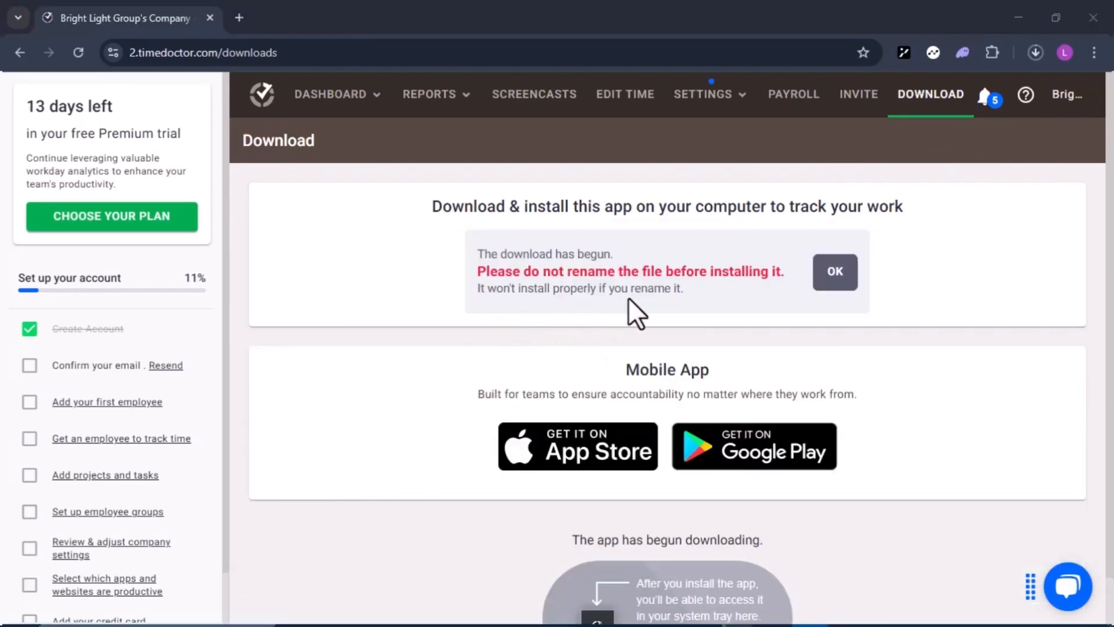
mouse_move(720, 331)
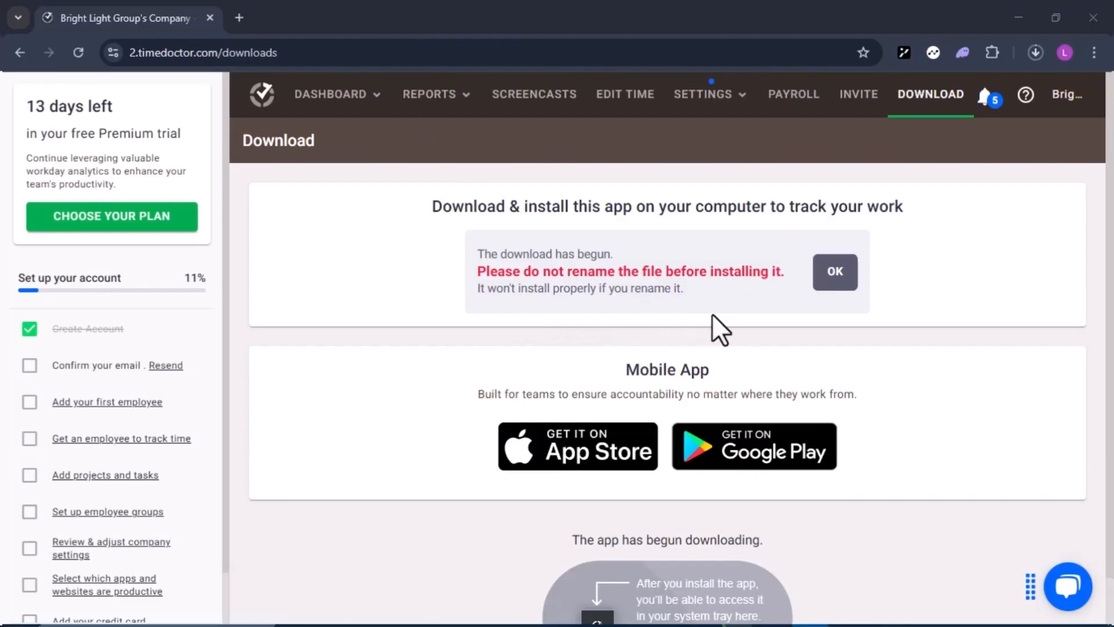
mouse_move(653, 324)
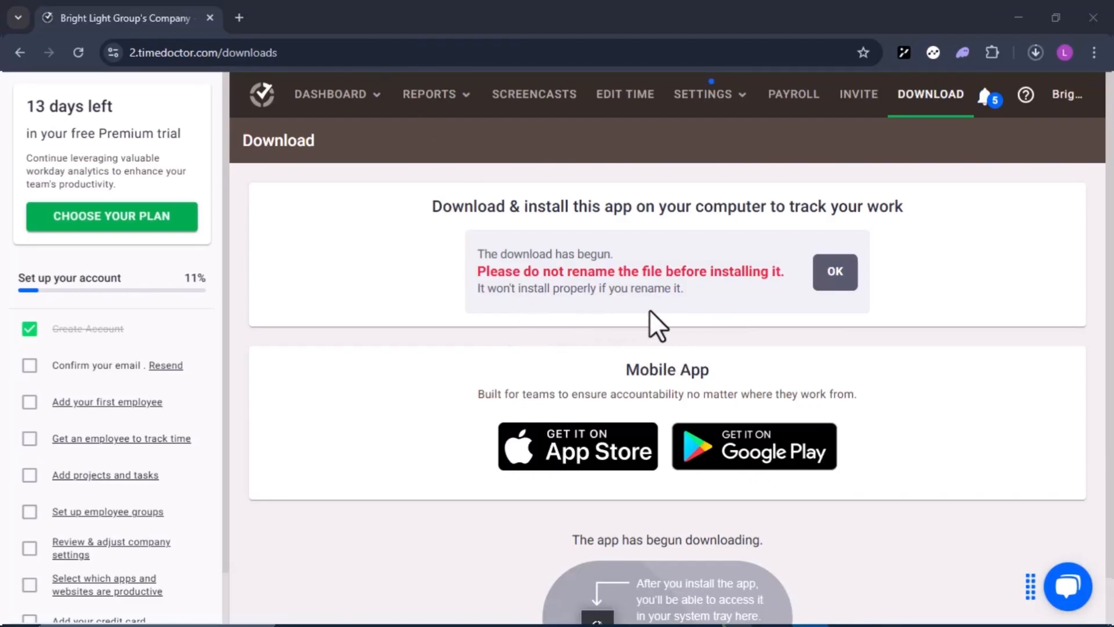
mouse_move(834, 272)
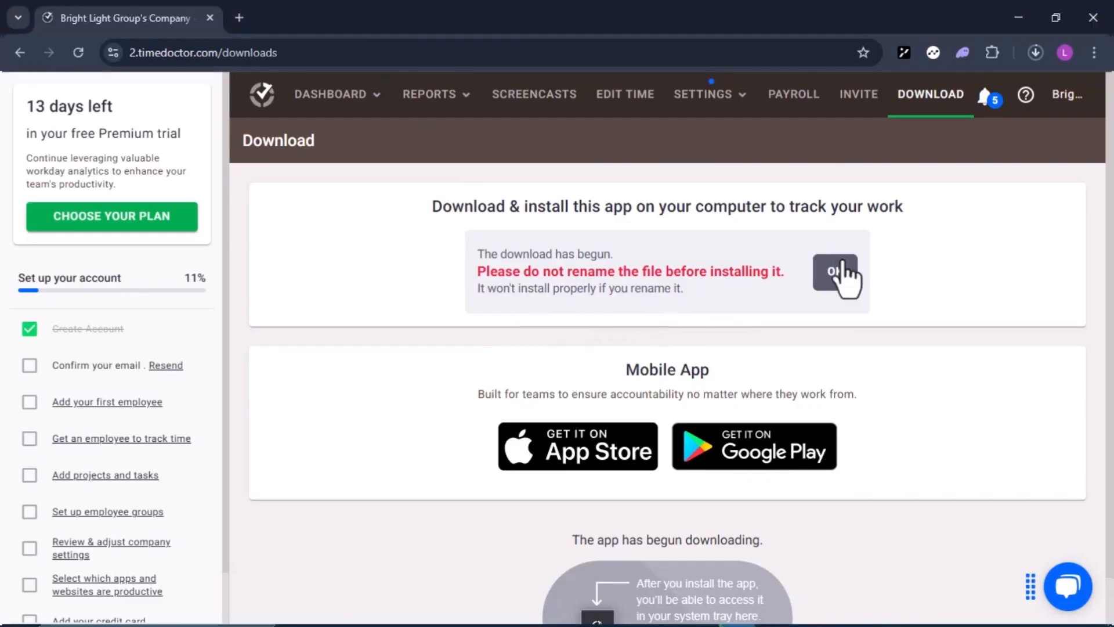
left_click(837, 271)
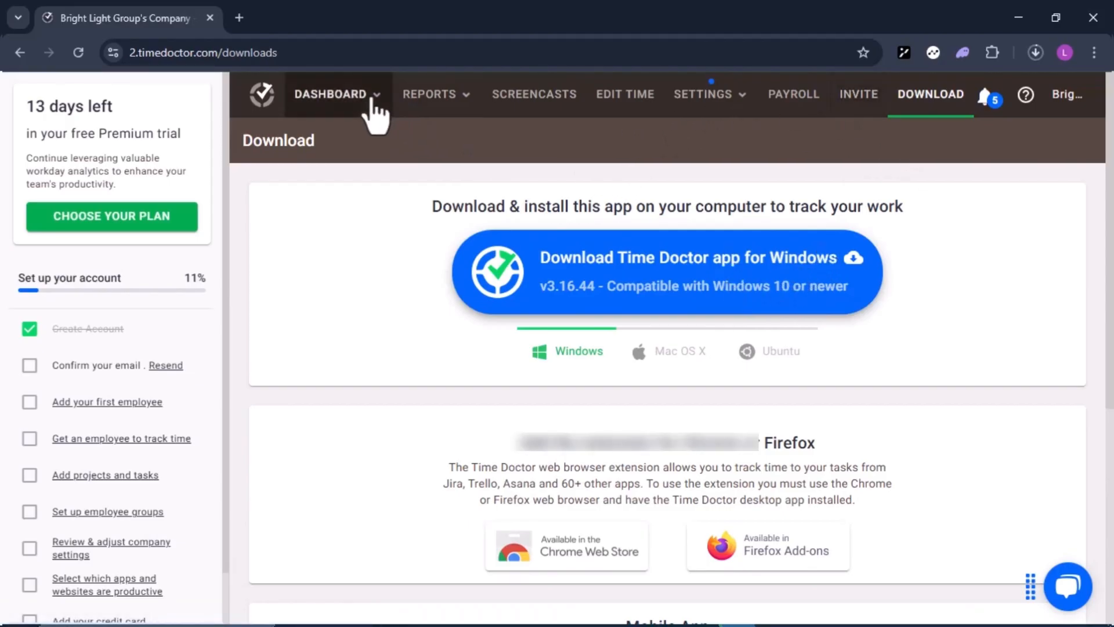
Return to the Team Dashboard showing zero tracked time for the past 7 days.
left_click(329, 93)
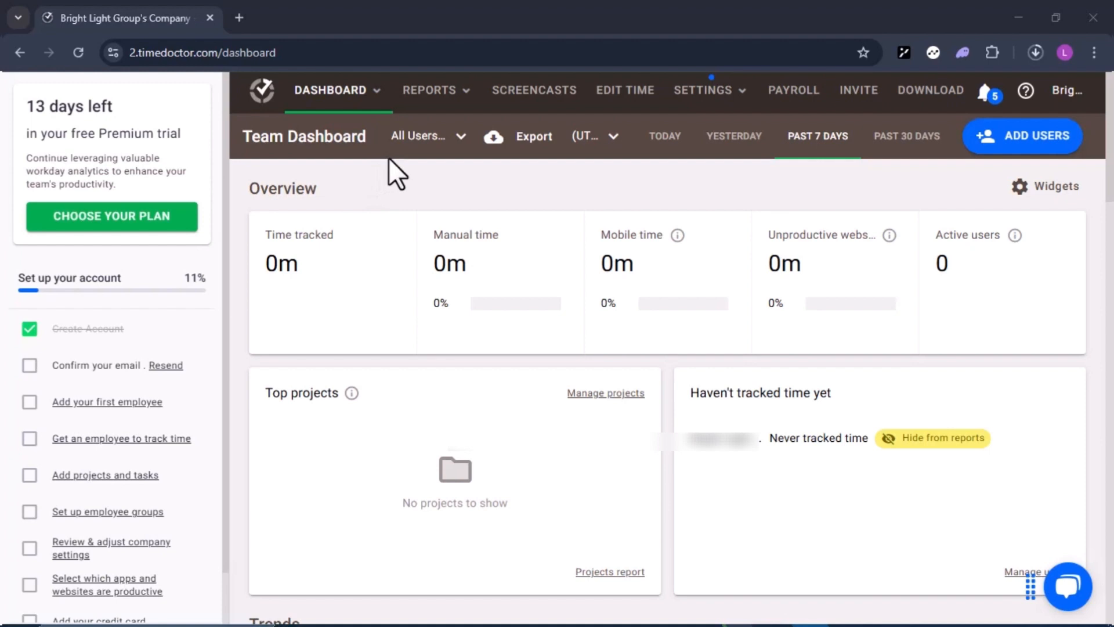
mouse_move(385, 261)
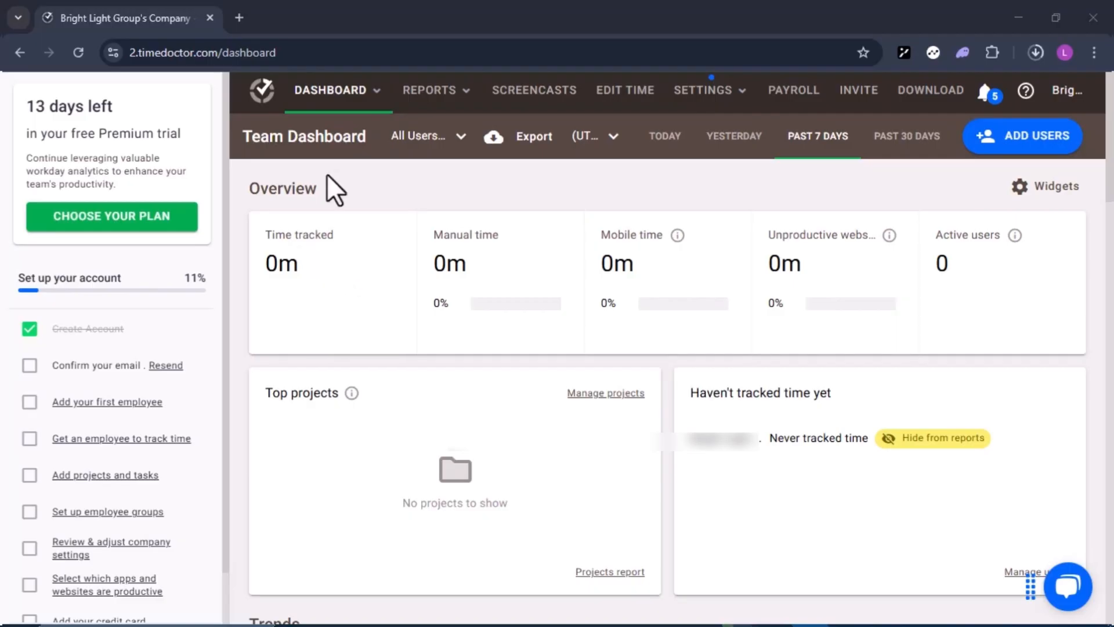
mouse_move(303, 164)
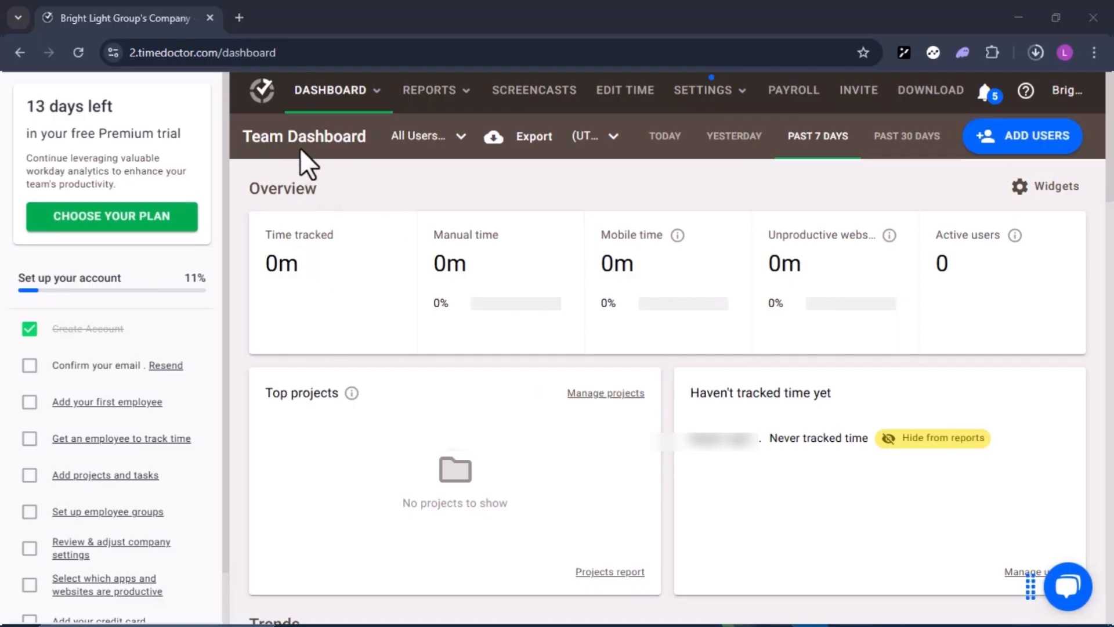
mouse_move(503, 277)
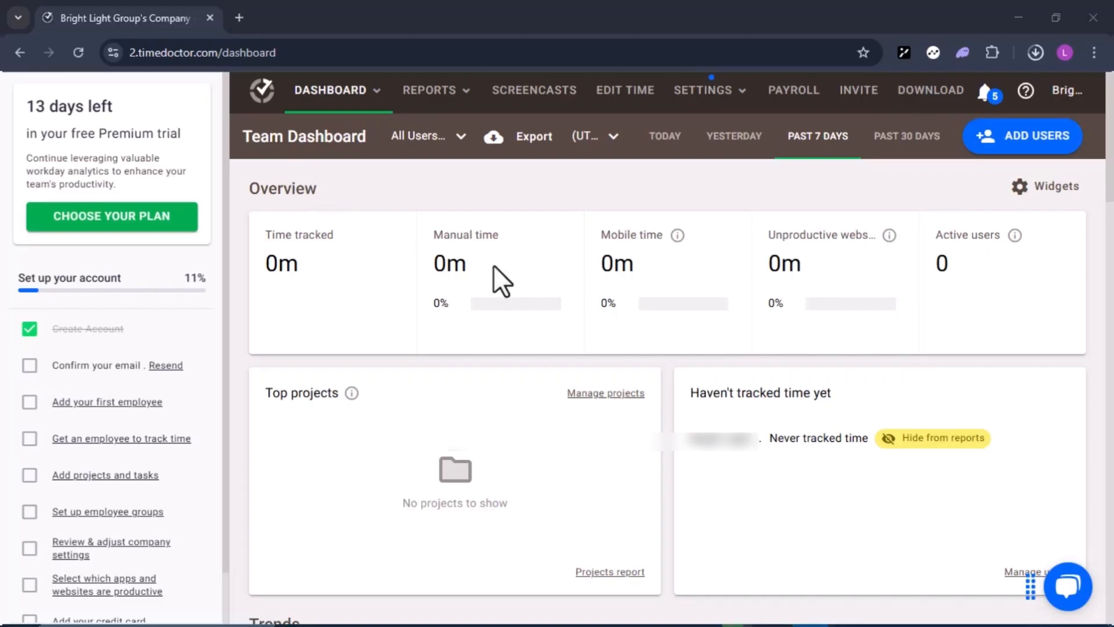
mouse_move(495, 288)
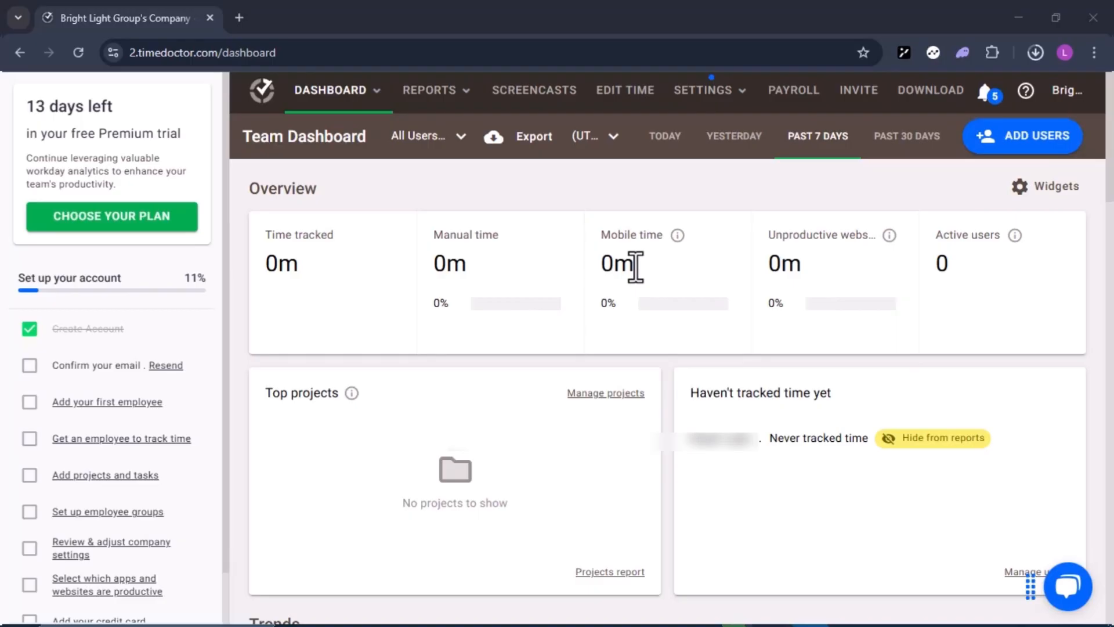
mouse_move(647, 291)
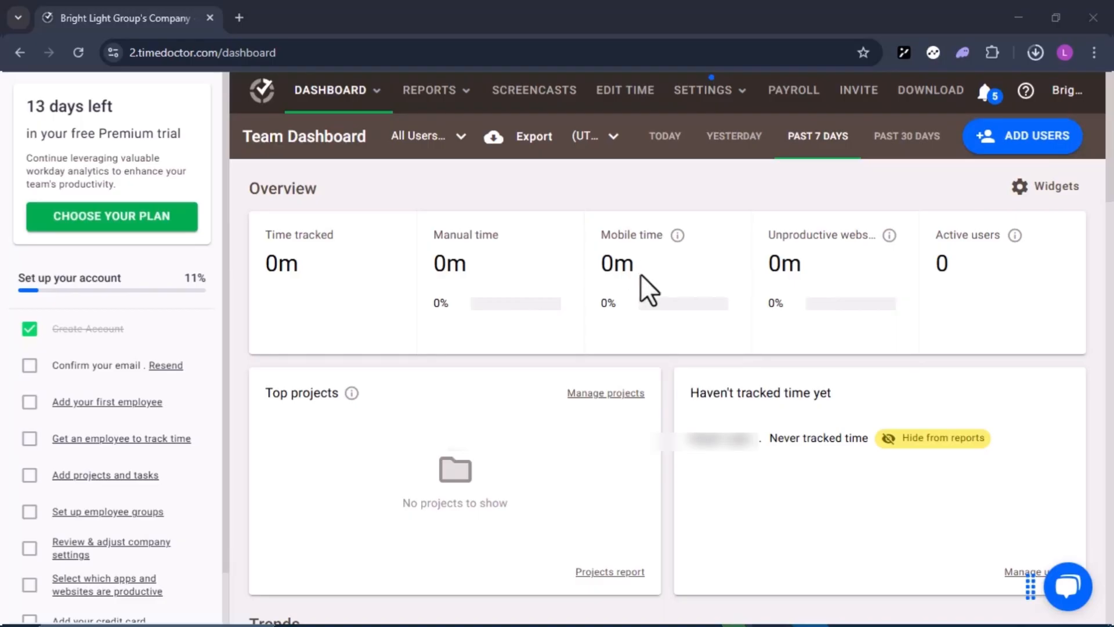
mouse_move(657, 291)
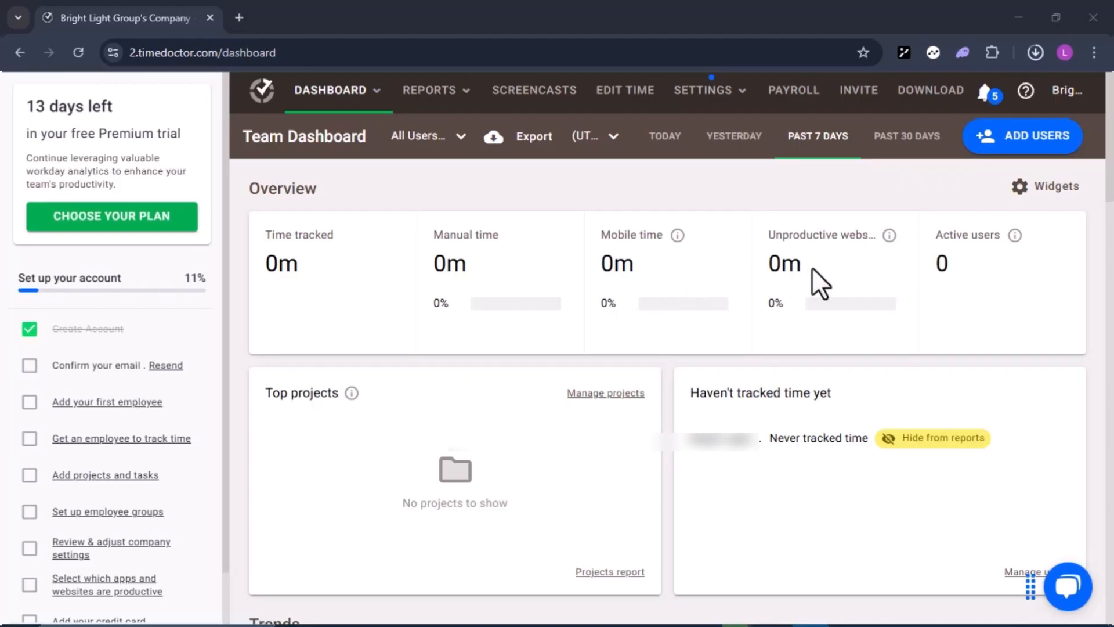
mouse_move(831, 291)
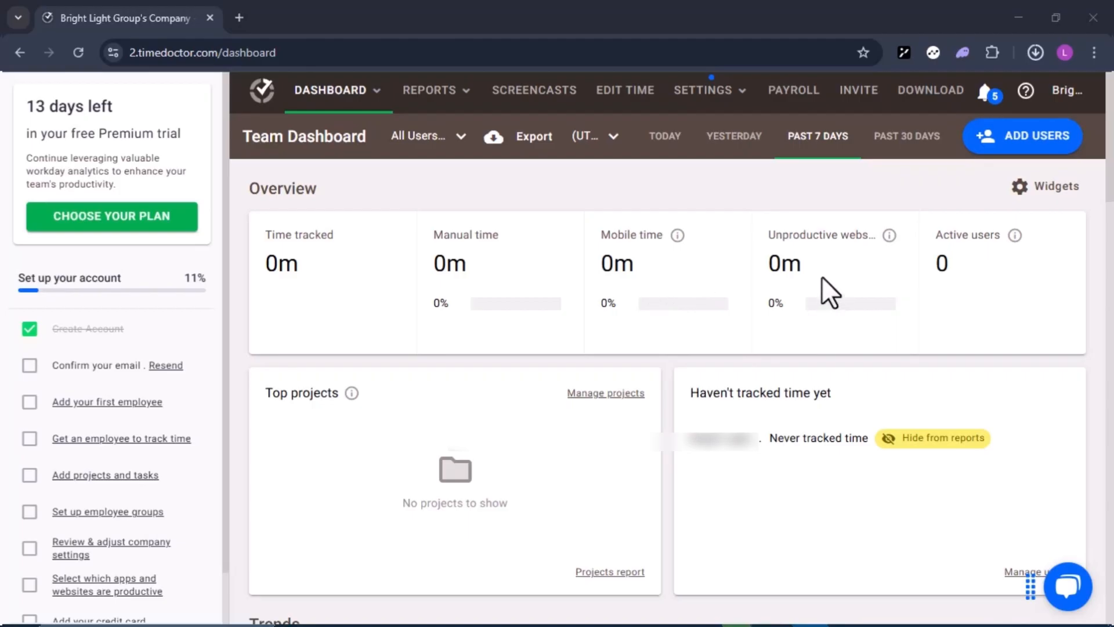
mouse_move(850, 312)
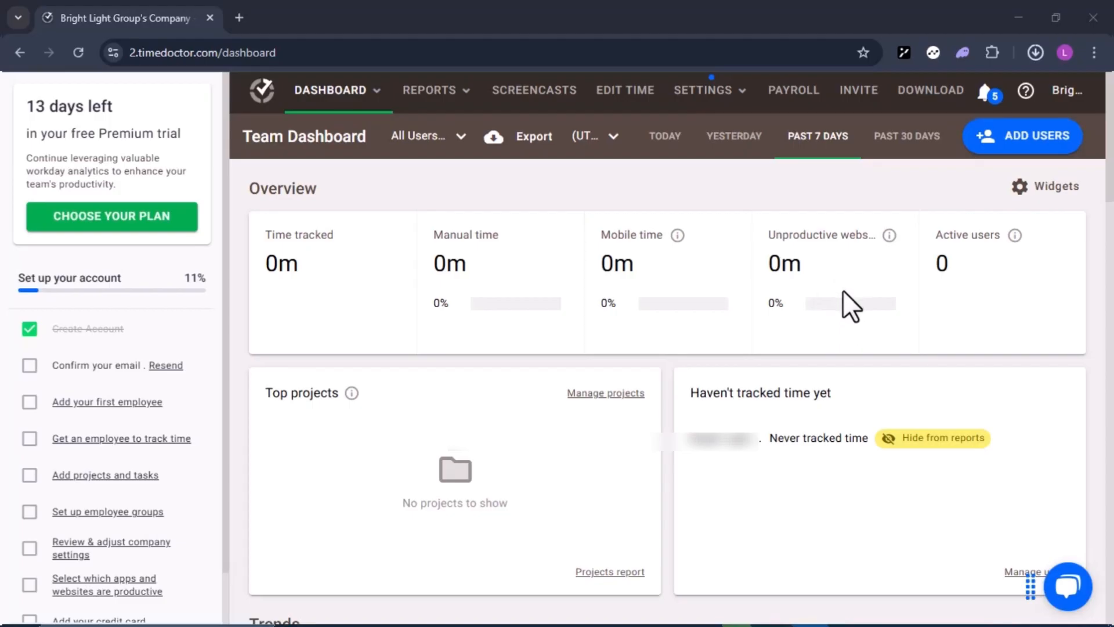
mouse_move(868, 315)
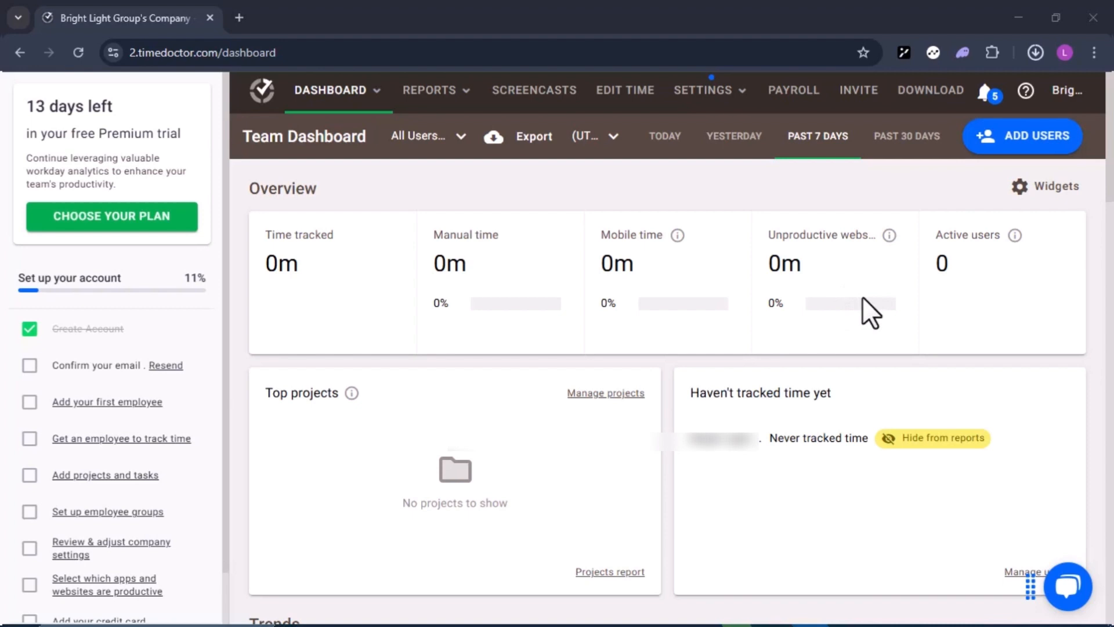
mouse_move(860, 308)
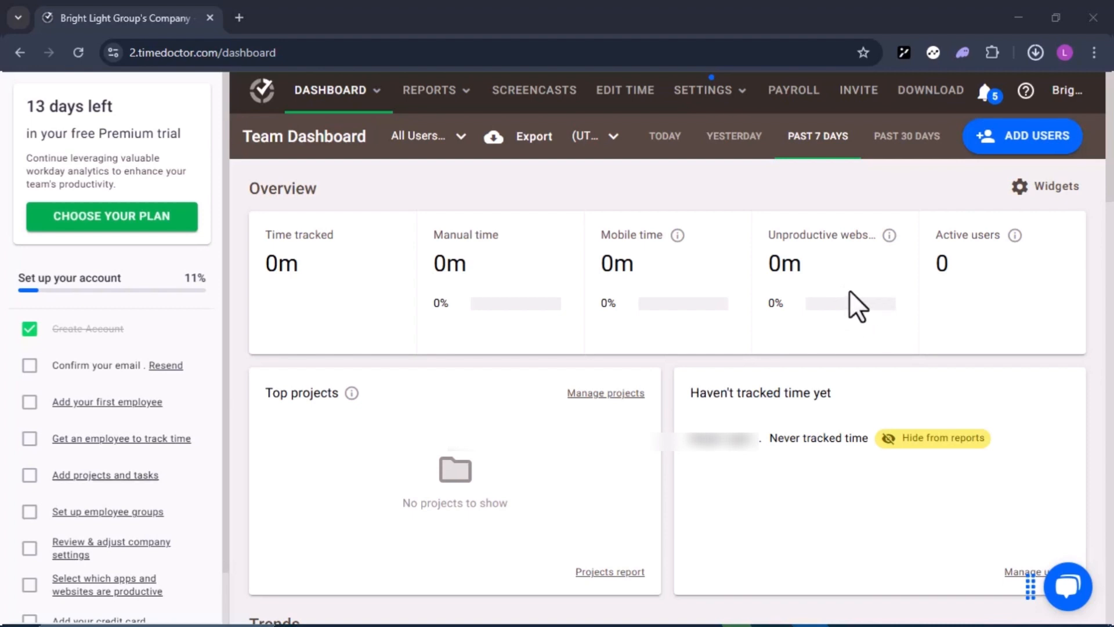
mouse_move(974, 284)
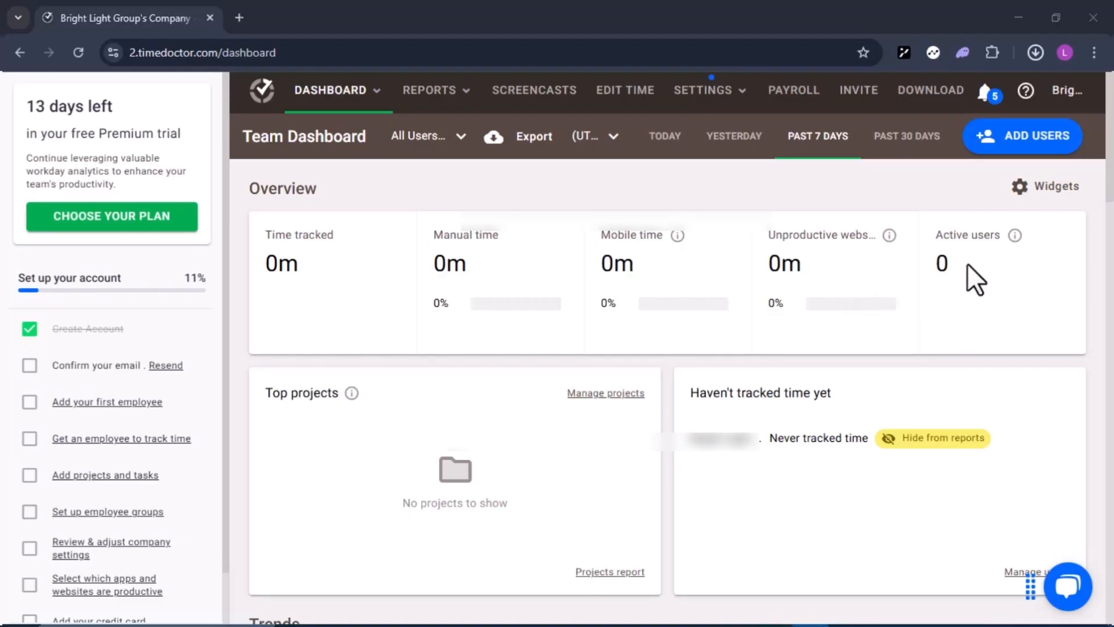
Review the dashboard's trend and top-user panels, then install Time Doctor 2 just for the current user.
scroll("down", 3)
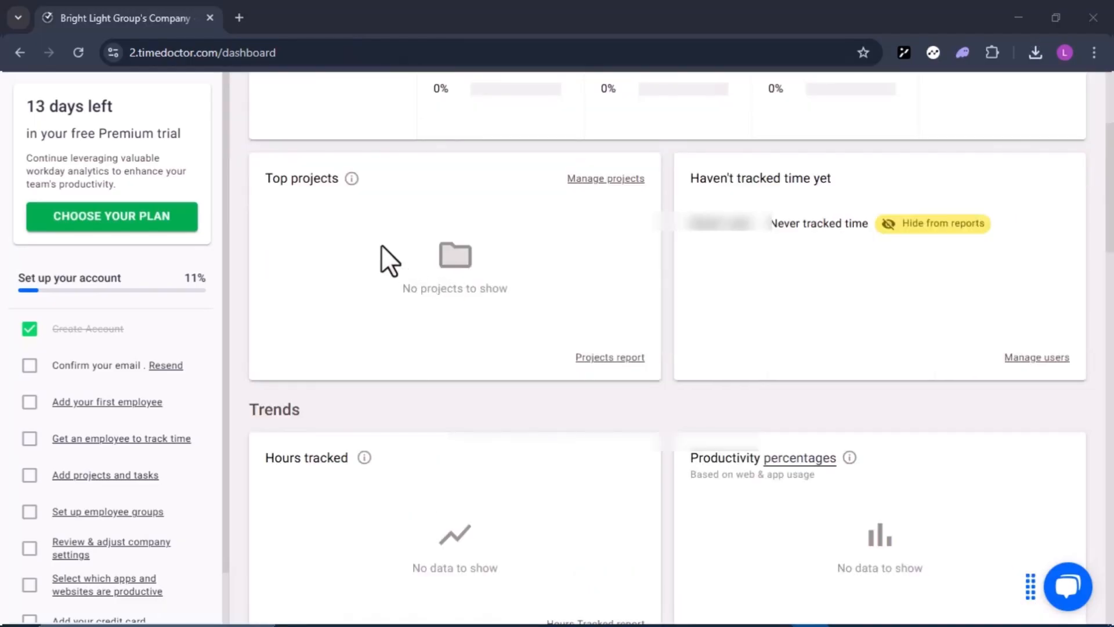
mouse_move(571, 394)
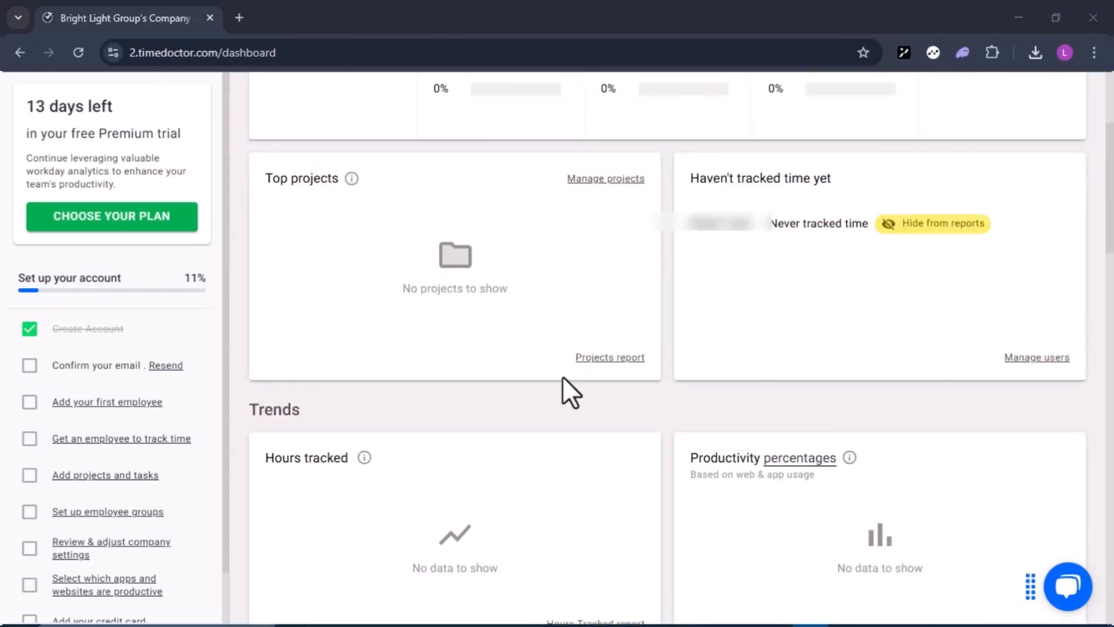
scroll("down", 3)
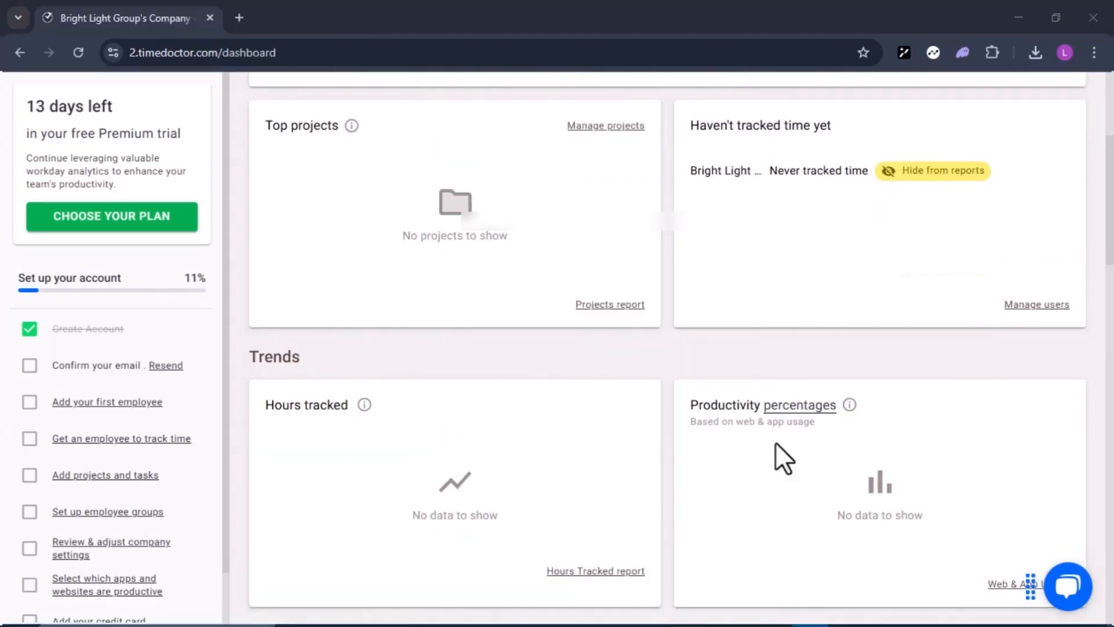
scroll("down", 3)
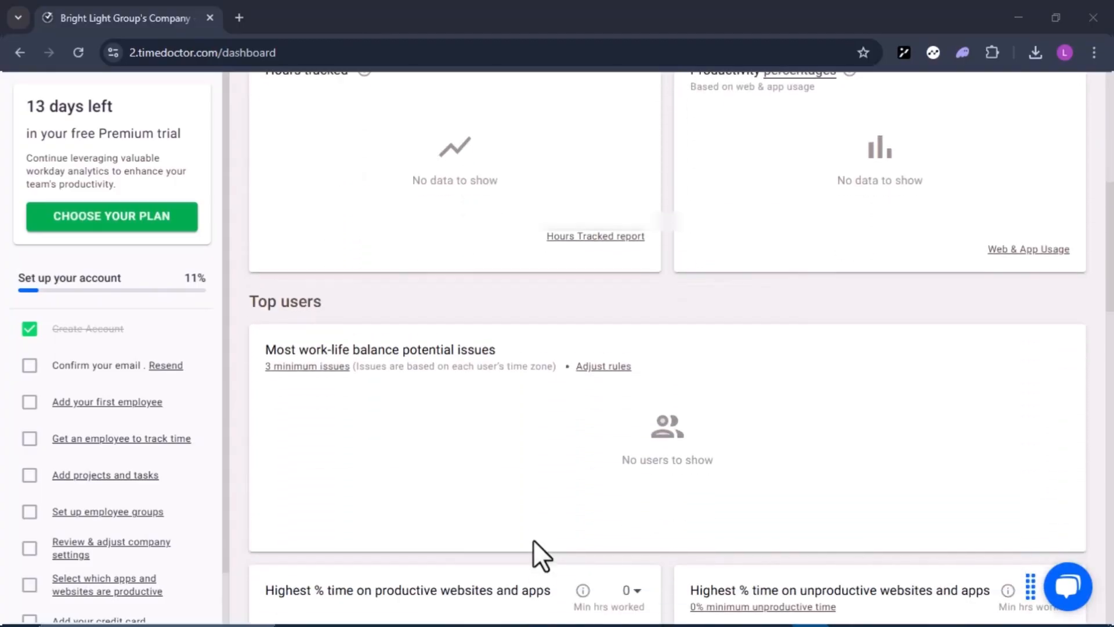
scroll("down", 3)
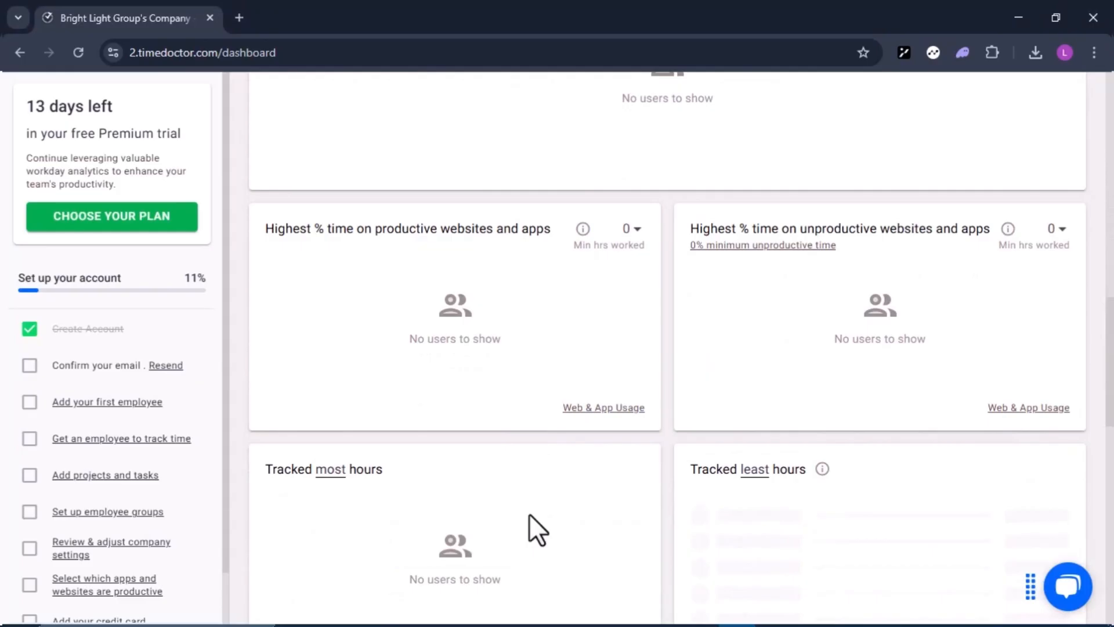
scroll("down", 3)
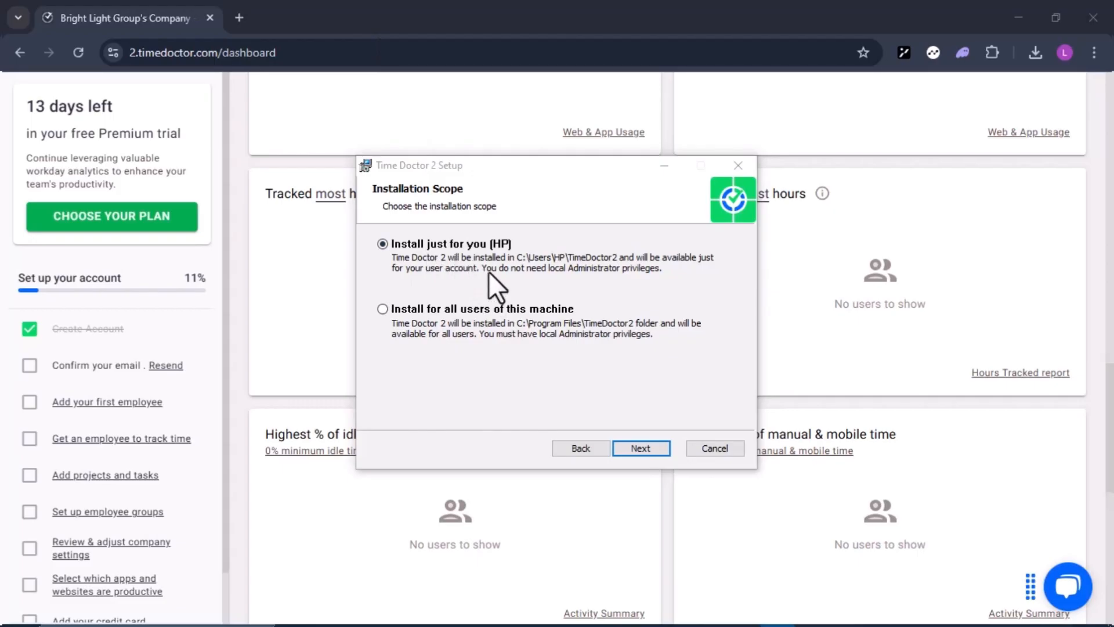
mouse_move(512, 278)
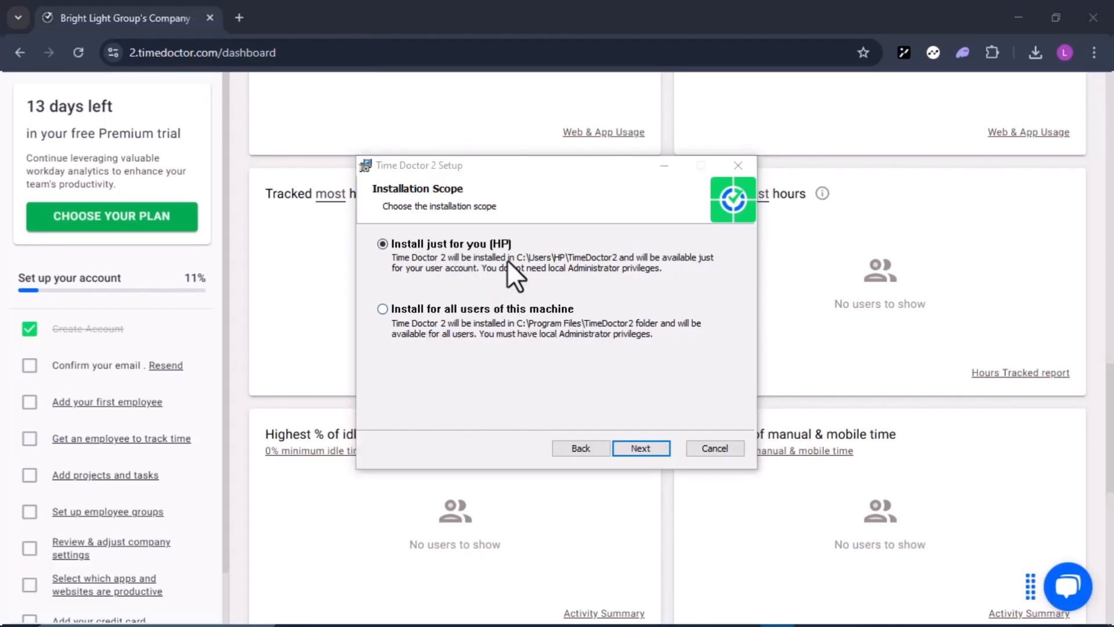
left_click(641, 448)
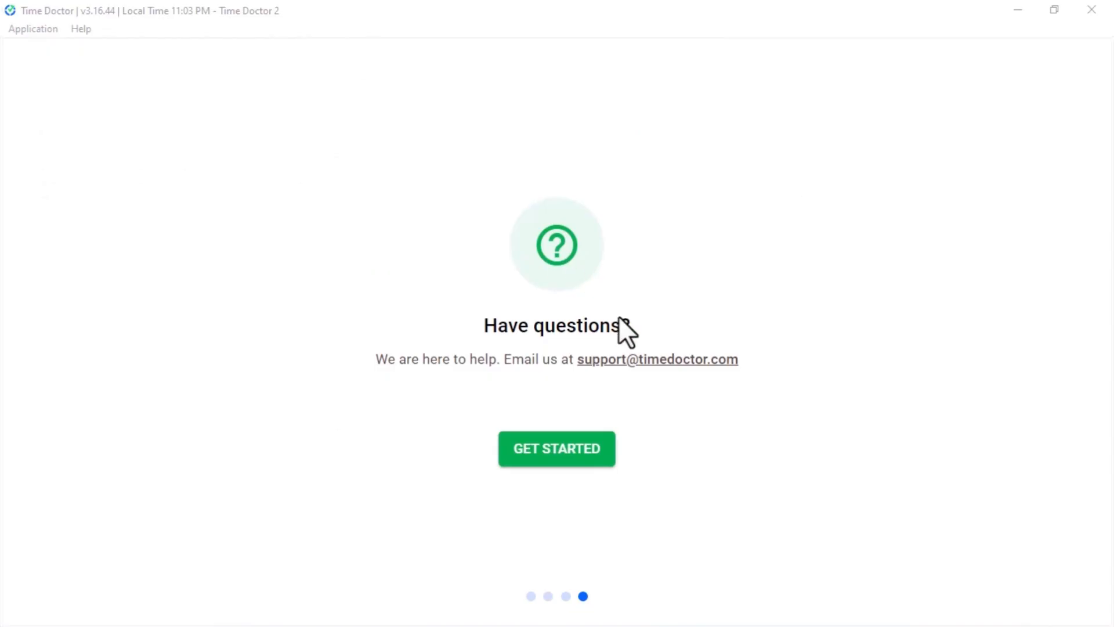
Finish the welcome tour and begin entering the account email on the sign-in screen.
left_click(556, 448)
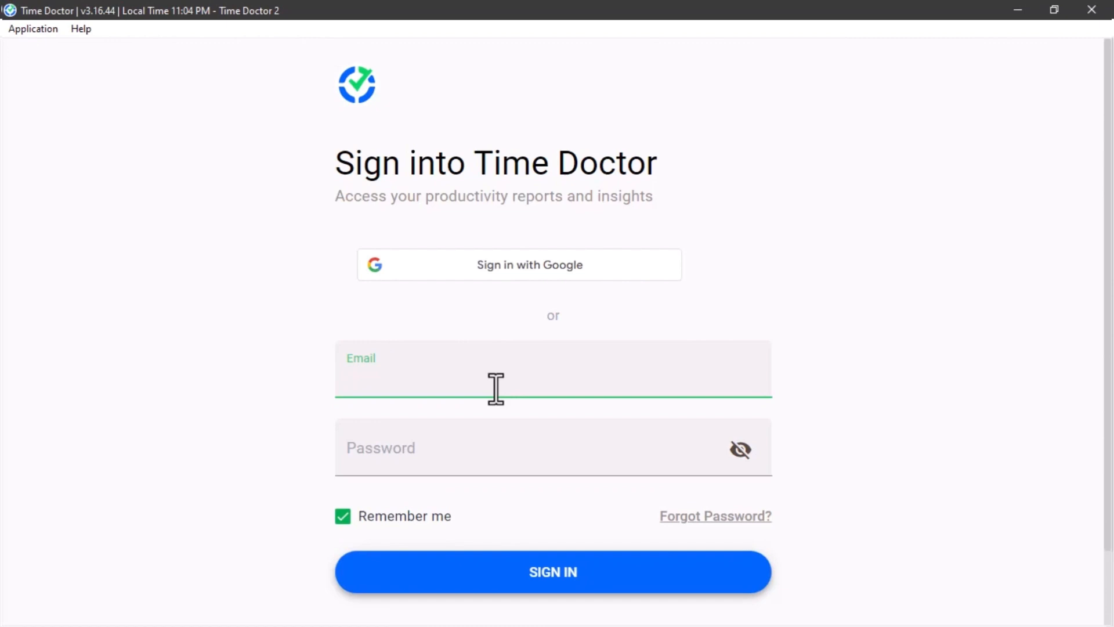
left_click(552, 571)
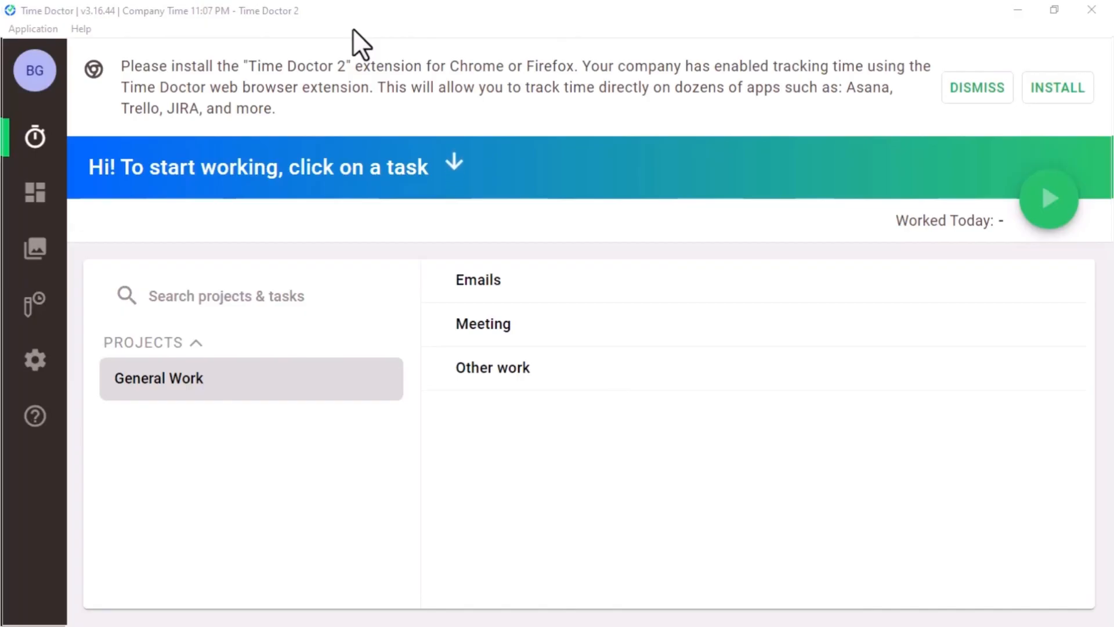
mouse_move(572, 114)
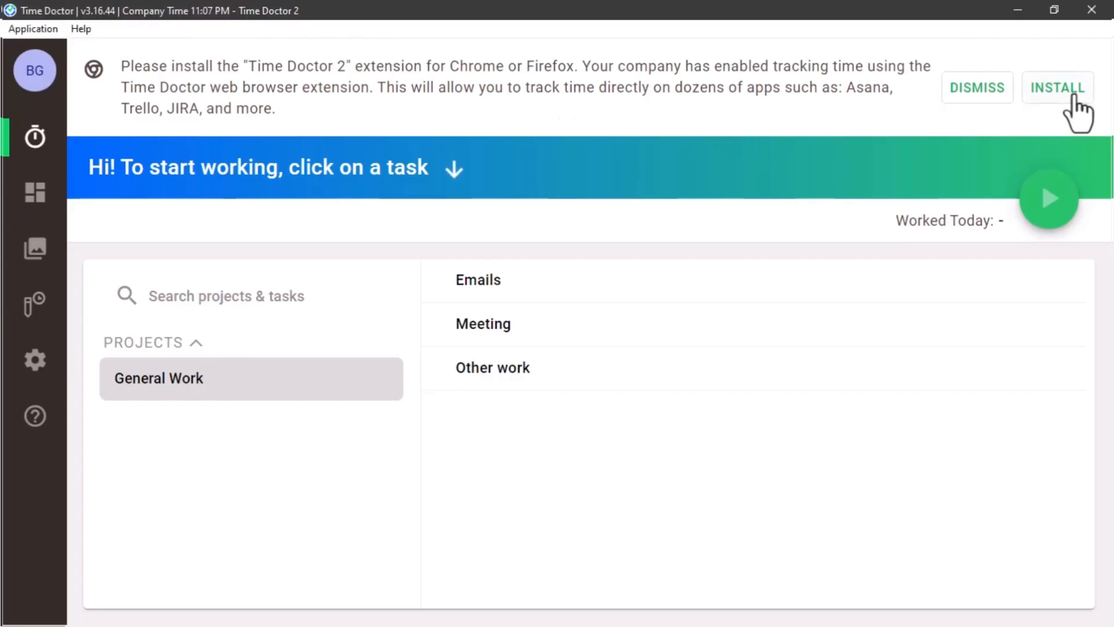
Launch the browser extension install, landing on the Time Doctor downloads page.
left_click(1058, 88)
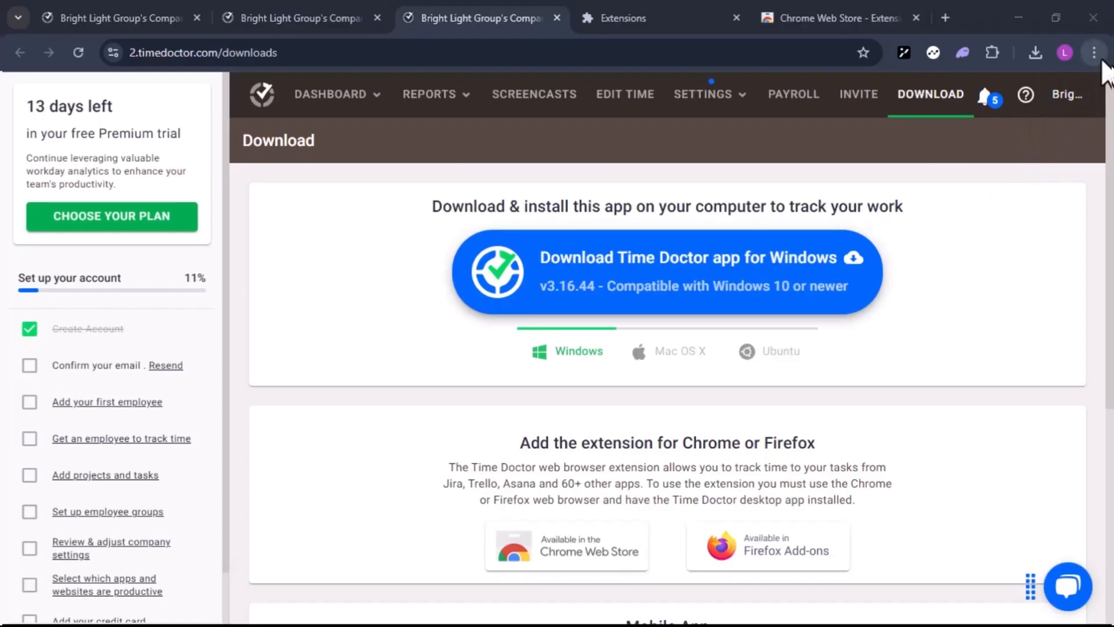
Search the Chrome Web Store for 'time doctor' and open the Time Doctor extension listing.
left_click(1093, 53)
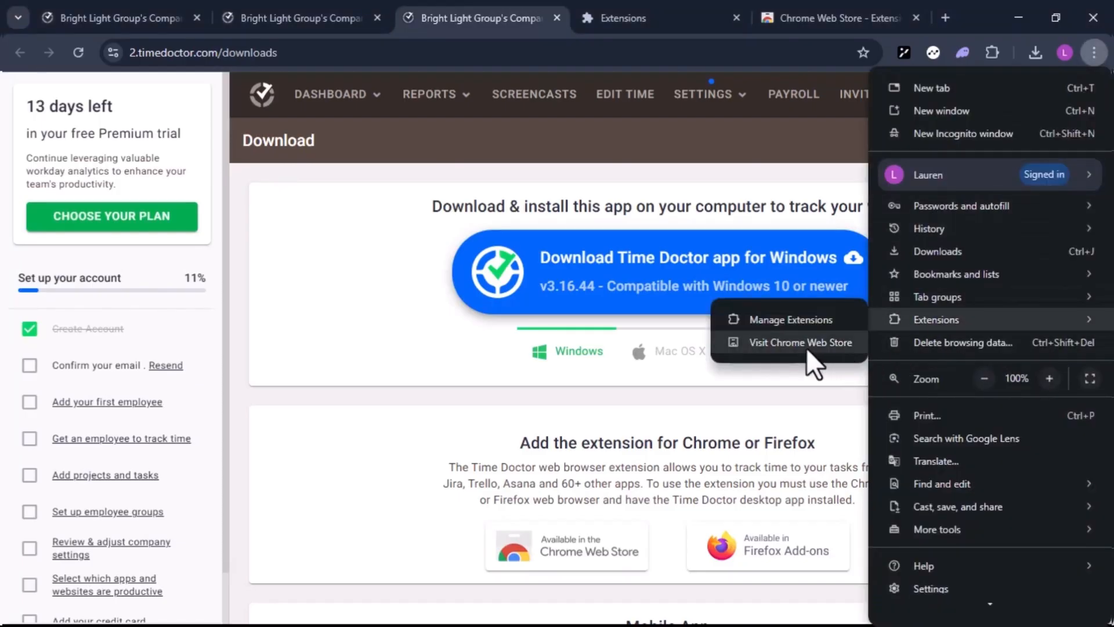
left_click(800, 341)
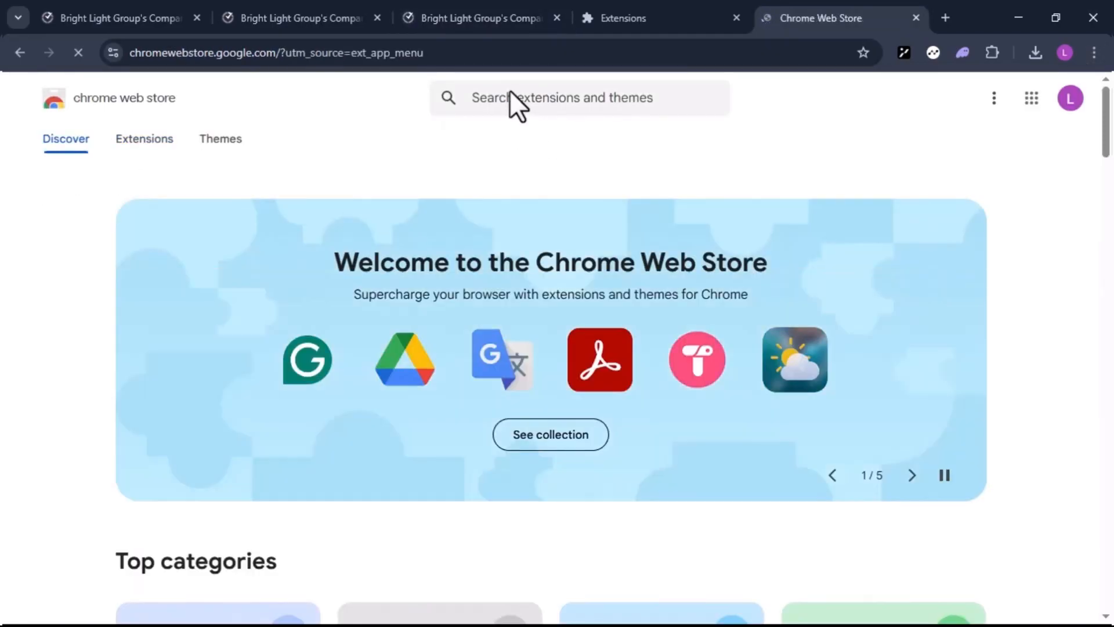
type("time do")
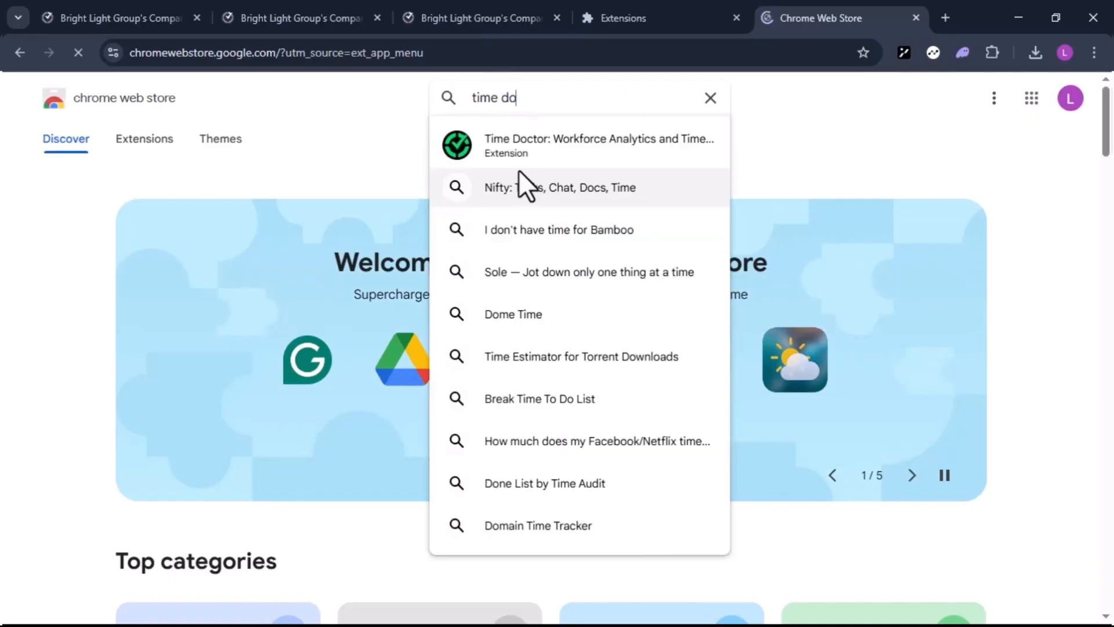
left_click(599, 145)
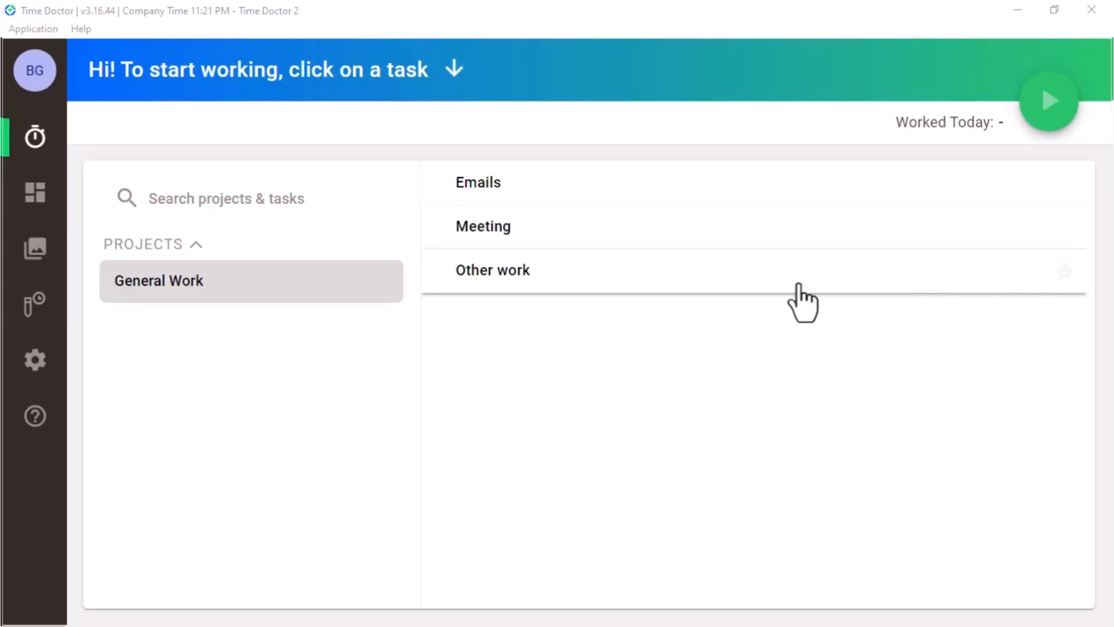
mouse_move(653, 228)
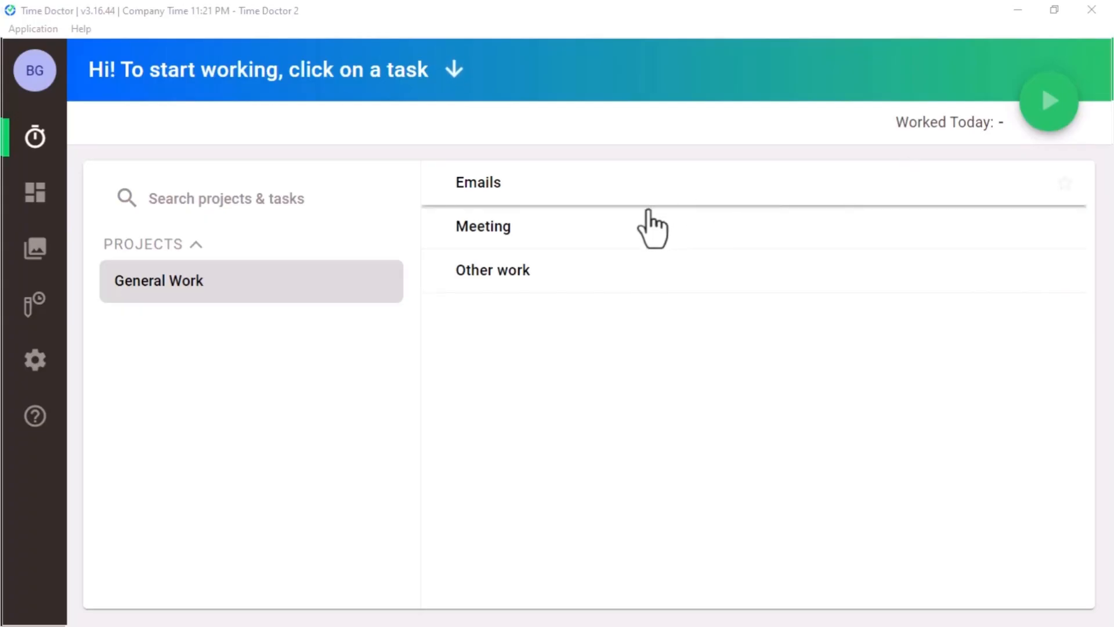
mouse_move(766, 242)
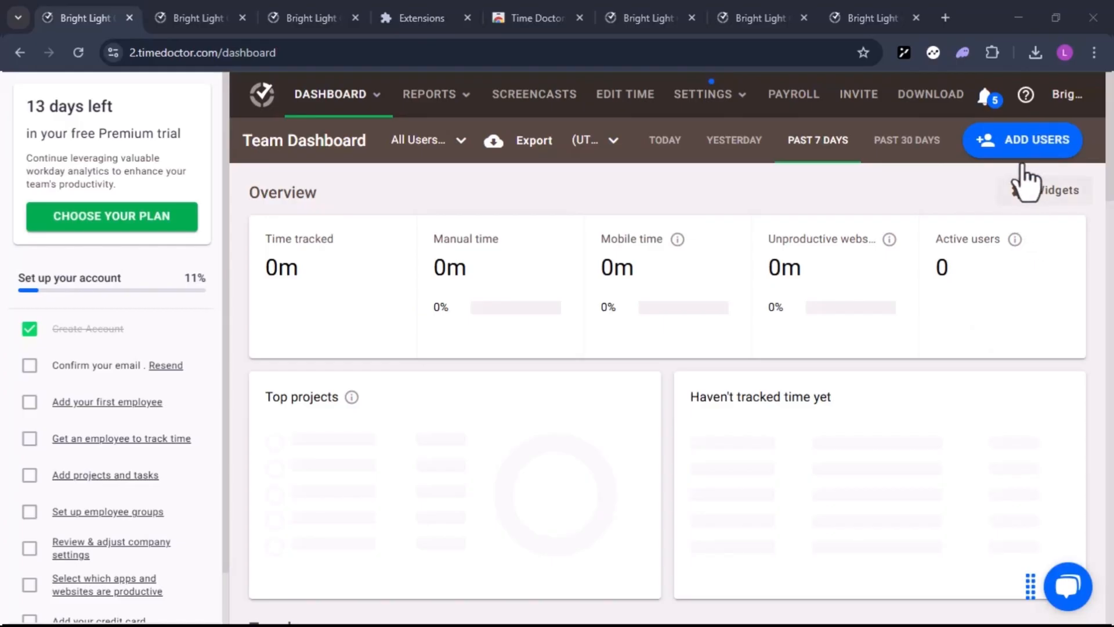
Bring up the invite form on the Invite by Email tab and enter the employee's email address.
left_click(858, 94)
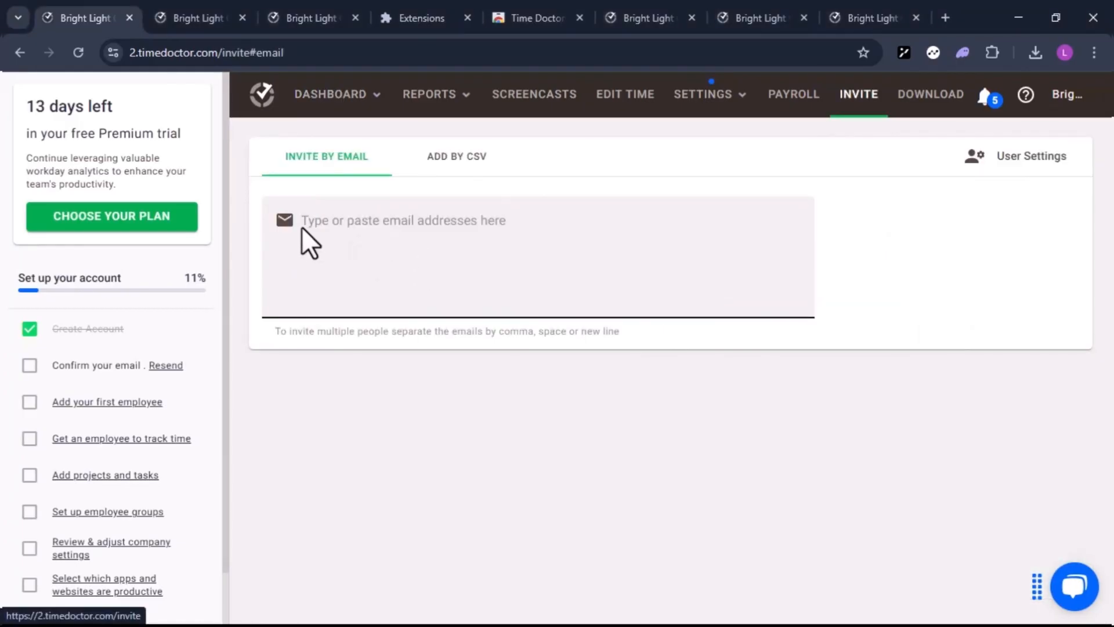
left_click(426, 220)
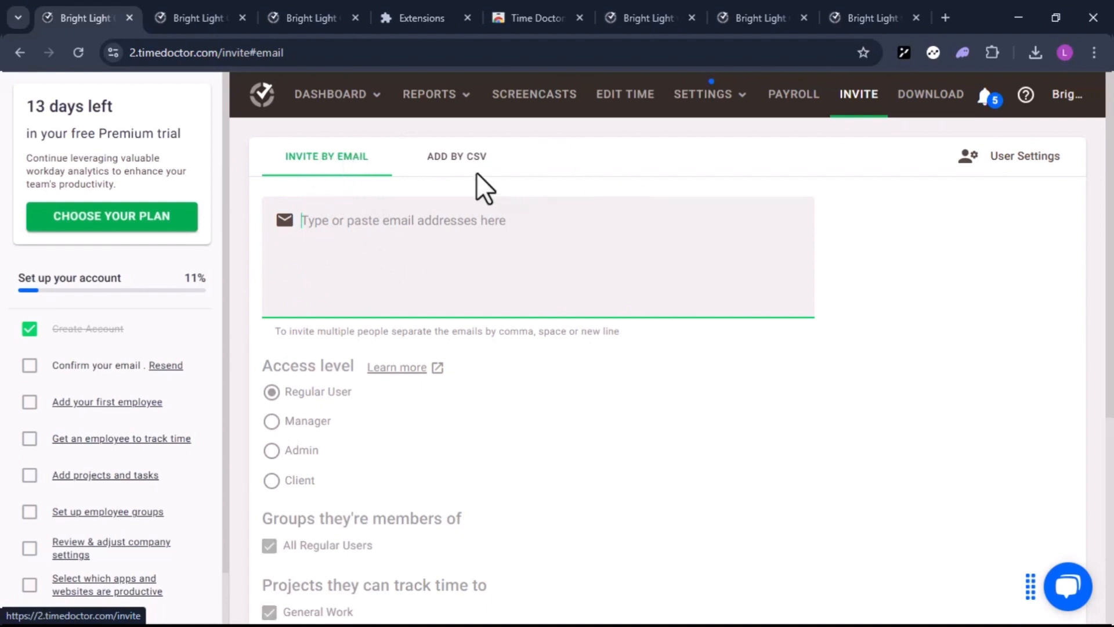
left_click(458, 157)
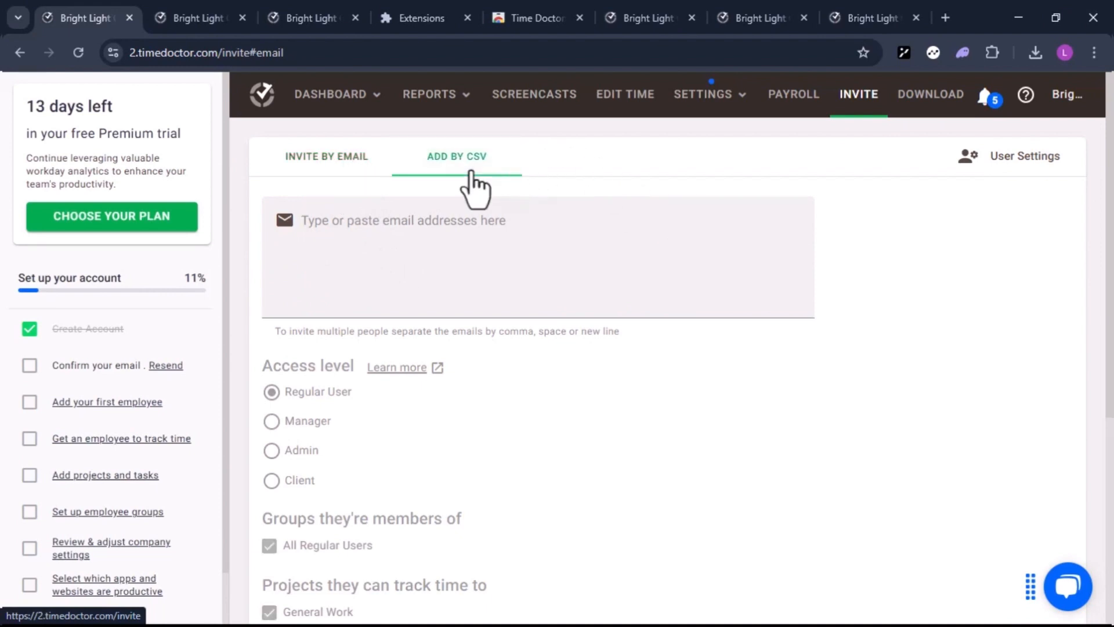
left_click(326, 156)
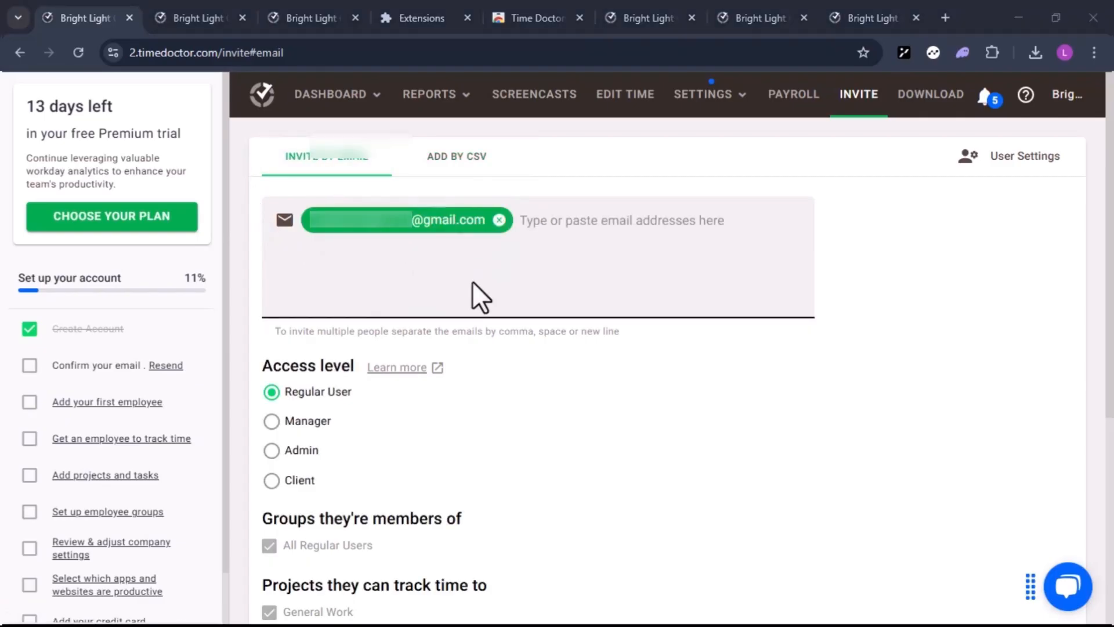
scroll("down", 3)
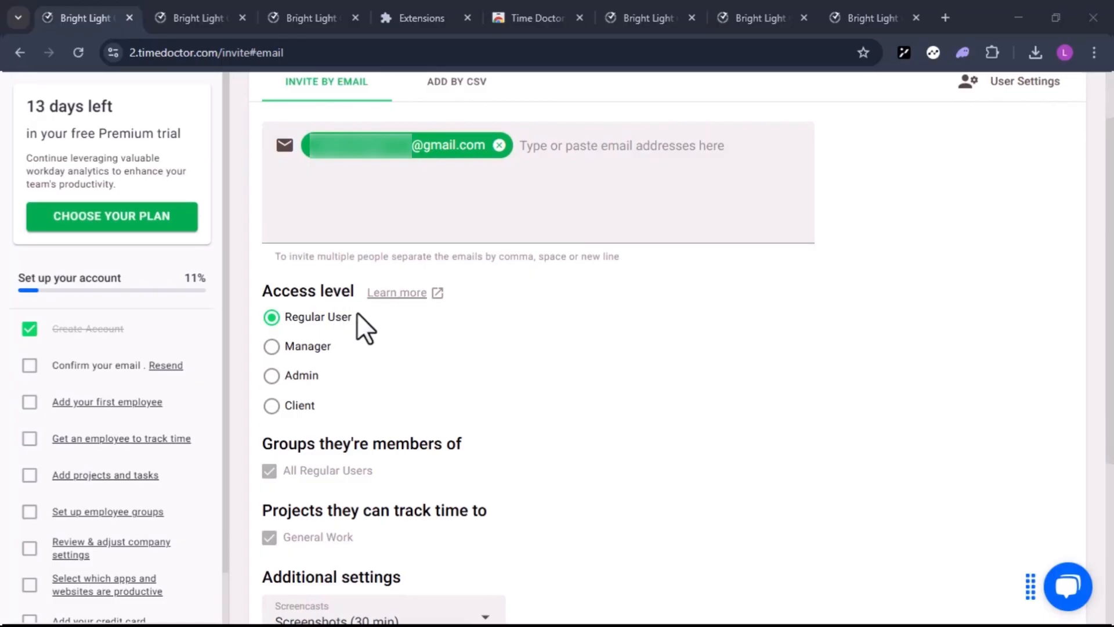
mouse_move(288, 376)
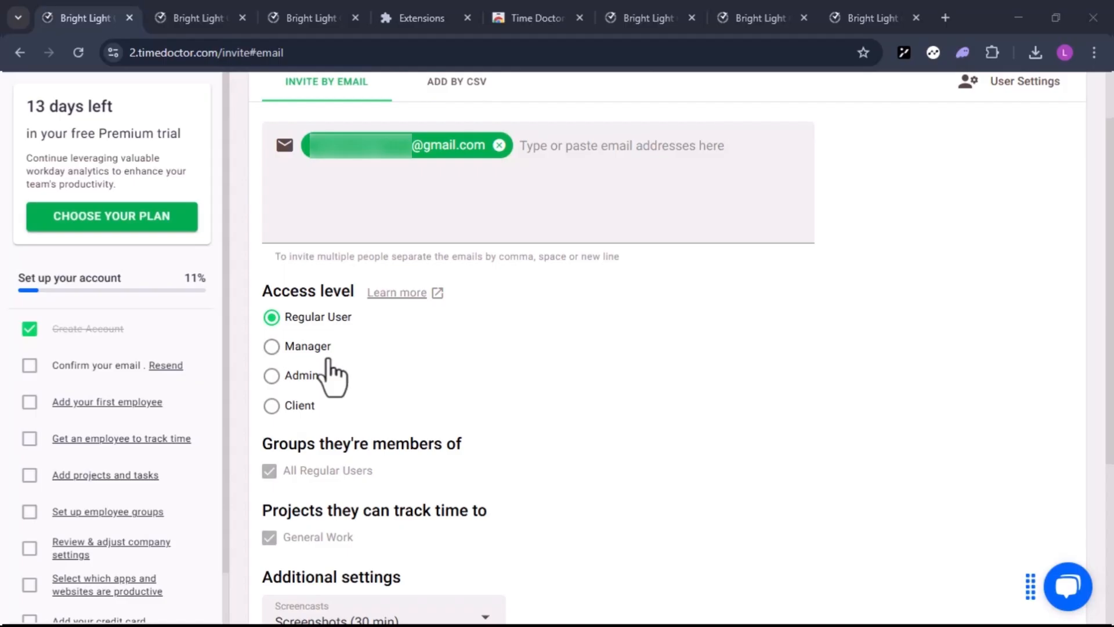
mouse_move(338, 480)
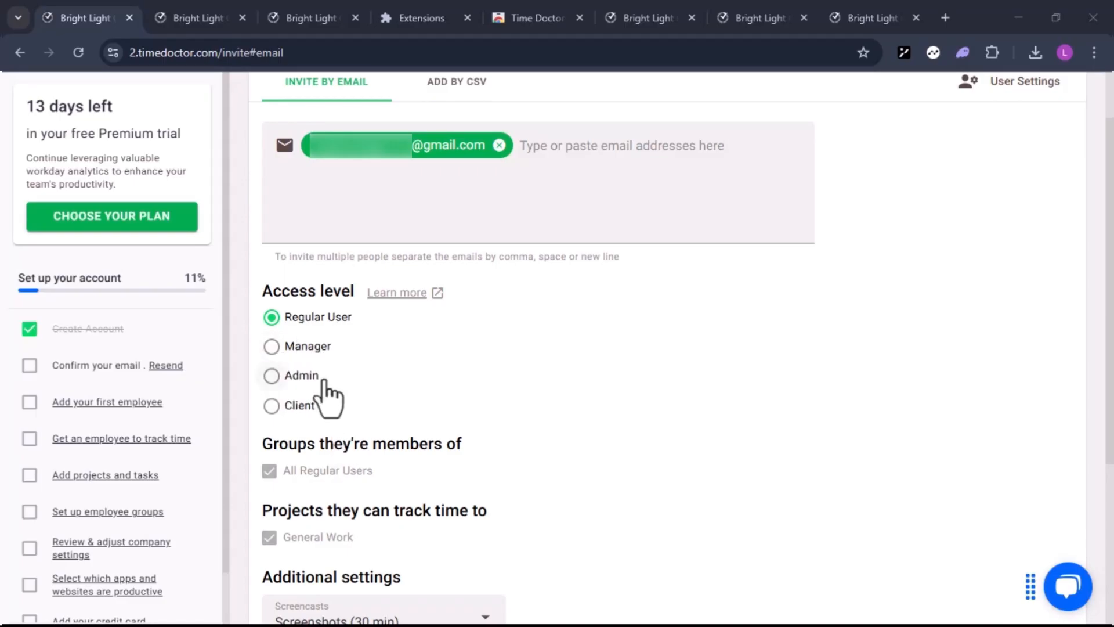
scroll("down", 3)
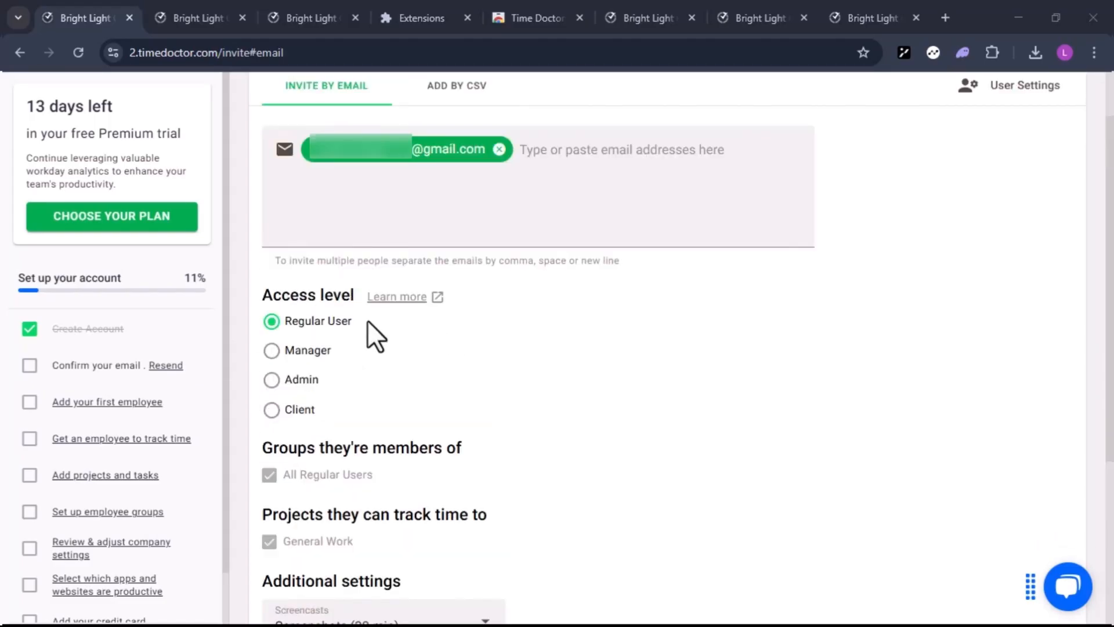
mouse_move(383, 331)
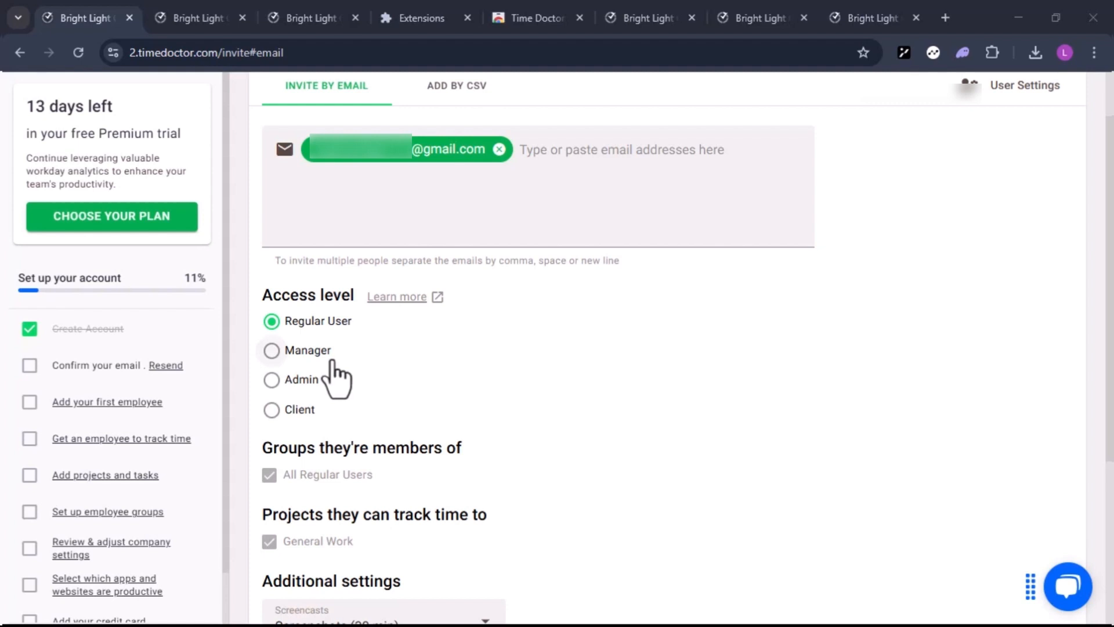
mouse_move(334, 391)
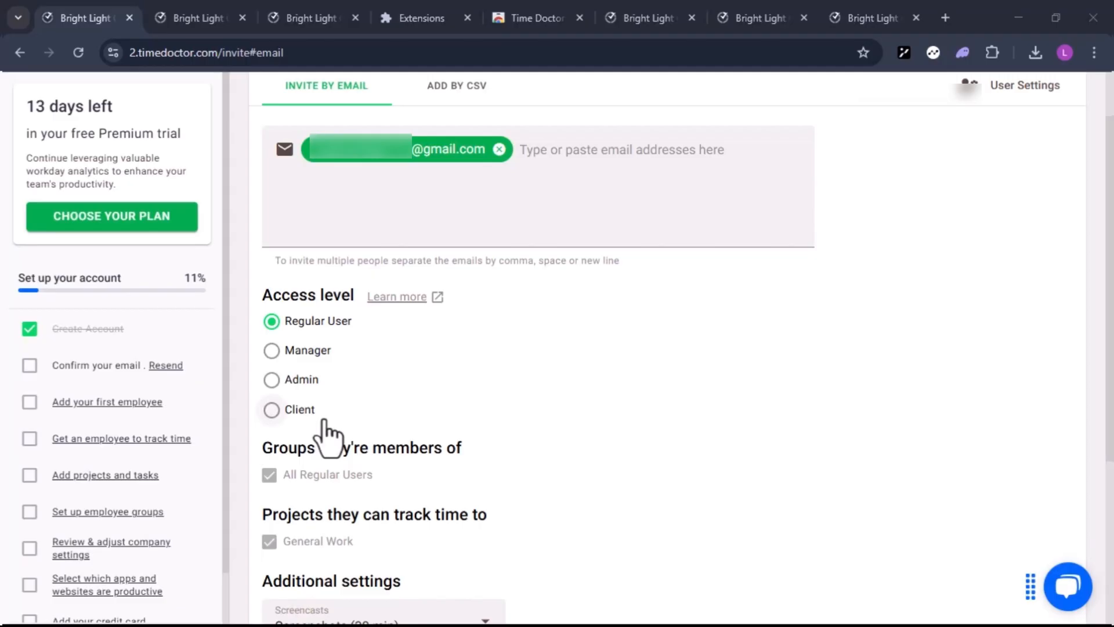
mouse_move(327, 426)
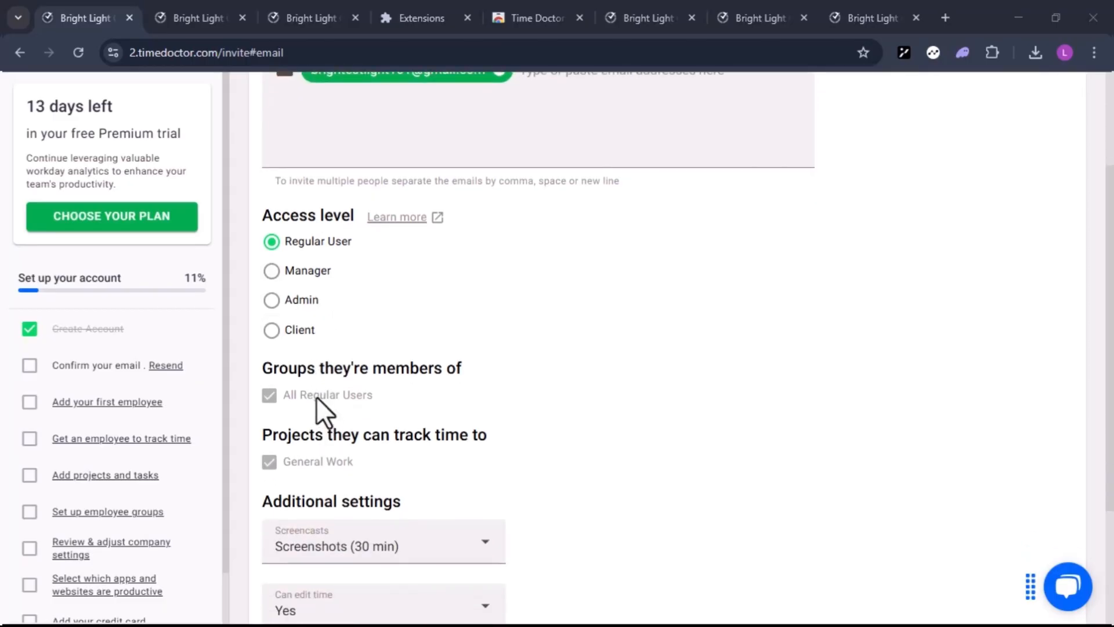
mouse_move(511, 418)
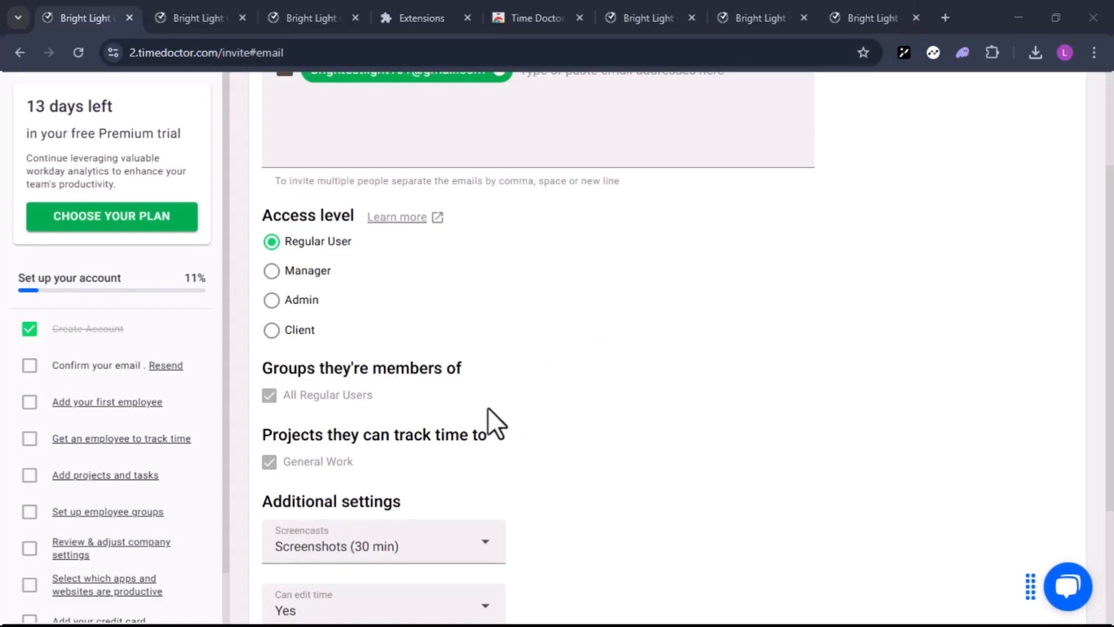
mouse_move(433, 473)
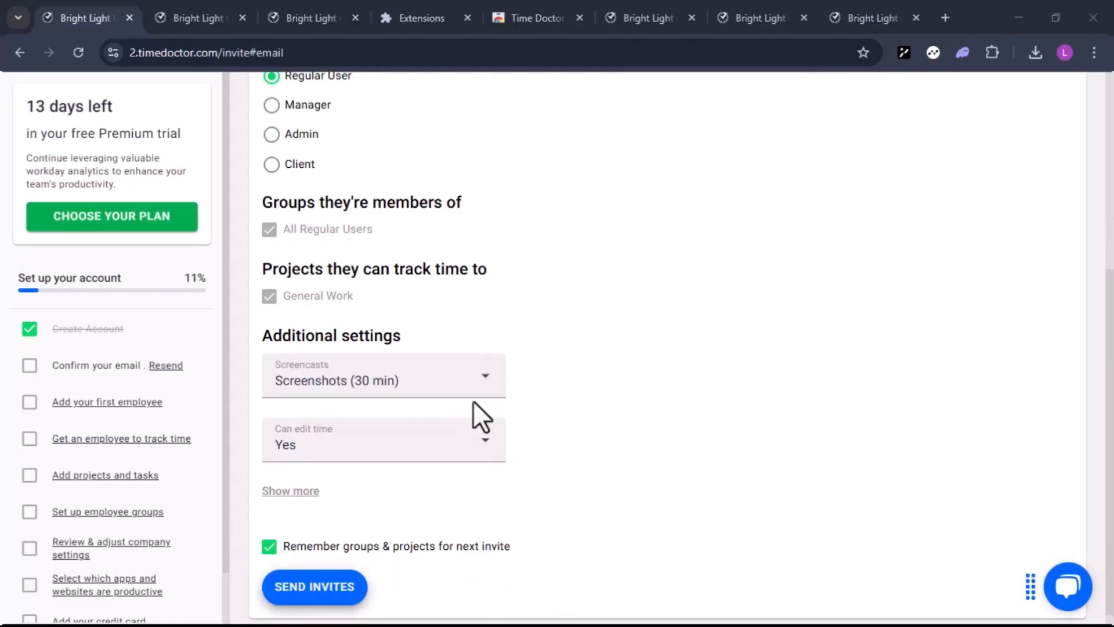
mouse_move(489, 423)
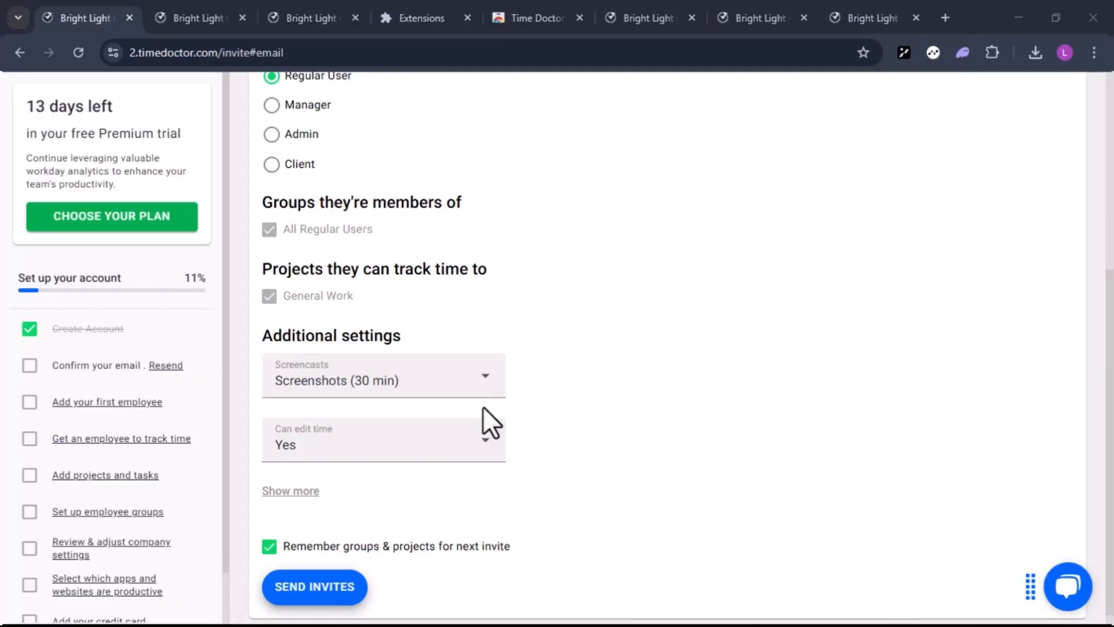
Review the screencast interval choices, from 3 to 30 minutes plus locked video.
left_click(382, 374)
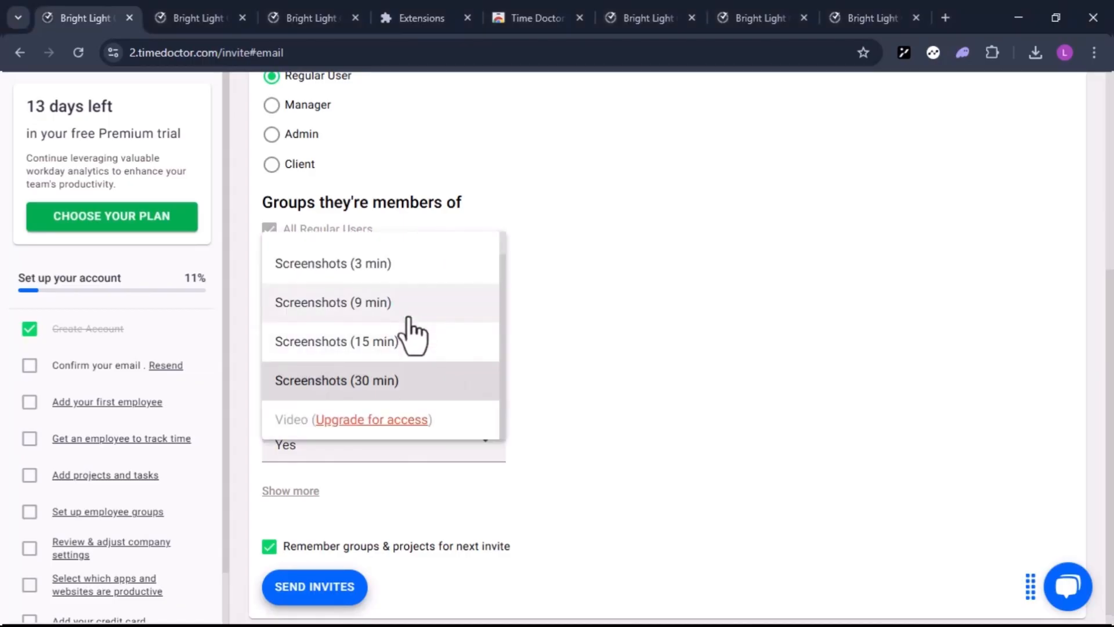
mouse_move(414, 348)
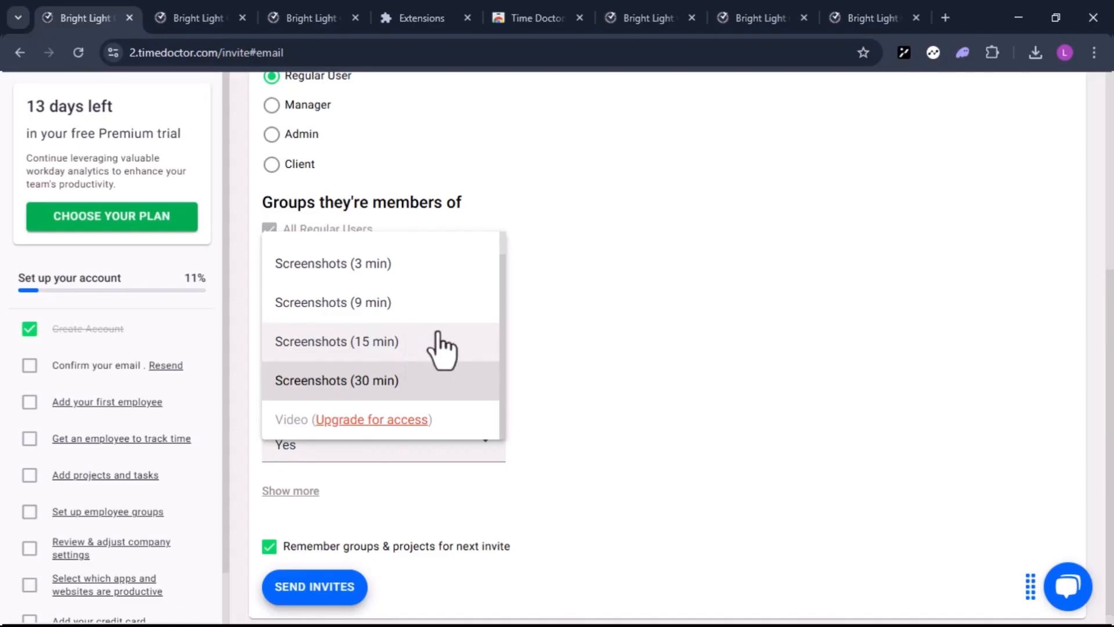
mouse_move(445, 335)
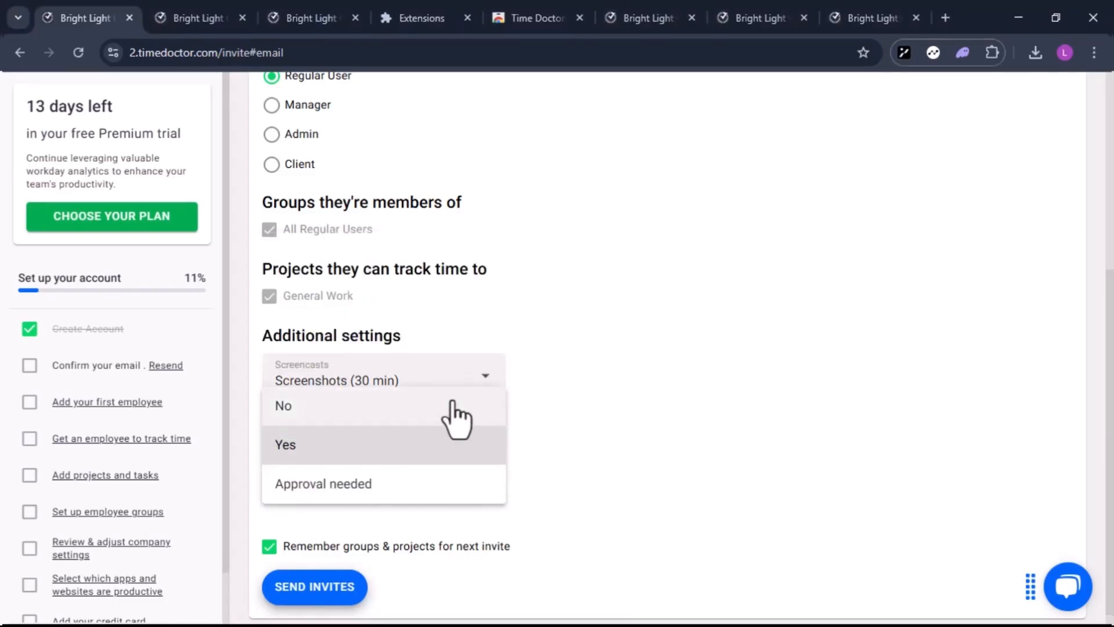
mouse_move(381, 458)
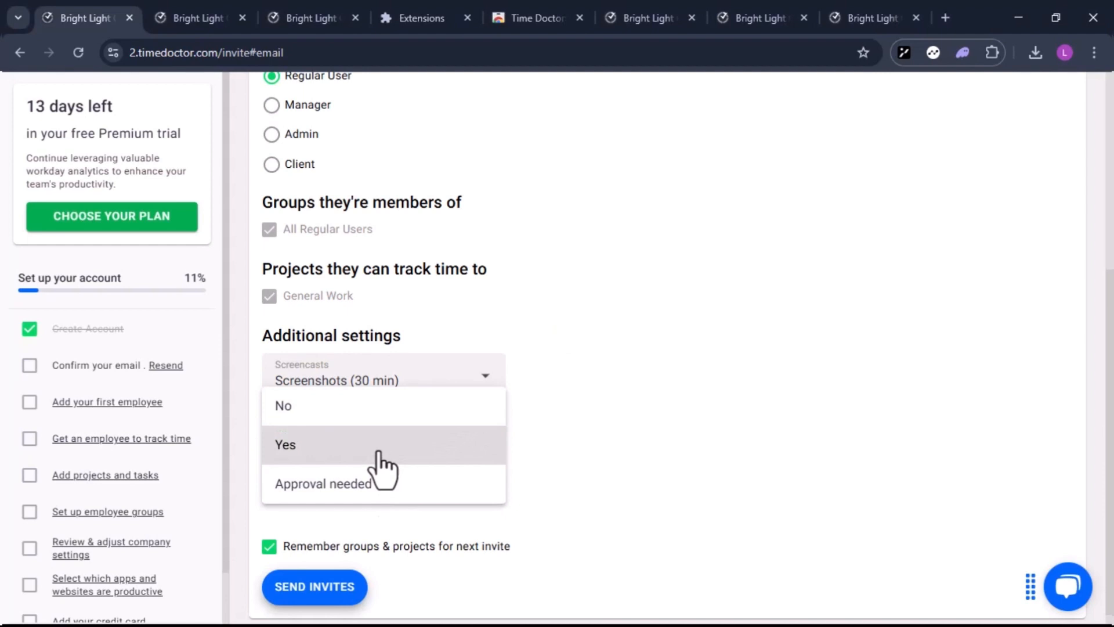
mouse_move(394, 412)
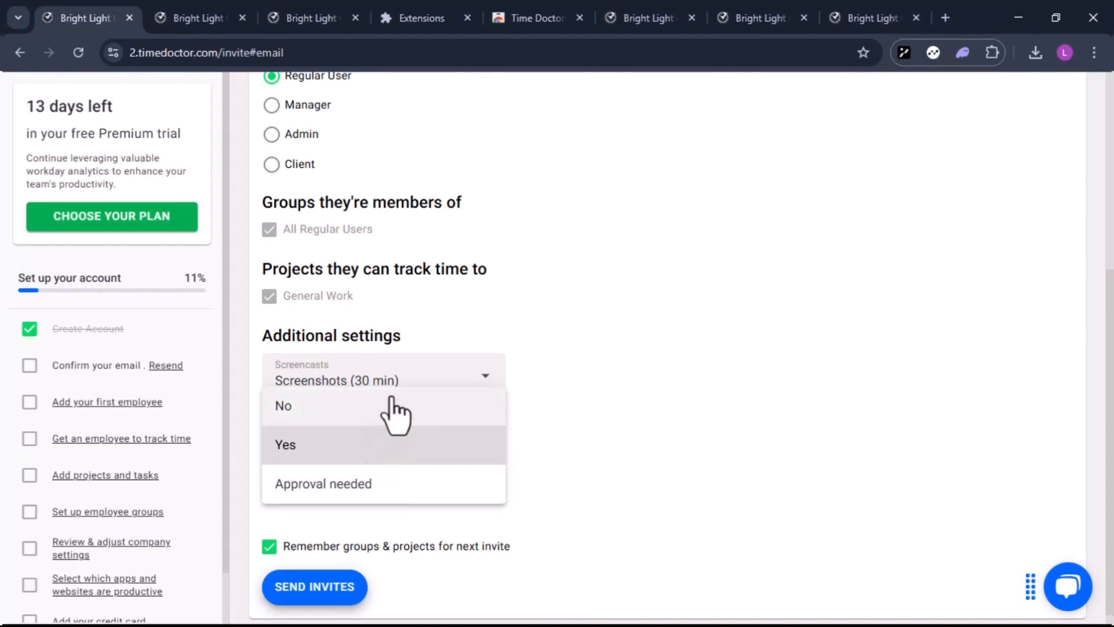
mouse_move(389, 458)
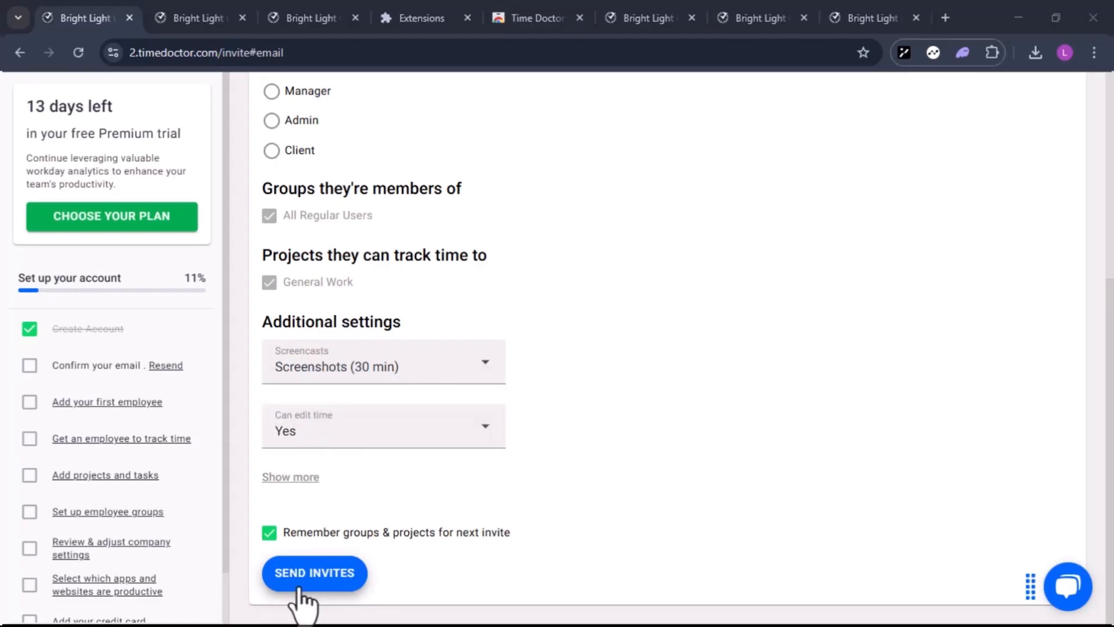
Set screencasts to Screenshots (3 min) and send the invitation.
left_click(382, 361)
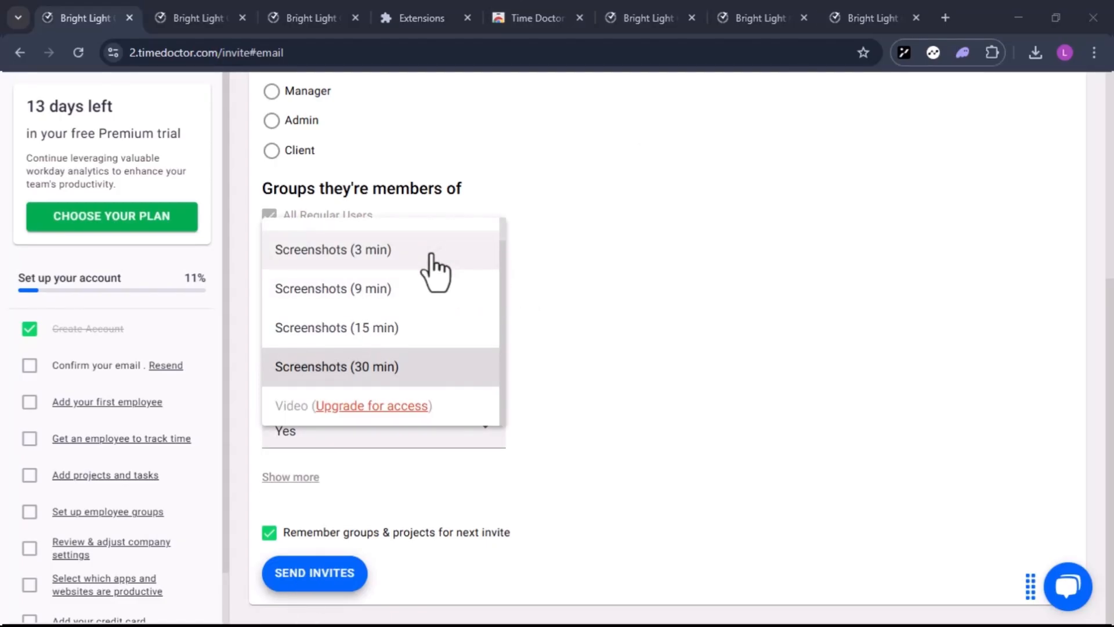
left_click(332, 250)
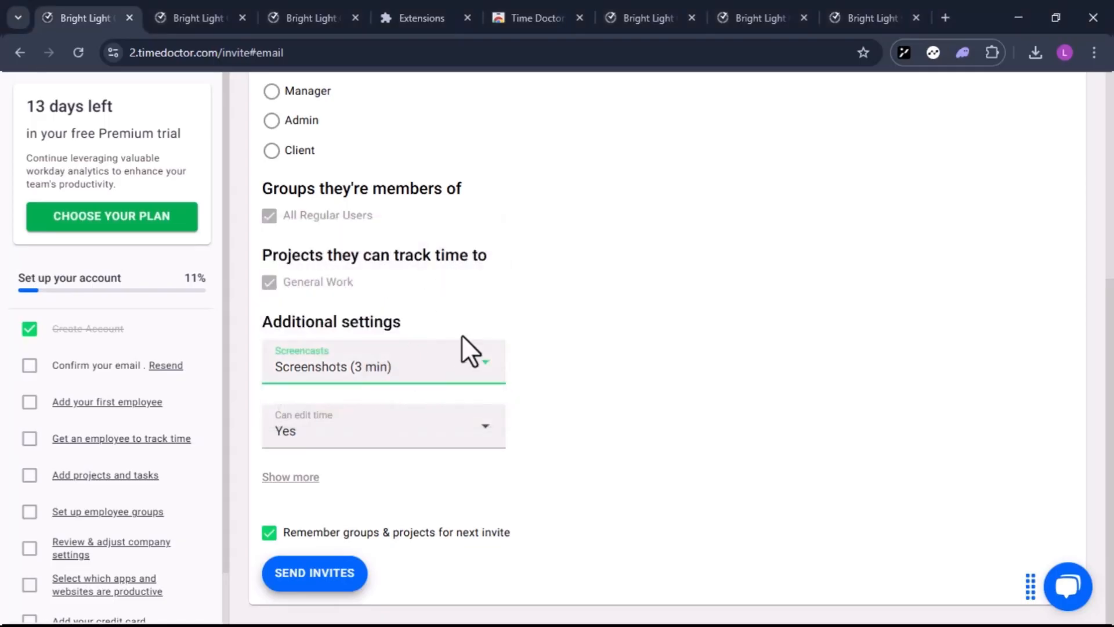
left_click(314, 572)
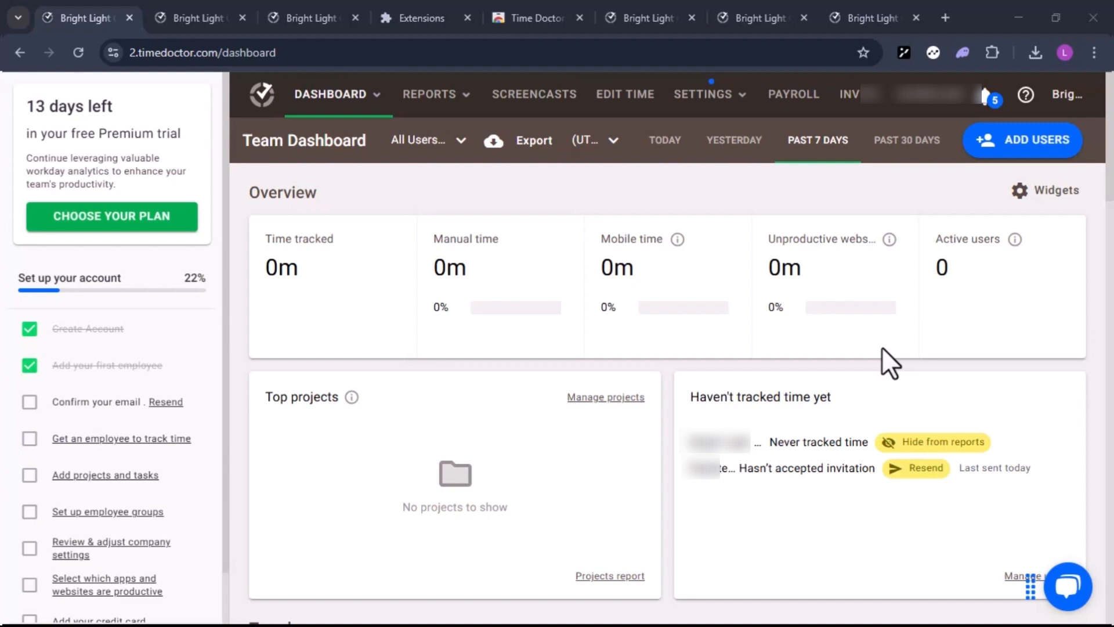
mouse_move(619, 420)
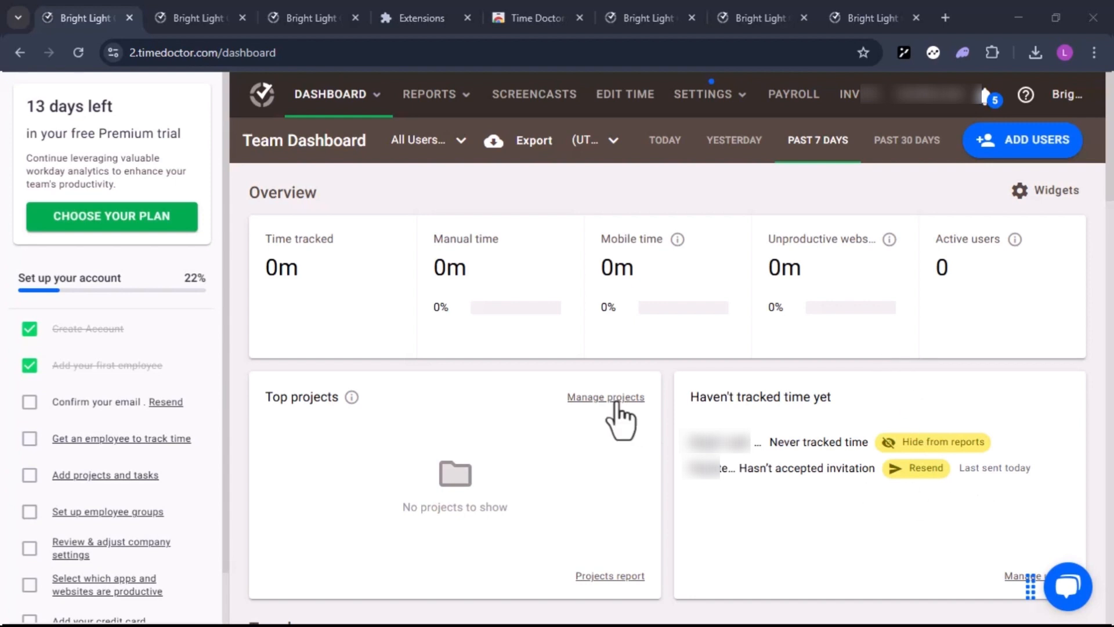
mouse_move(622, 423)
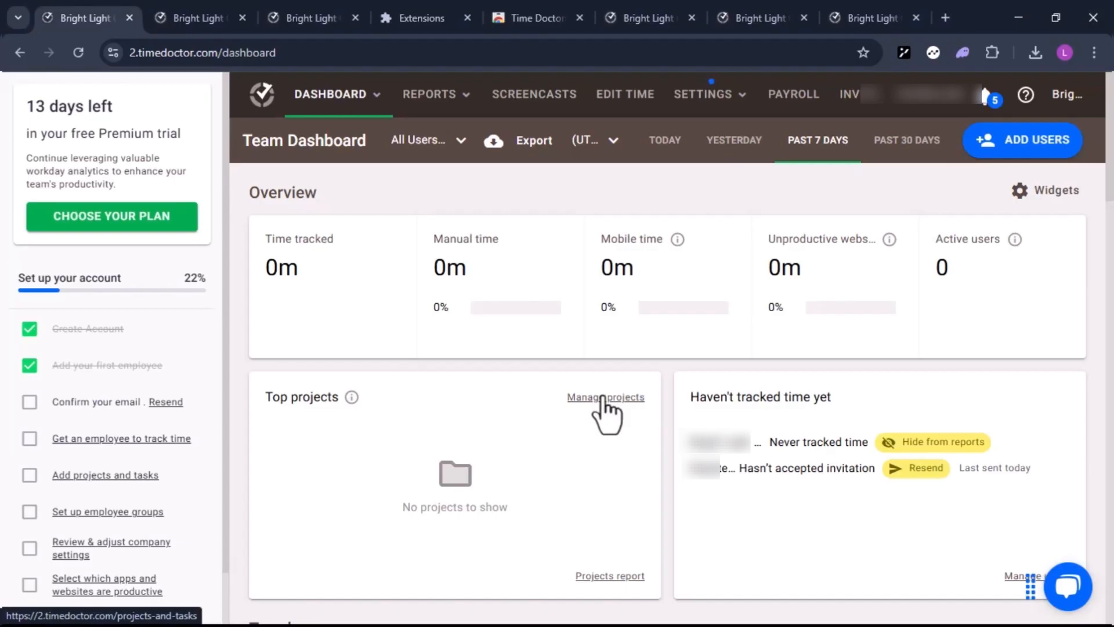
Go to Project & Task Settings via Manage projects on the Team Dashboard.
left_click(606, 397)
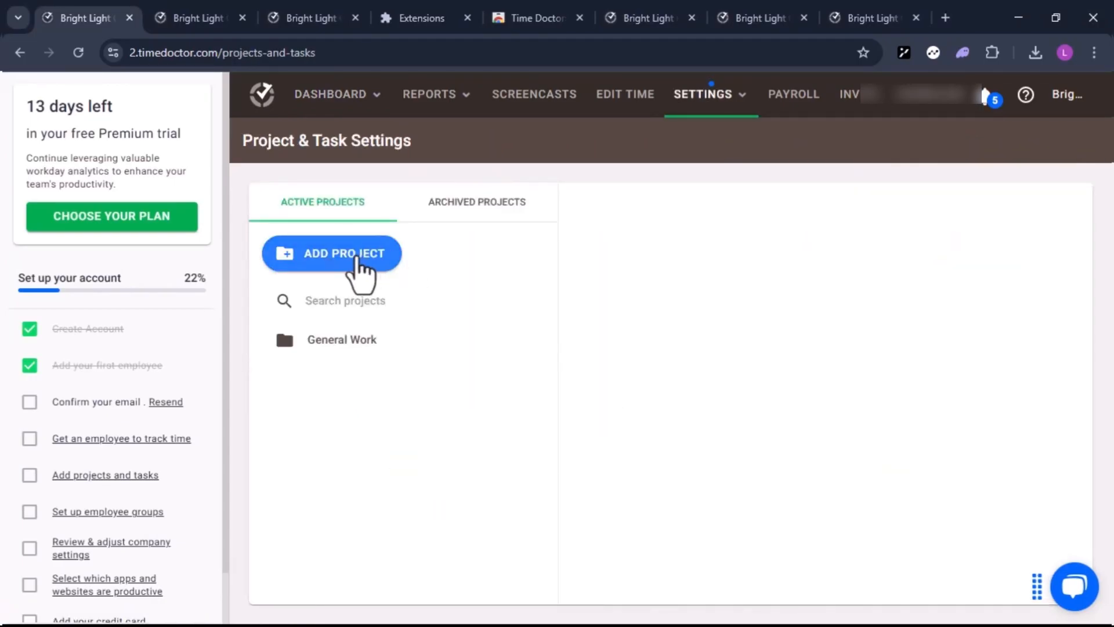
Create a new project named Website Redesign.
left_click(330, 253)
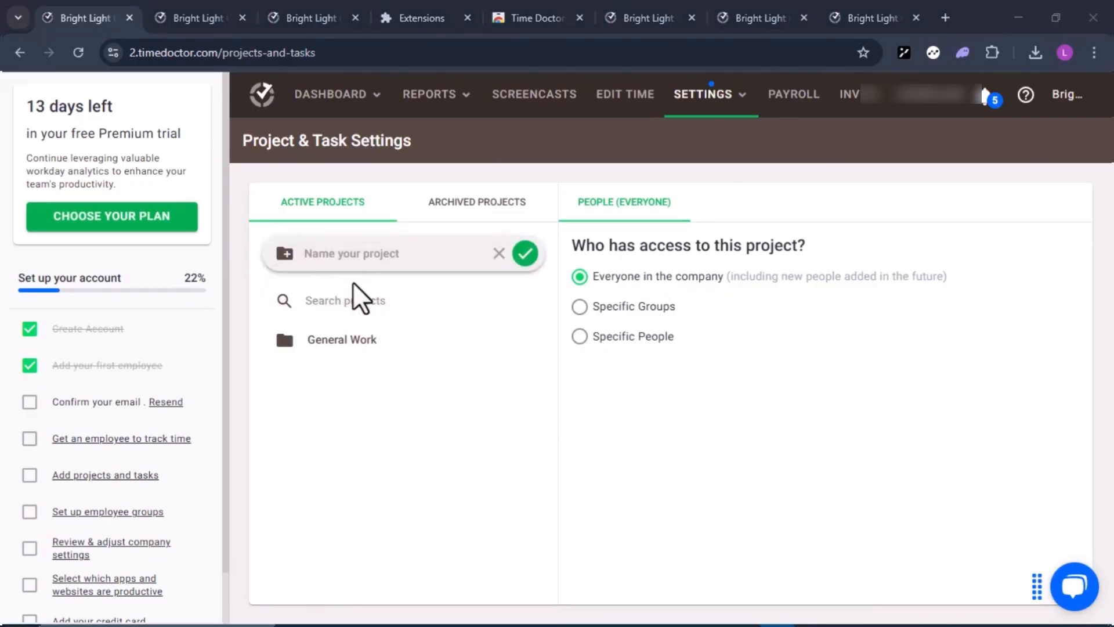
mouse_move(354, 284)
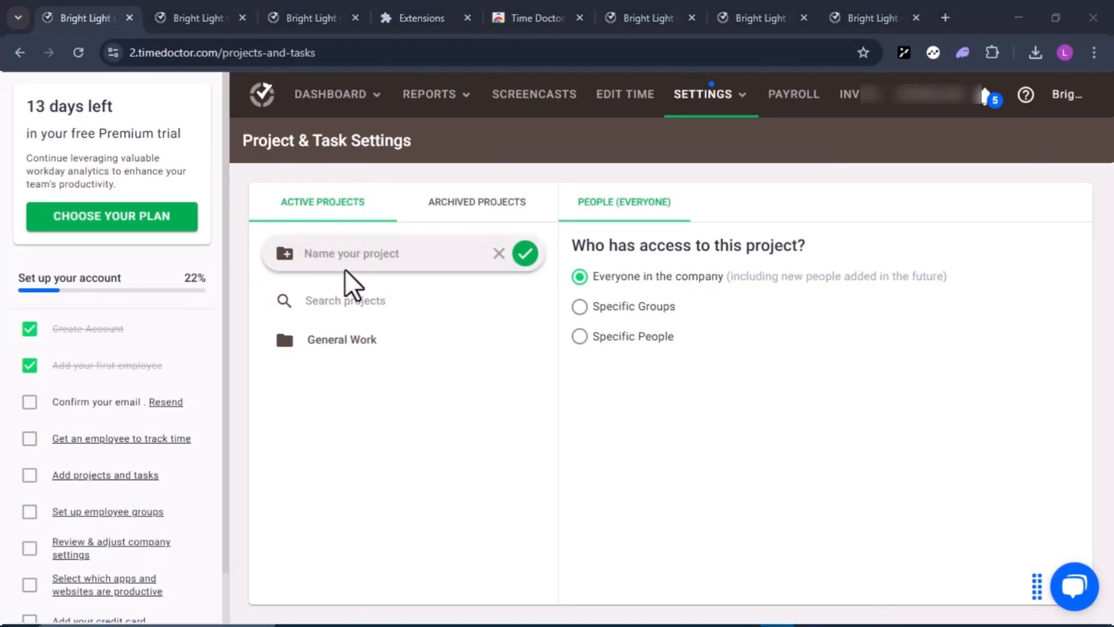
mouse_move(914, 40)
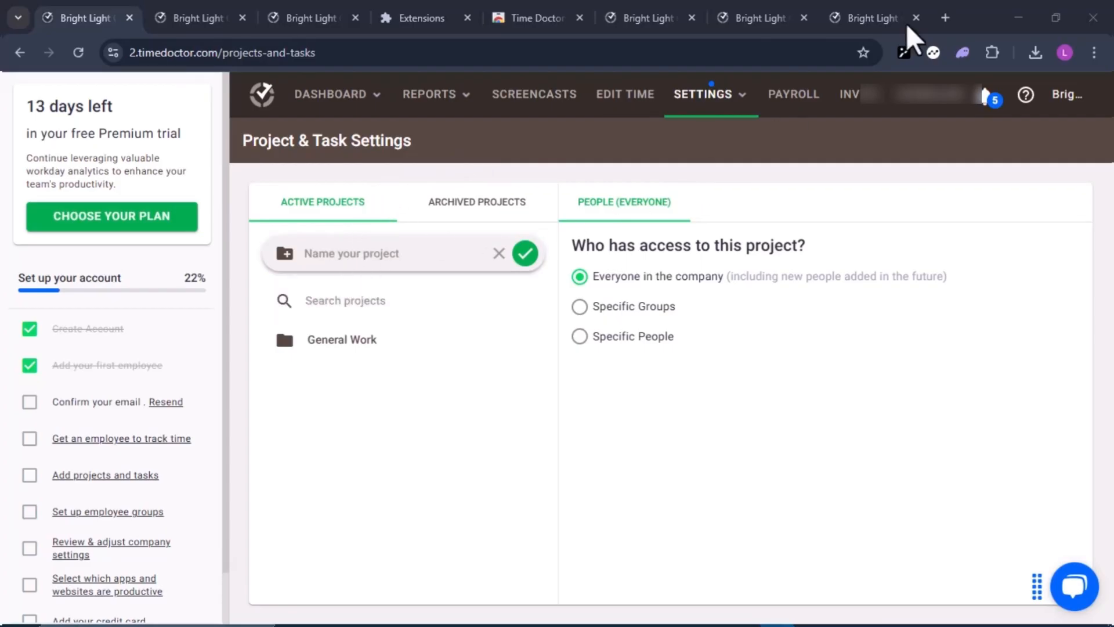
type("Website Redesign")
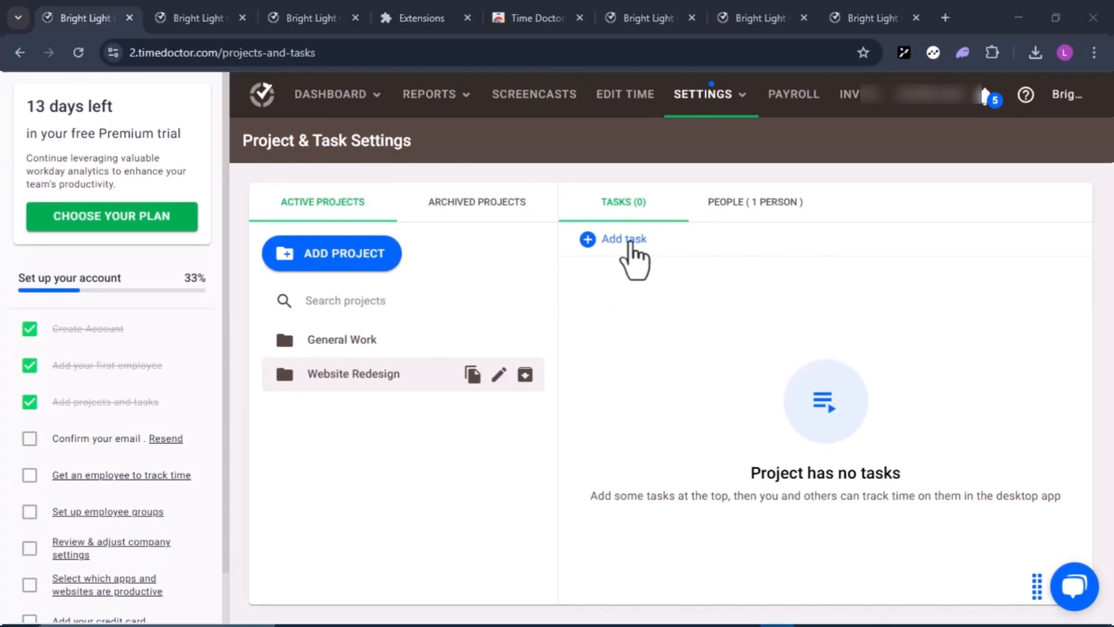
Add a task named Homepage Wireframe to Website Redesign.
left_click(623, 239)
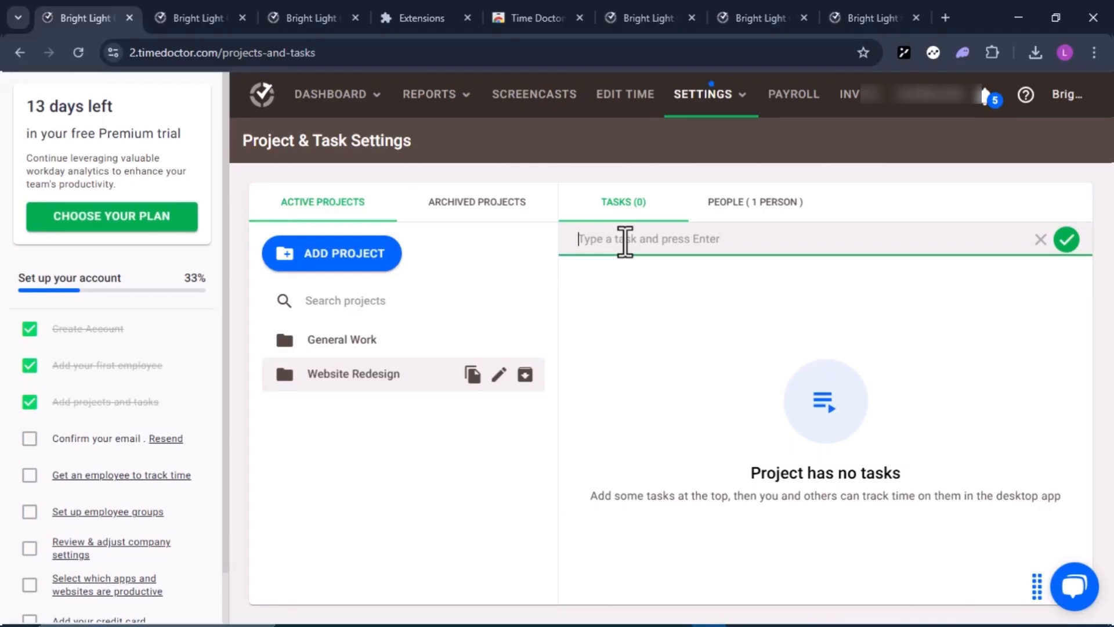
type("Homepage Wireframe")
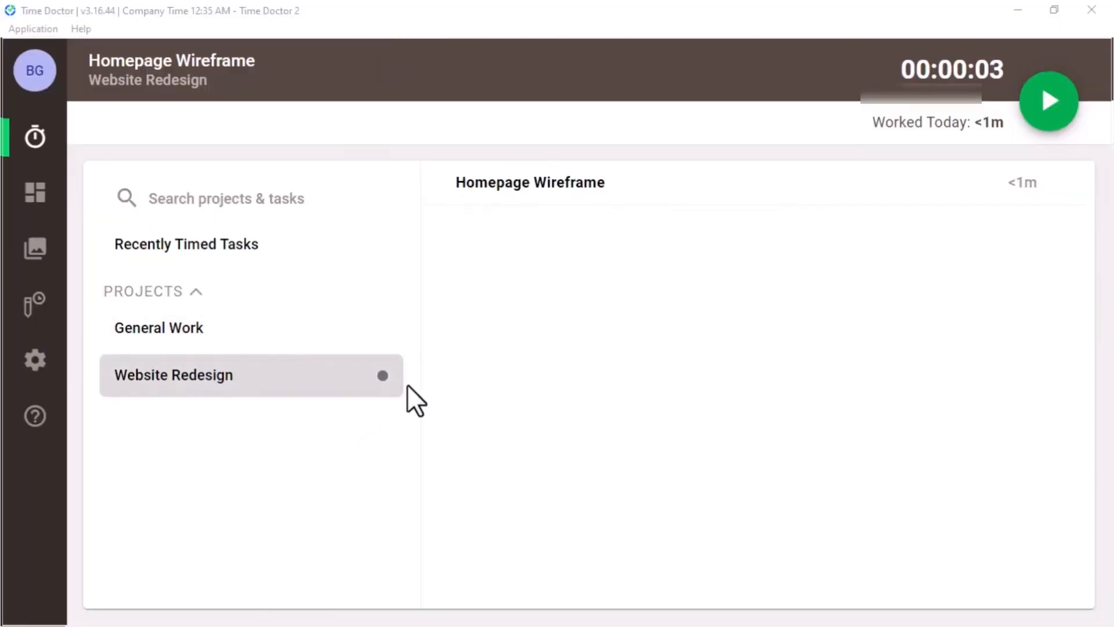
mouse_move(442, 133)
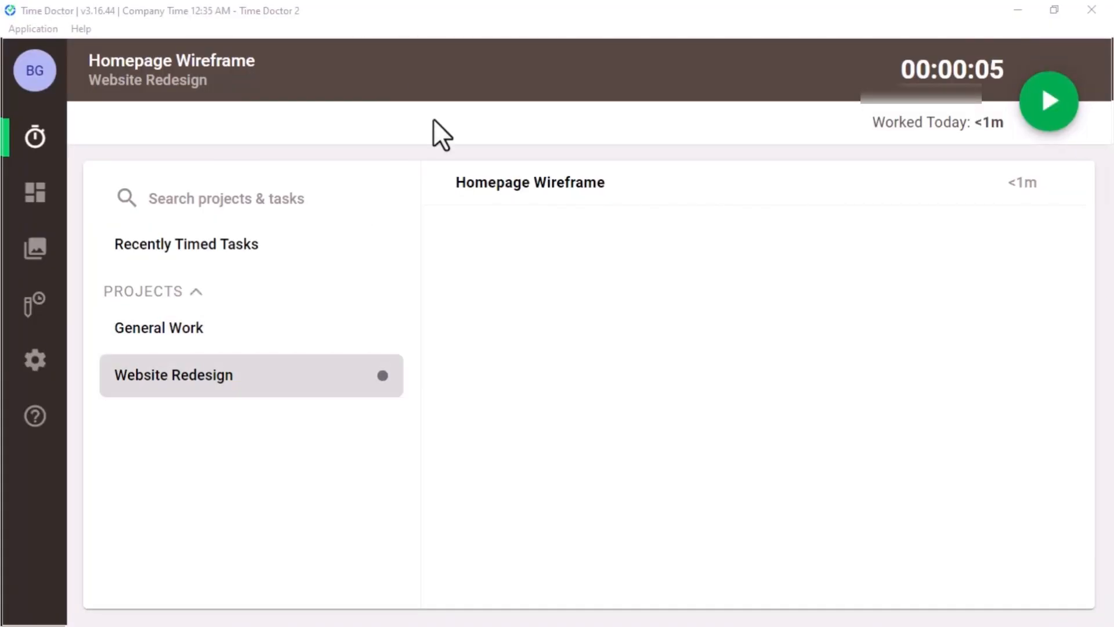
mouse_move(508, 295)
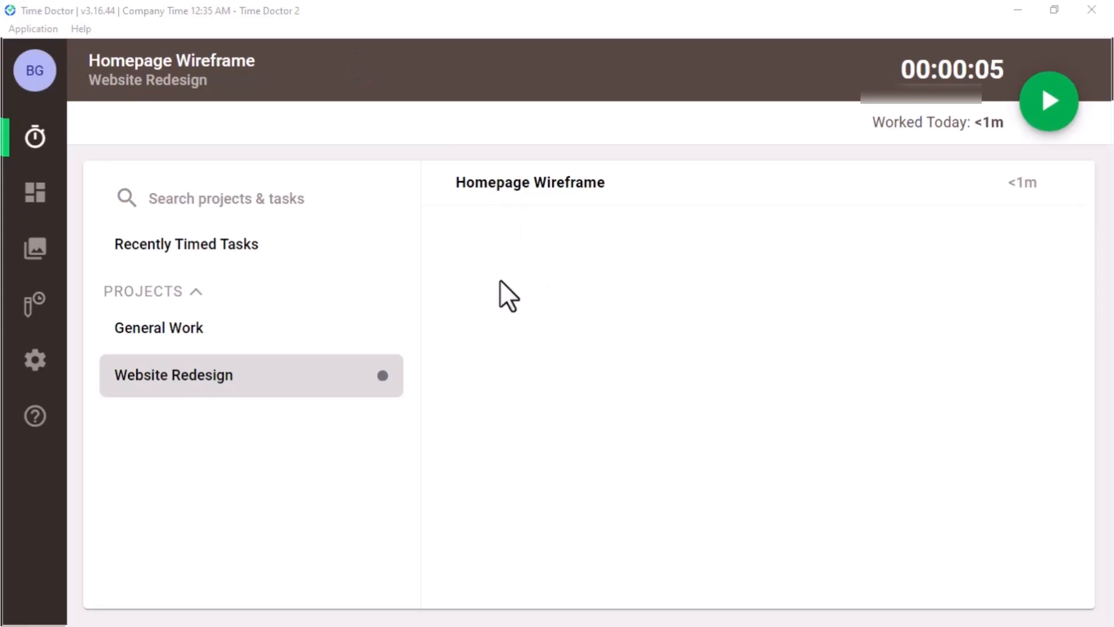
Start the timer on the Homepage Wireframe task in the desktop app.
left_click(1048, 101)
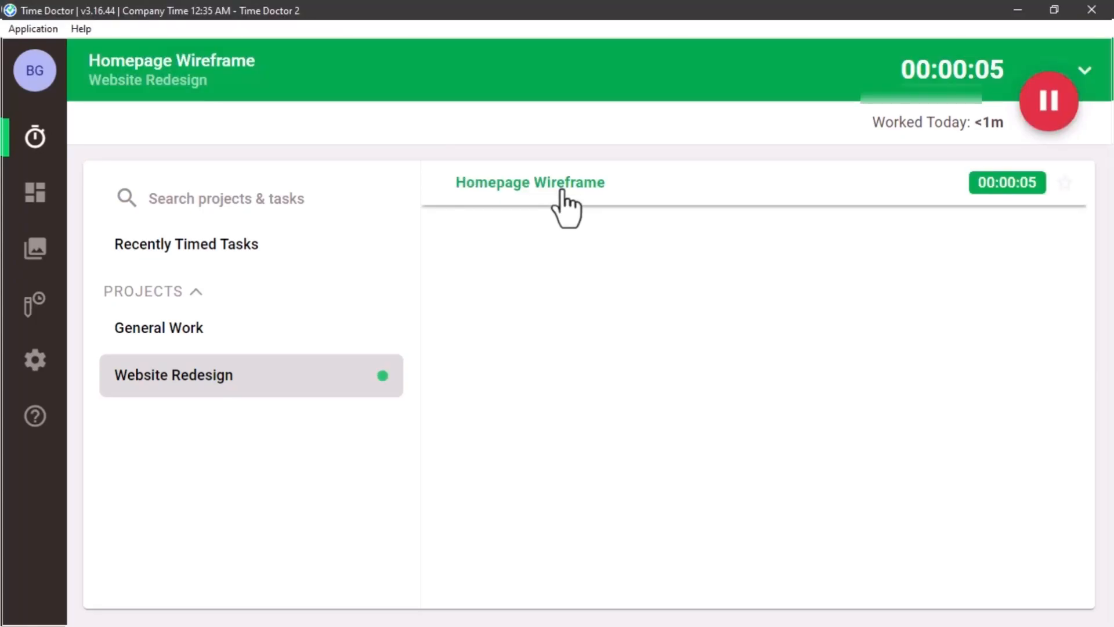
mouse_move(968, 232)
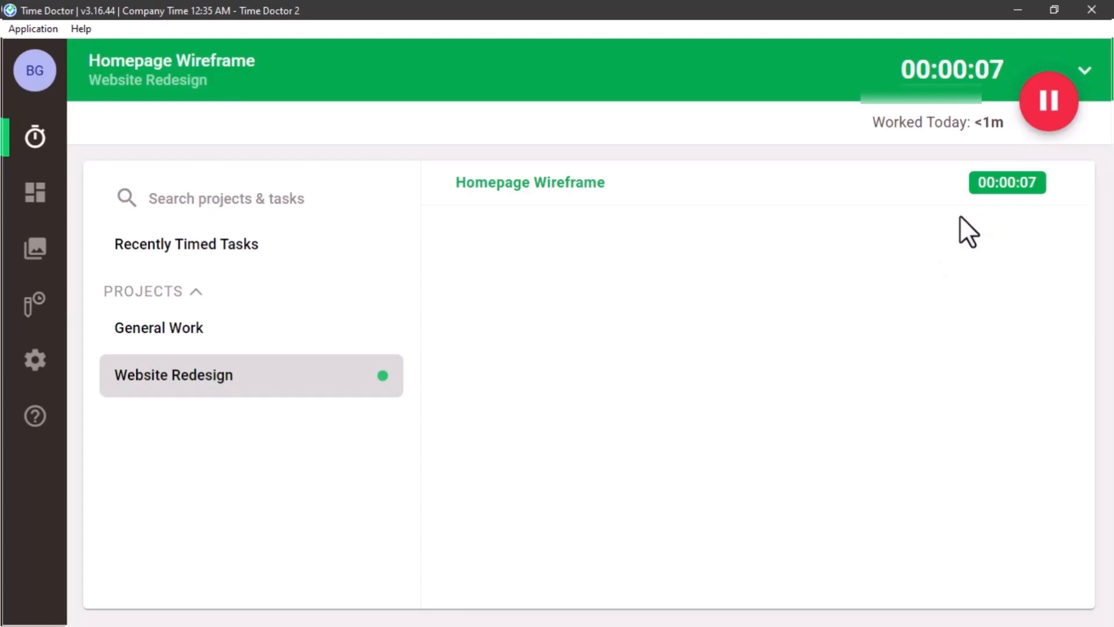
mouse_move(836, 271)
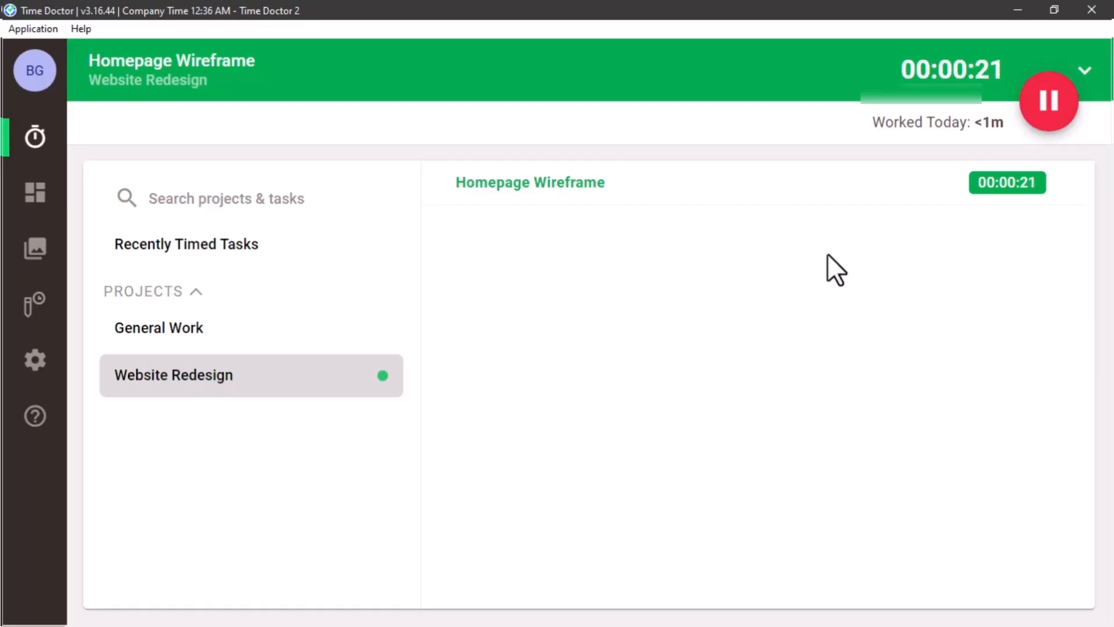
mouse_move(600, 327)
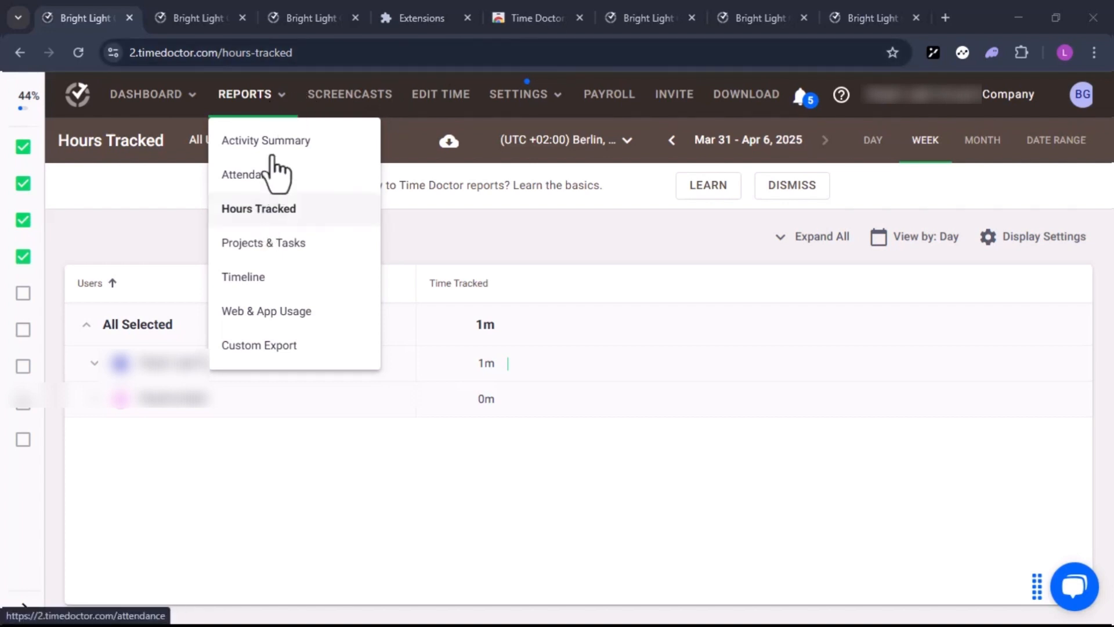
mouse_move(268, 217)
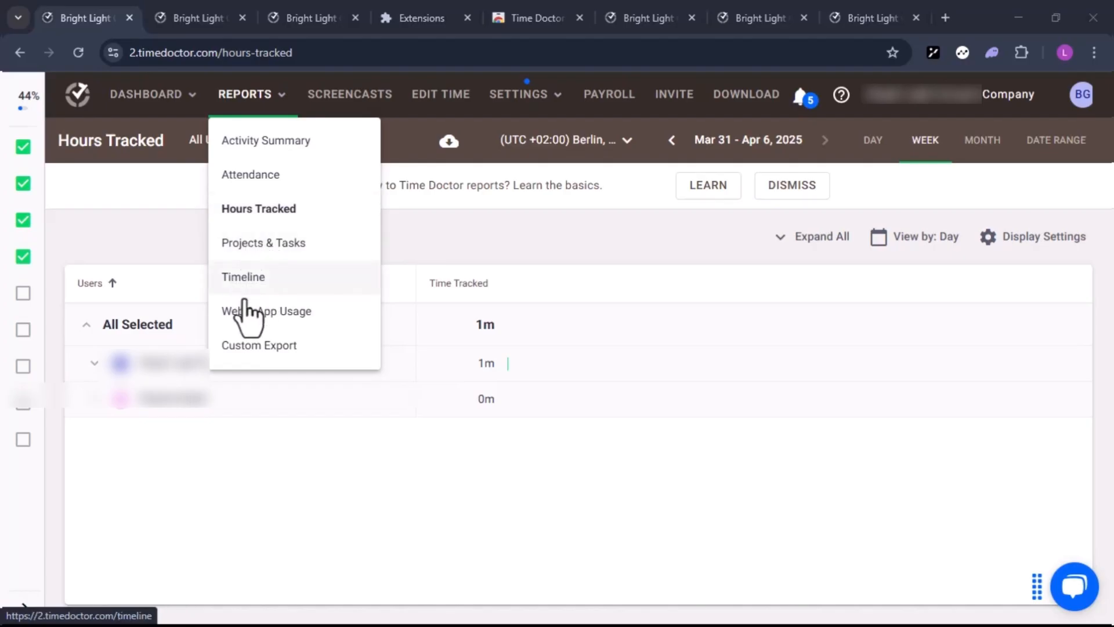
mouse_move(288, 224)
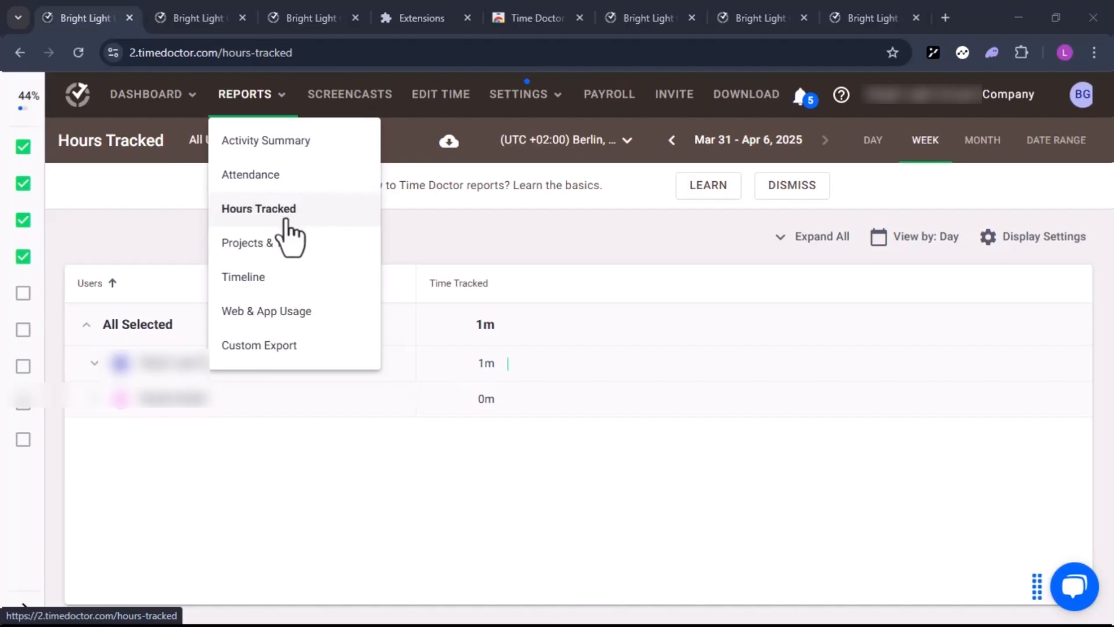
mouse_move(291, 252)
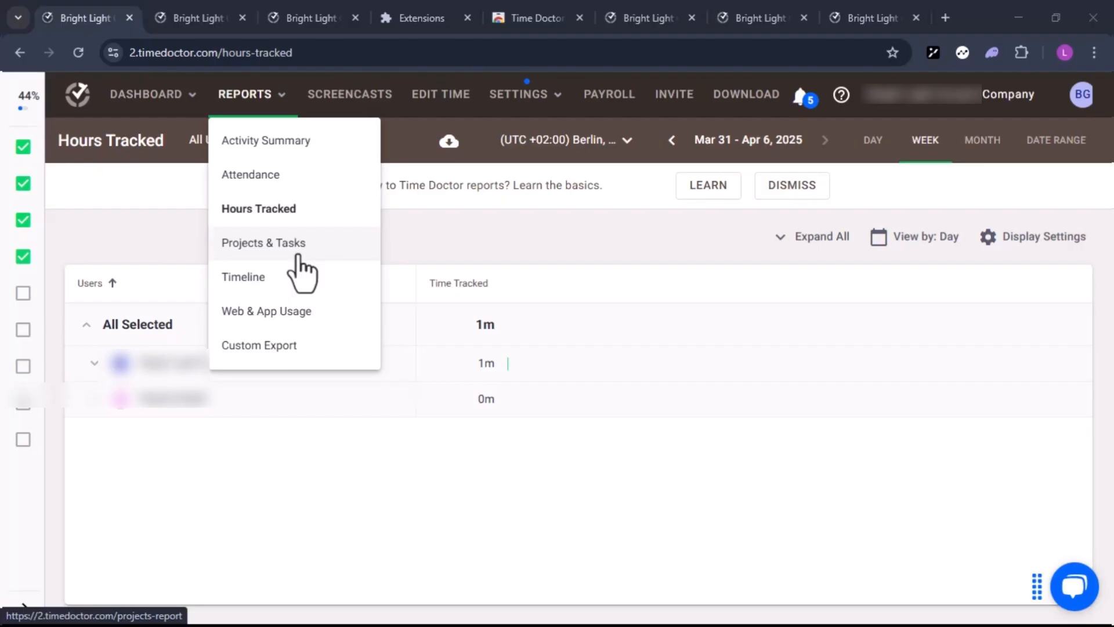